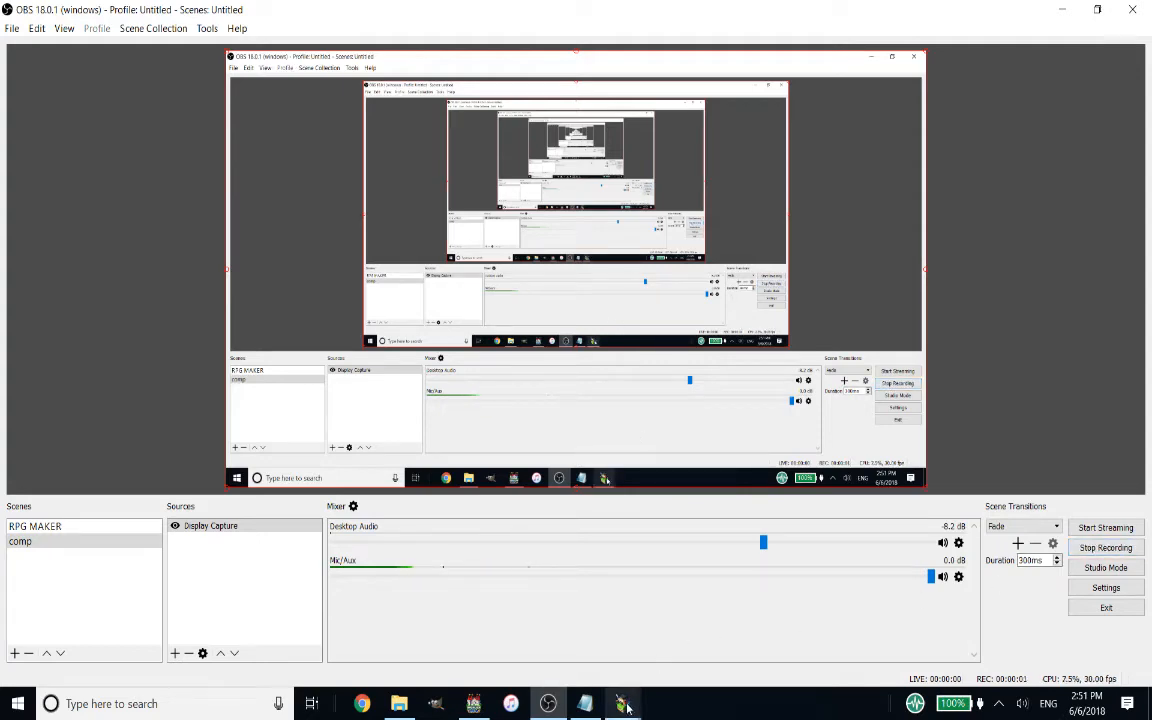
Bring the running Eternal Twilight game window to the front from the taskbar.
click(653, 702)
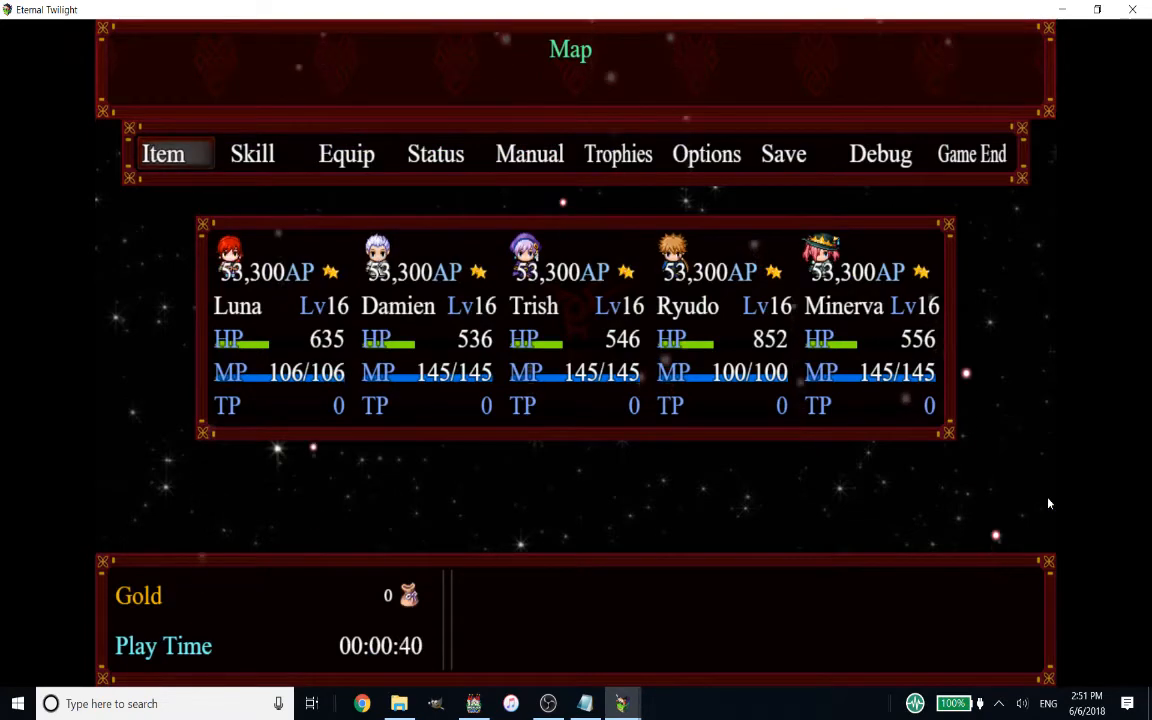
Open Damien's equipment screen and auto-optimize his Wooden Staff and Magi gear.
click(346, 153)
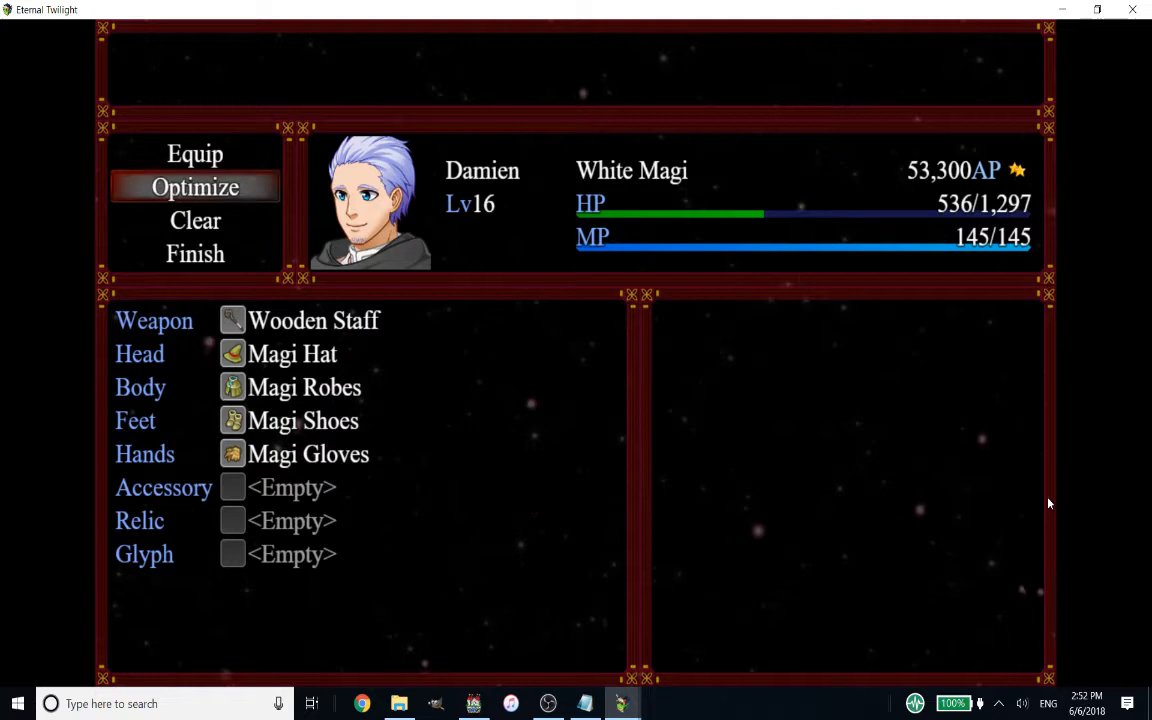
mouse_move(1052, 503)
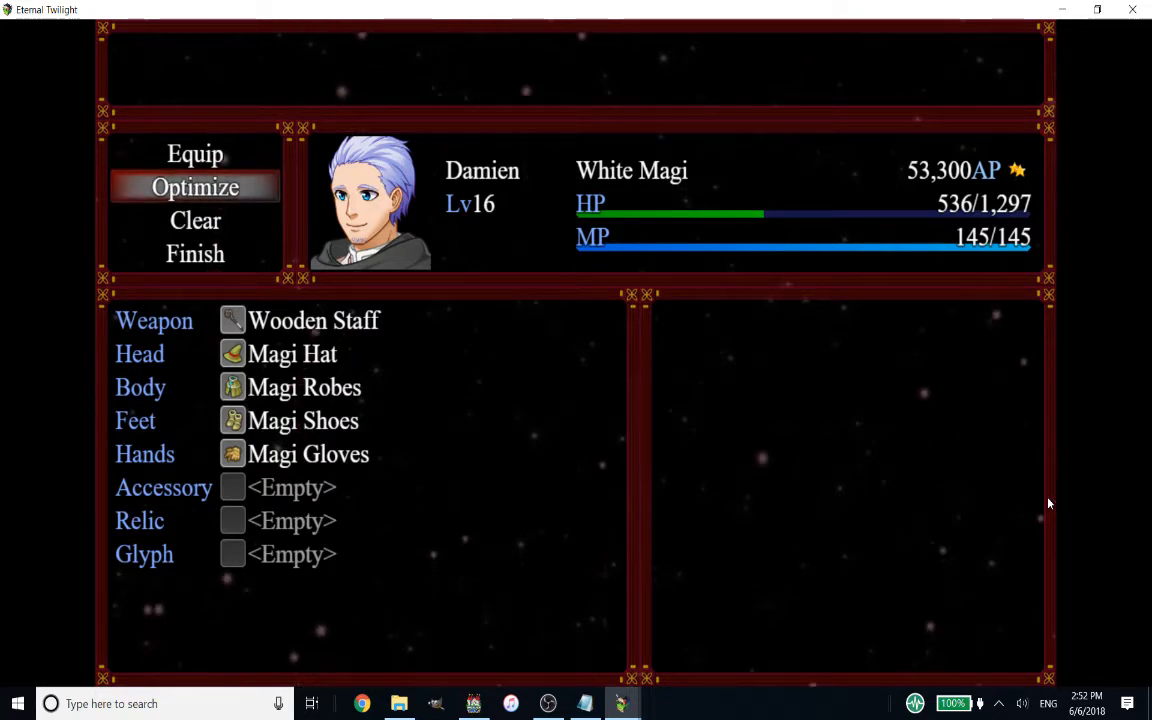
click(195, 187)
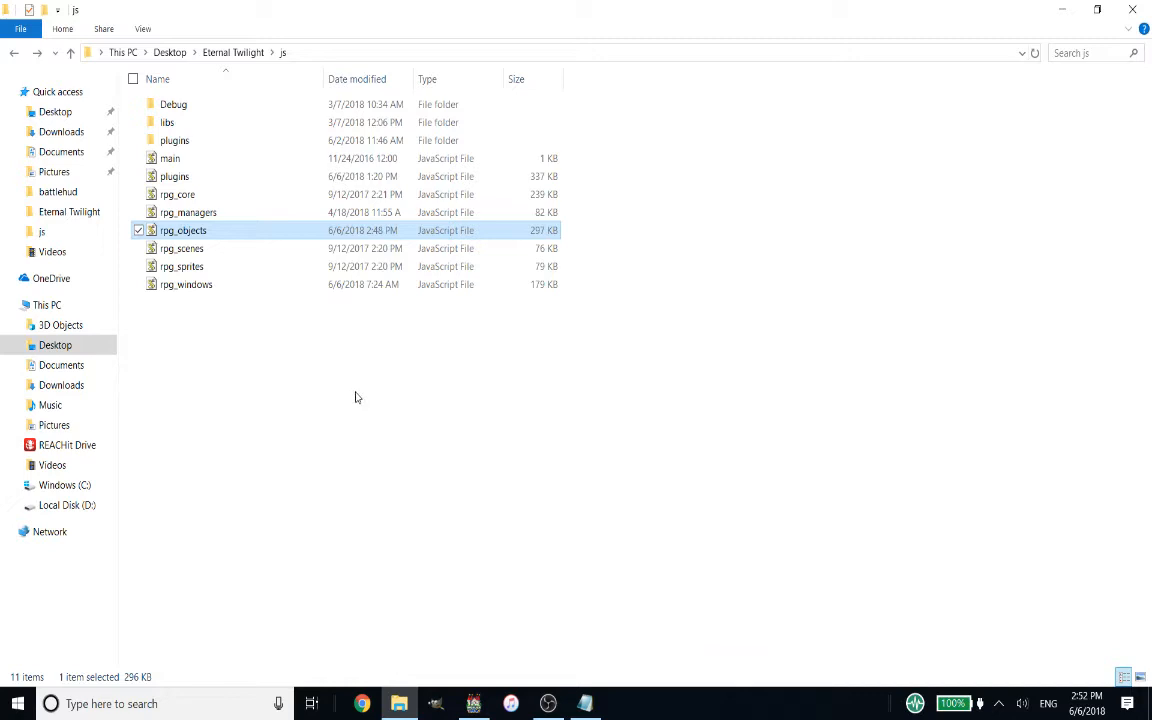
Open rpg_objects.js from the project's js folder with Notepad.
click(240, 54)
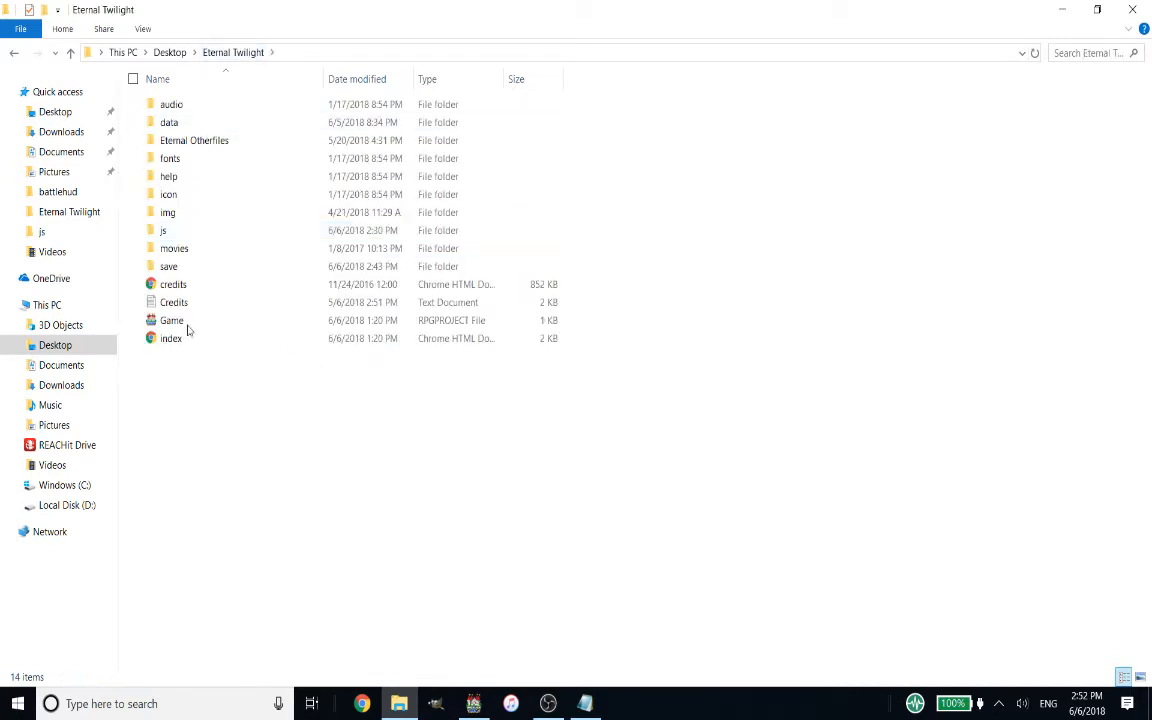
click(163, 230)
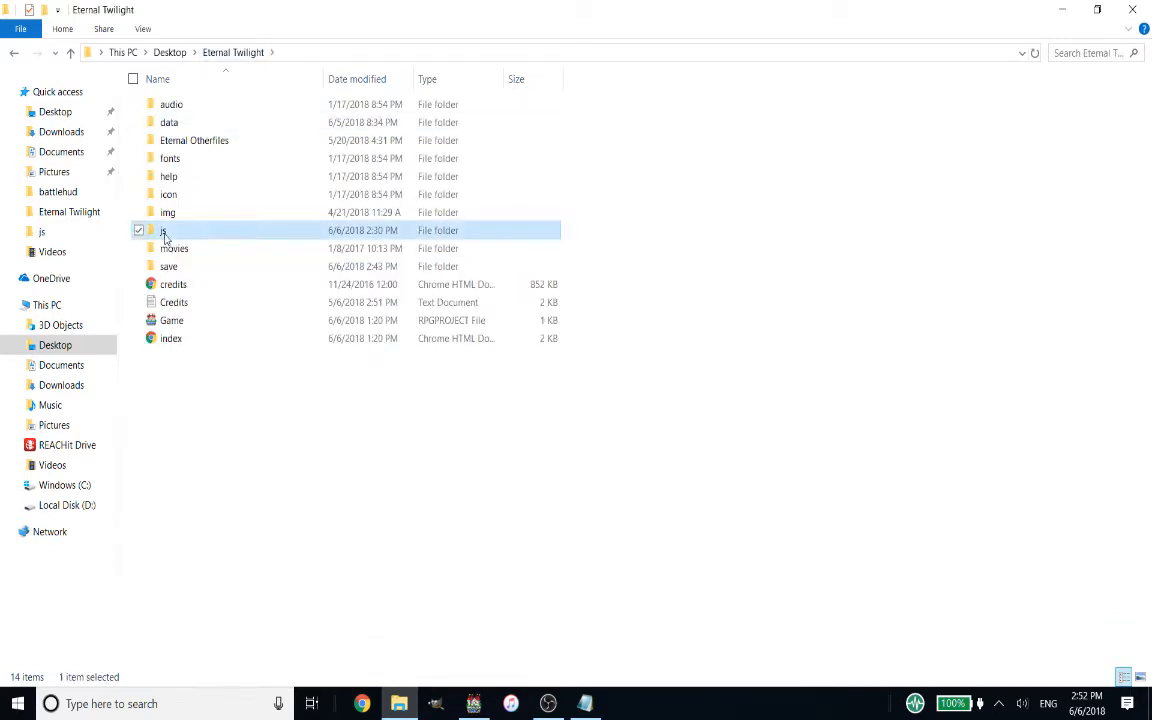
double_click(163, 230)
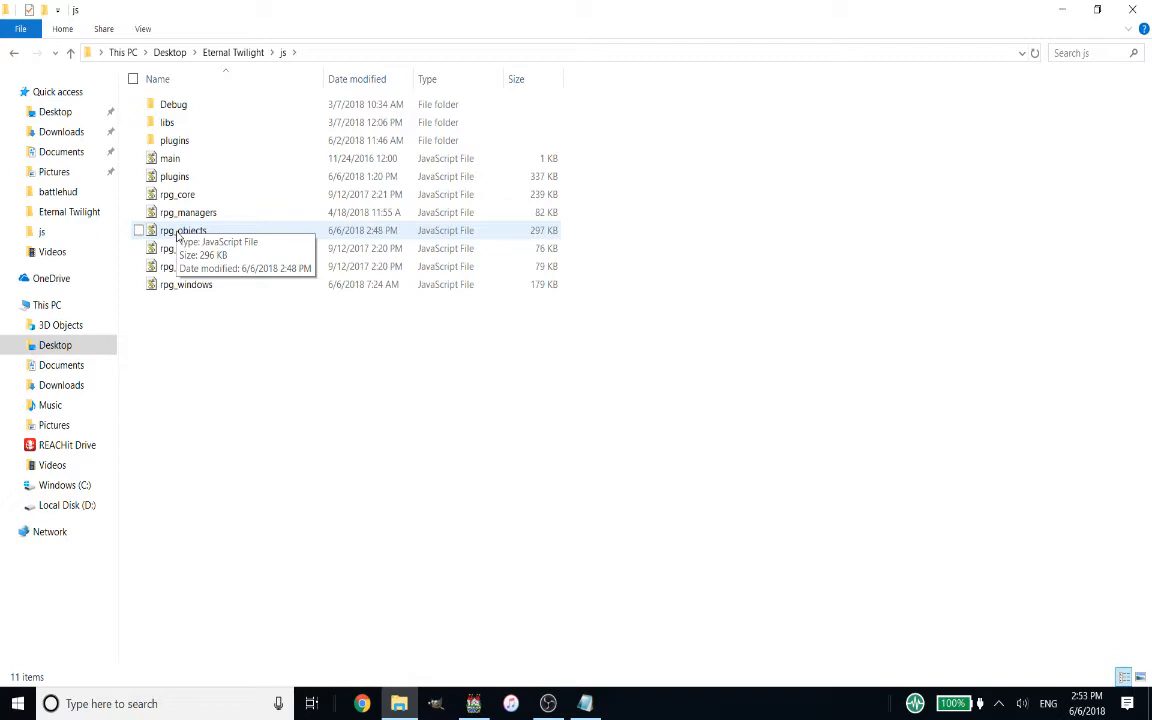
click(184, 230)
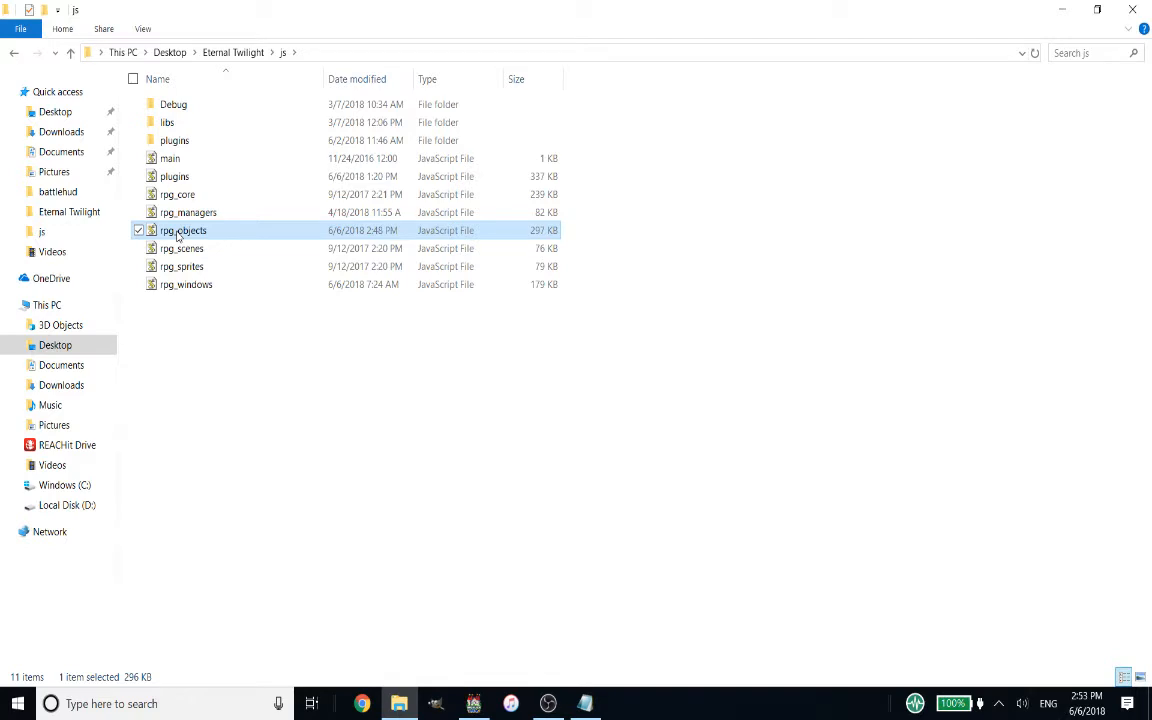
right_click(184, 230)
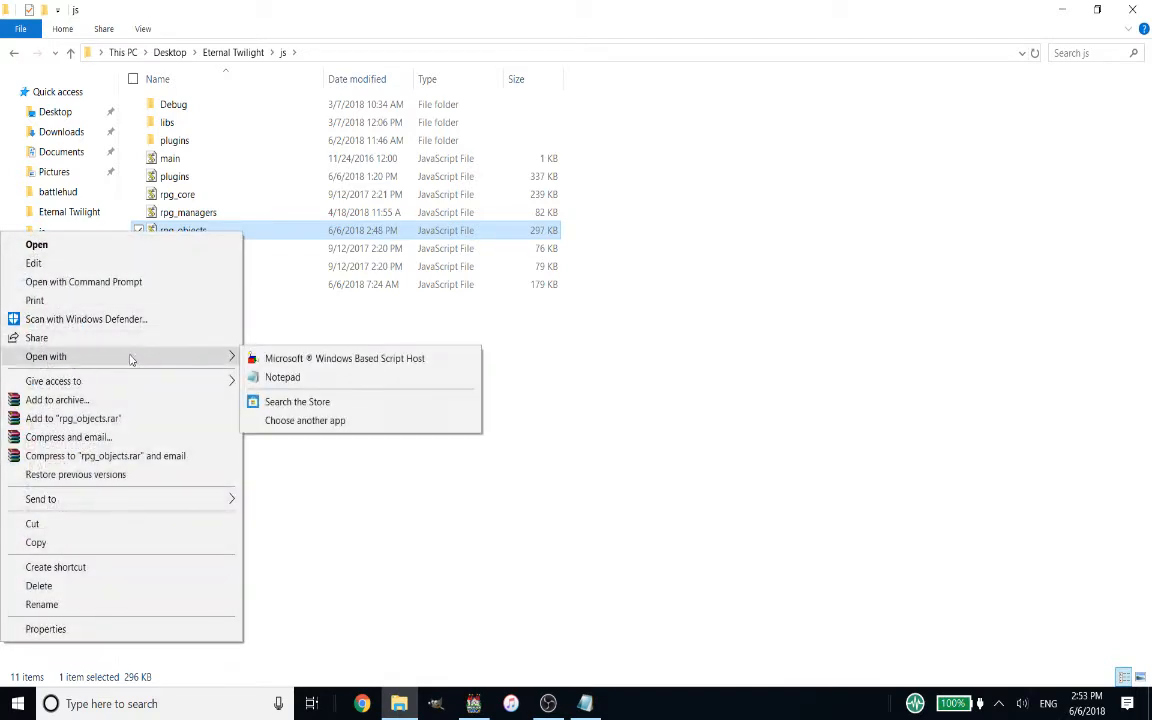
mouse_move(282, 377)
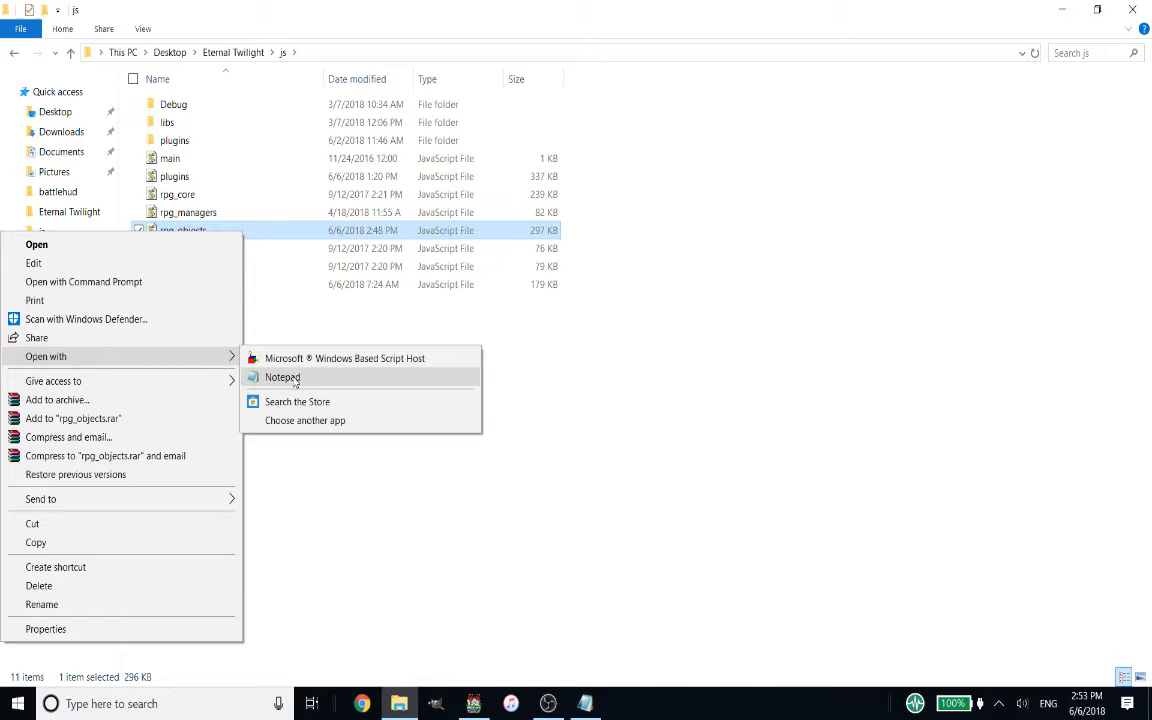
click(283, 377)
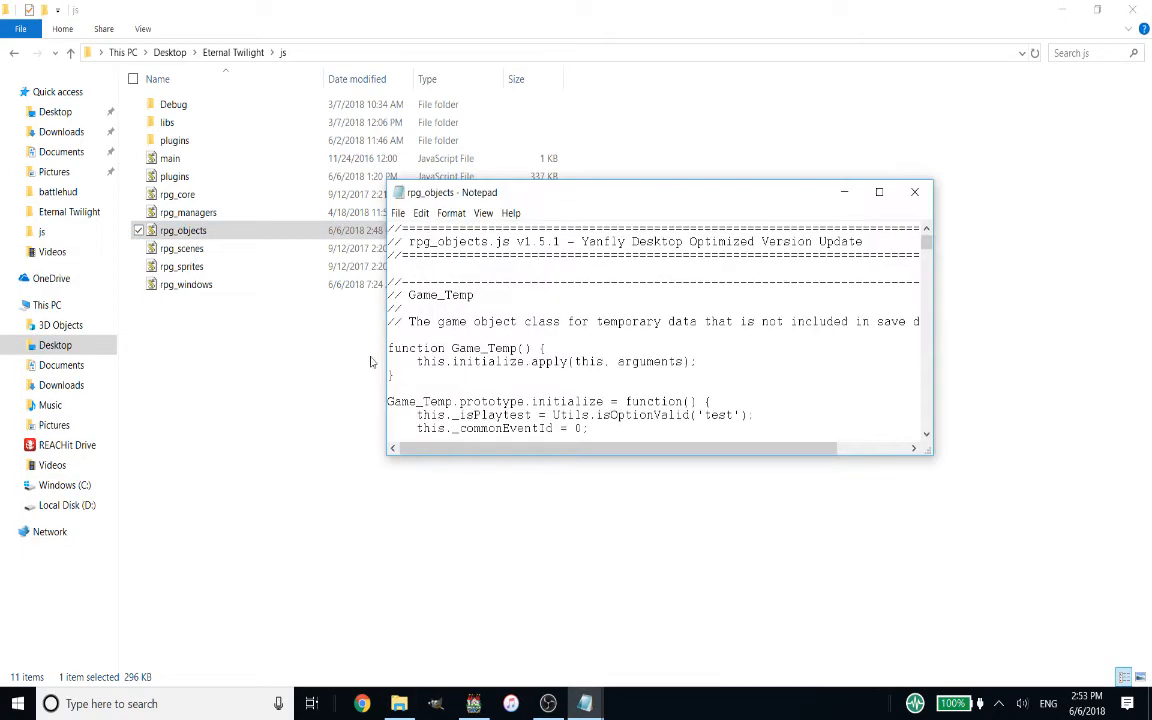
Maximize Notepad and search 'optimize' until optimizeEquipments is on screen.
click(879, 191)
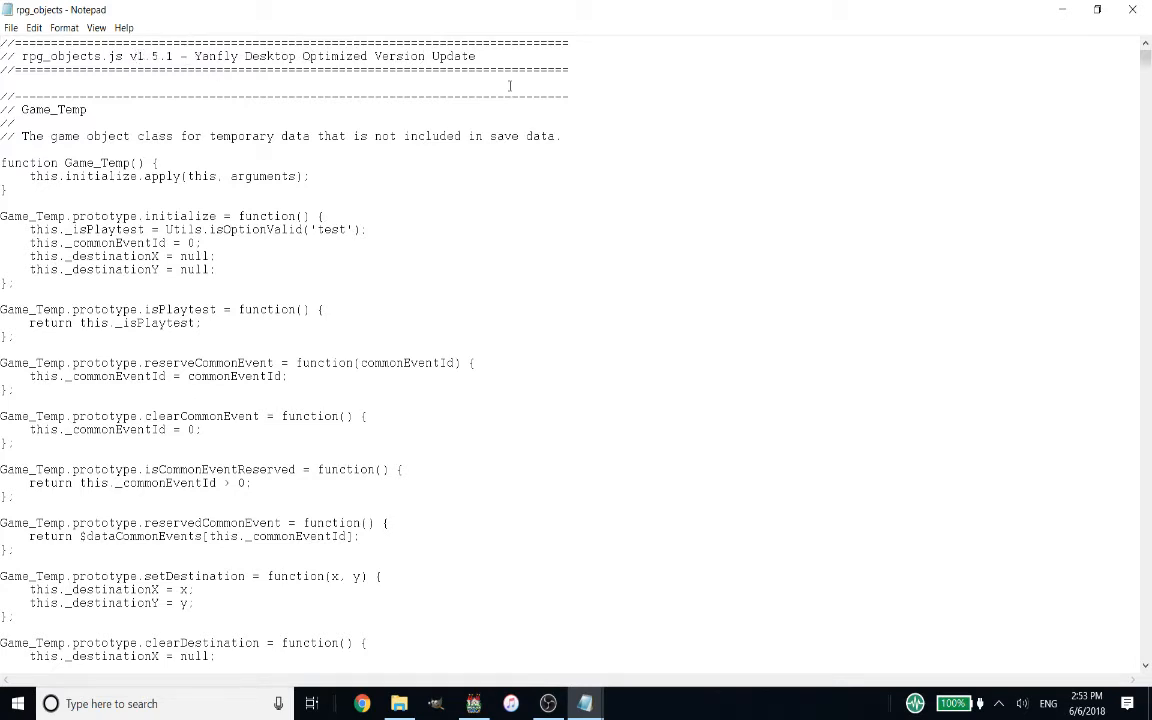
mouse_move(781, 133)
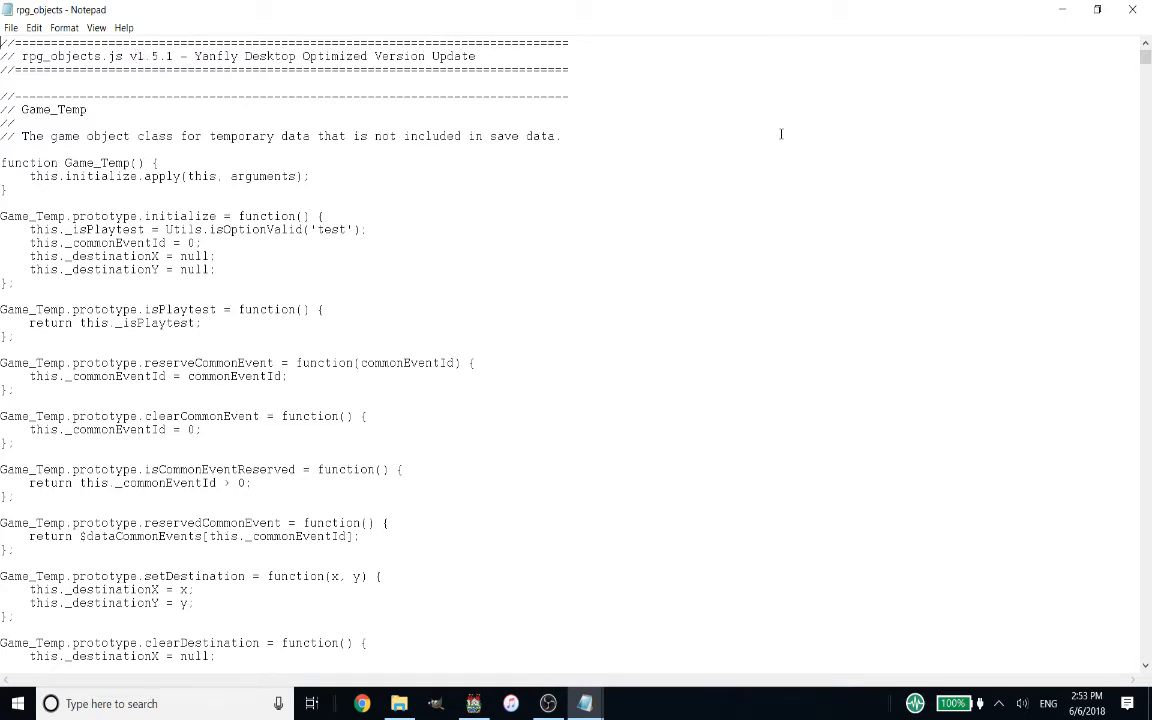
key(Ctrl+f)
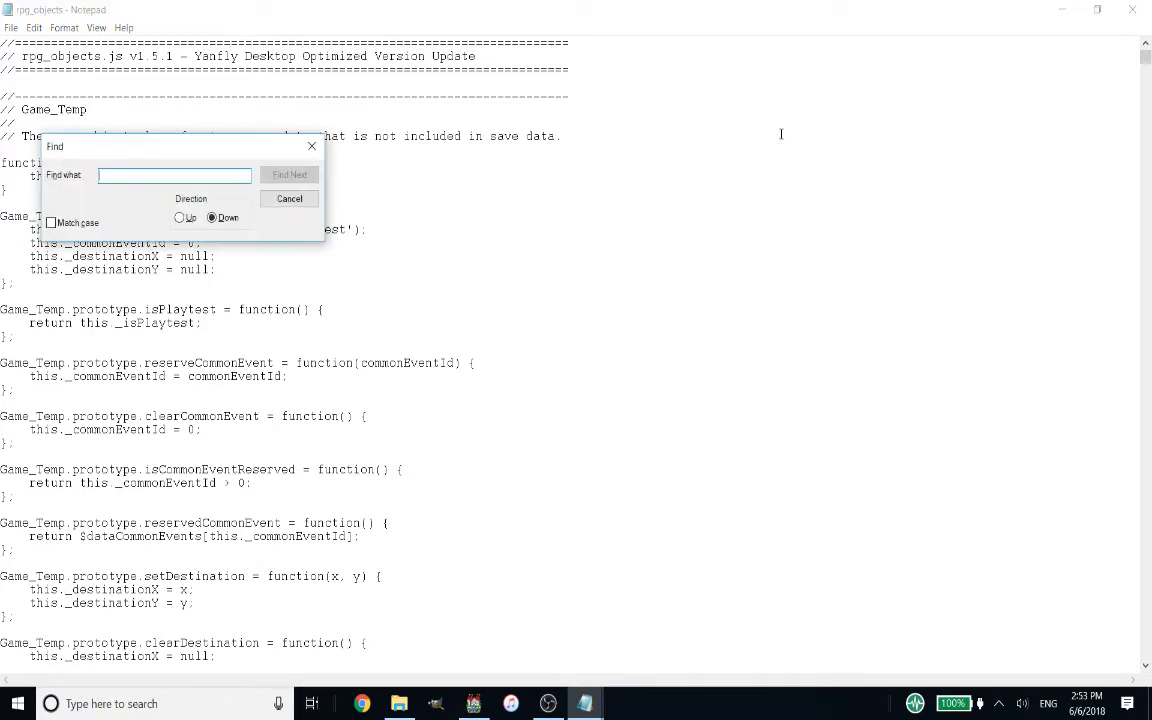
text(optimize)
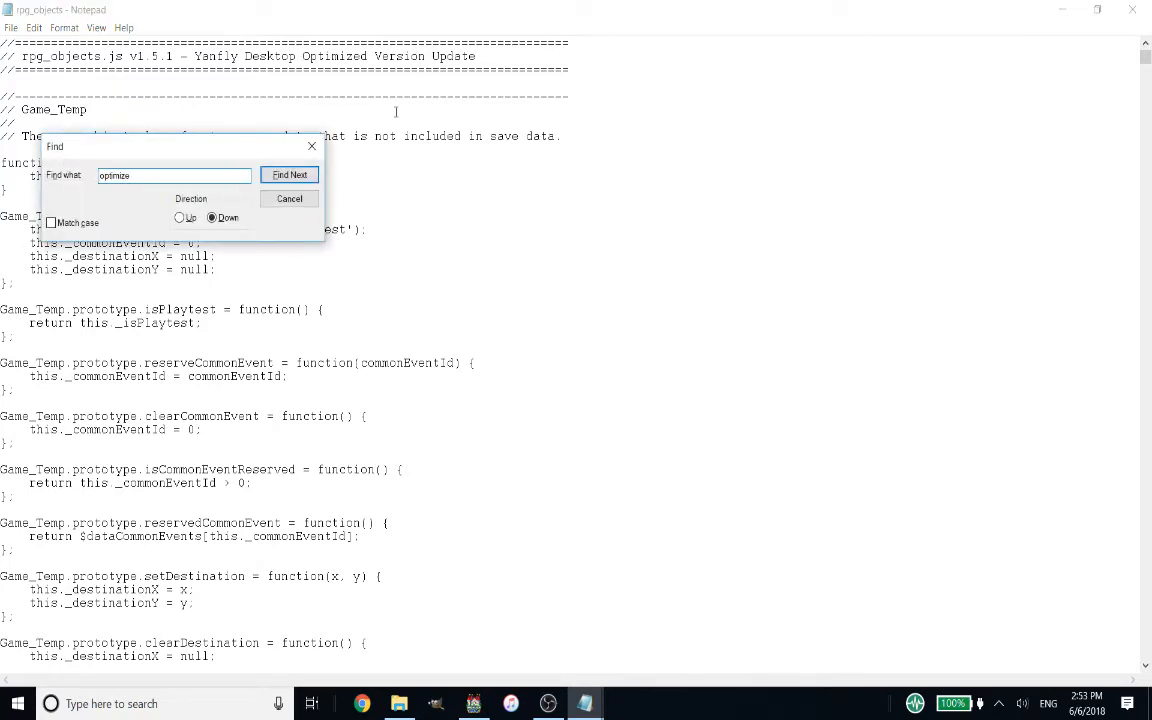
click(289, 174)
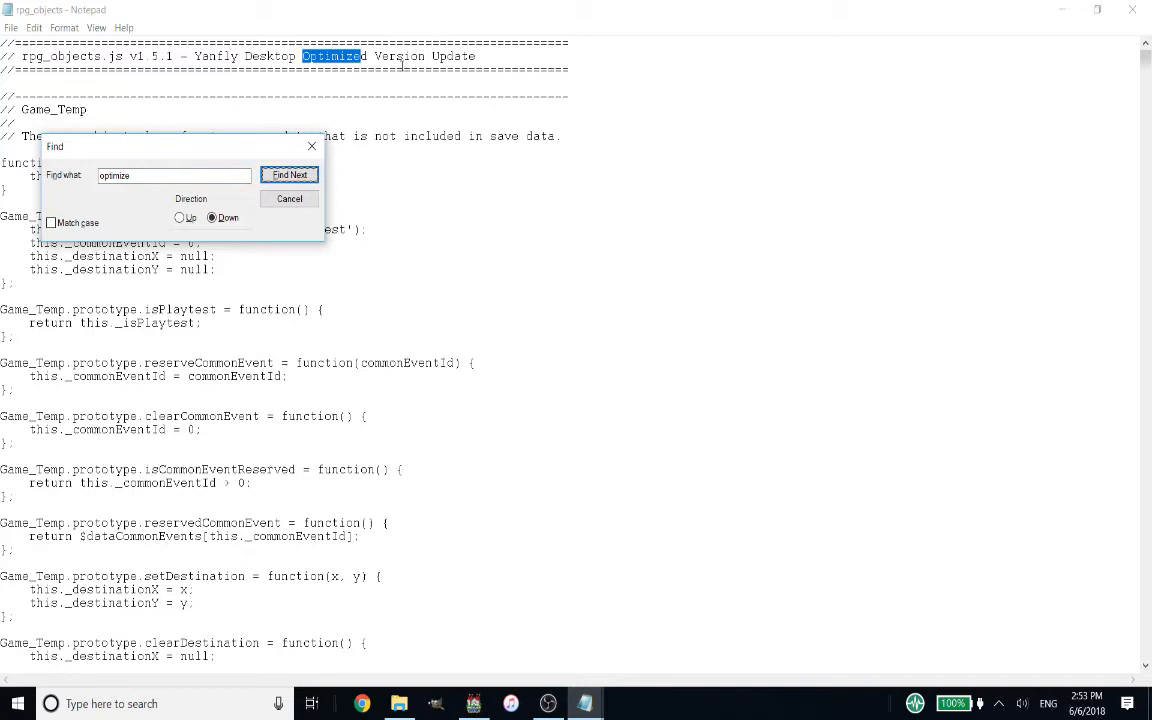
click(289, 175)
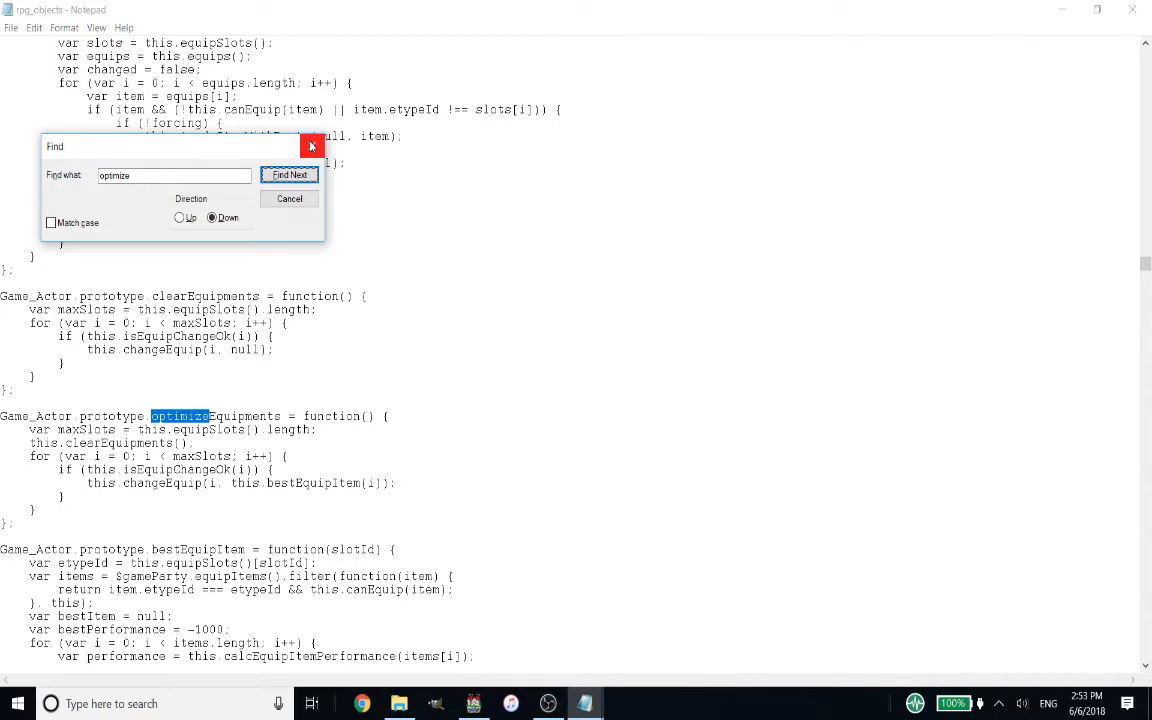
click(289, 175)
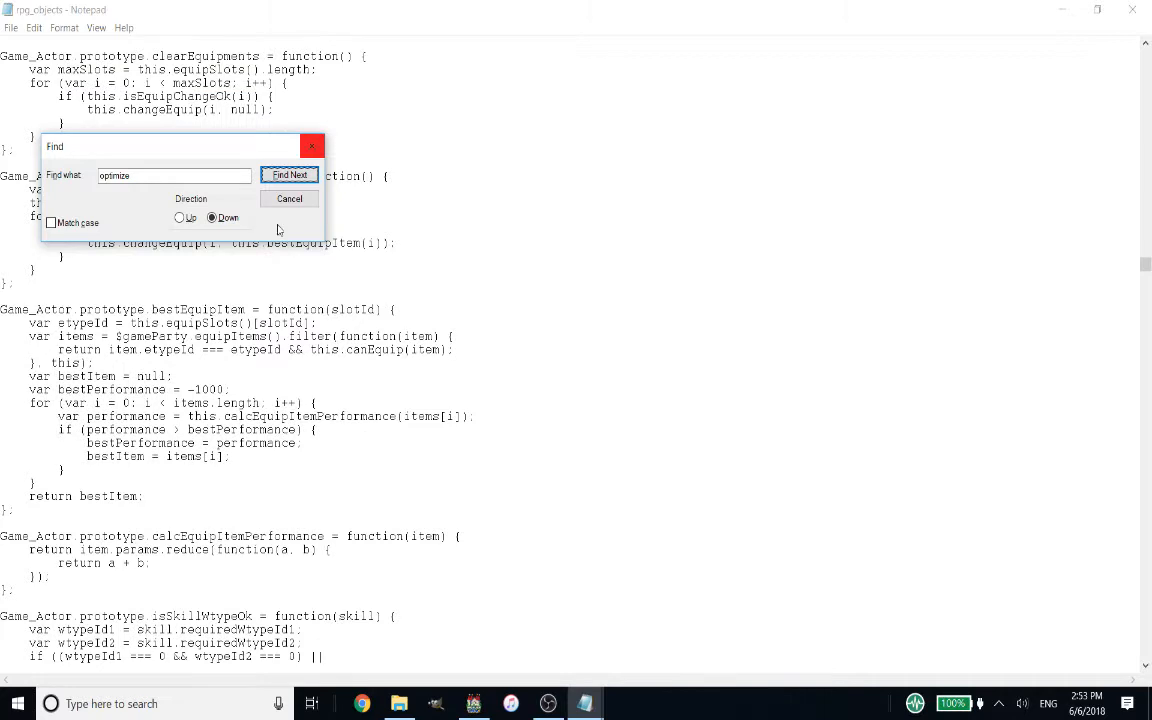
Comment out the original return reduce lines and add 'var who = this.actorId();'.
click(289, 174)
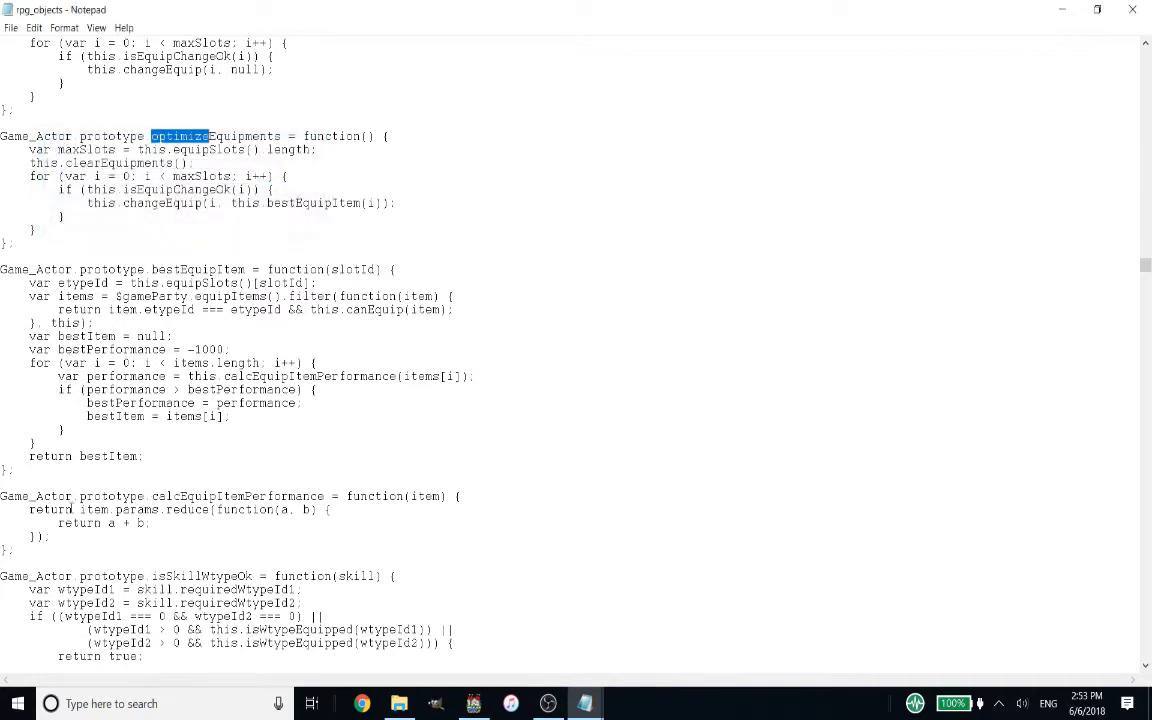
mouse_move(177, 495)
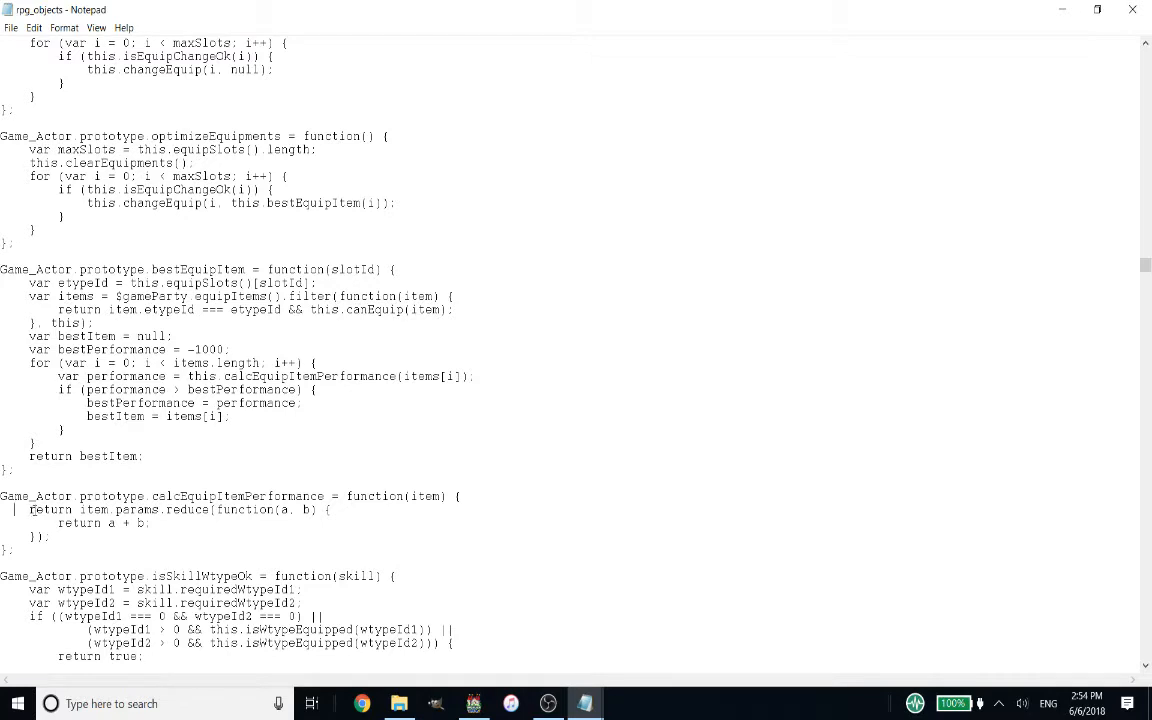
text(//)
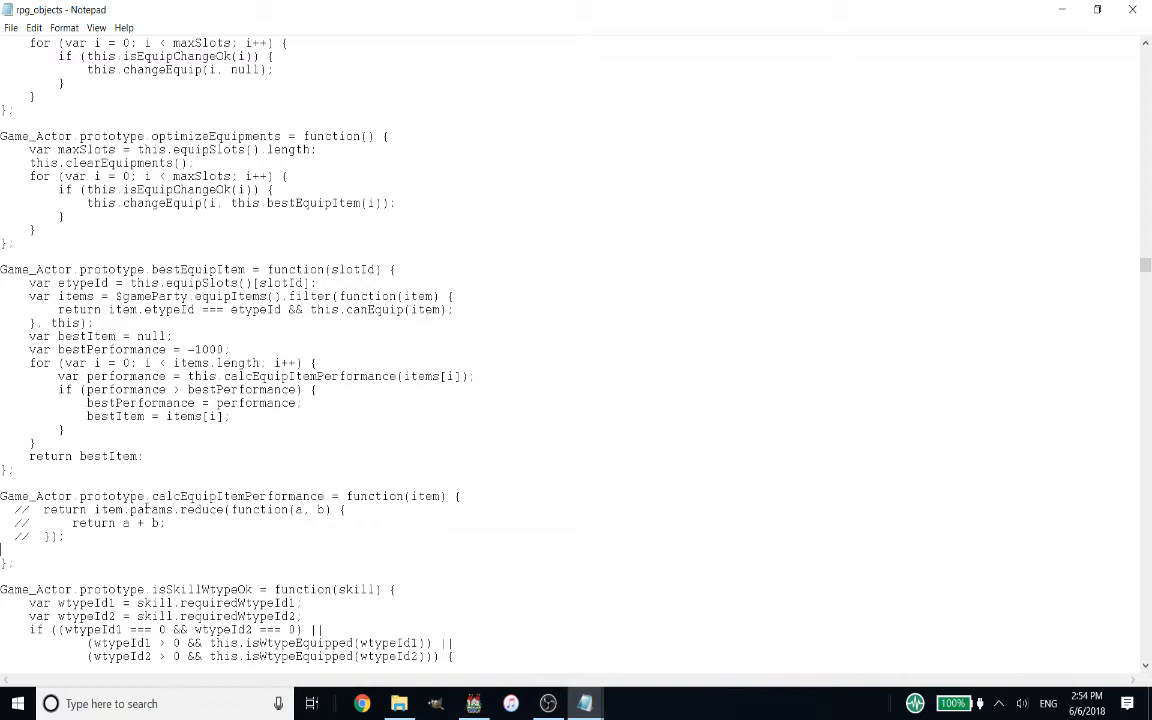
text(var)
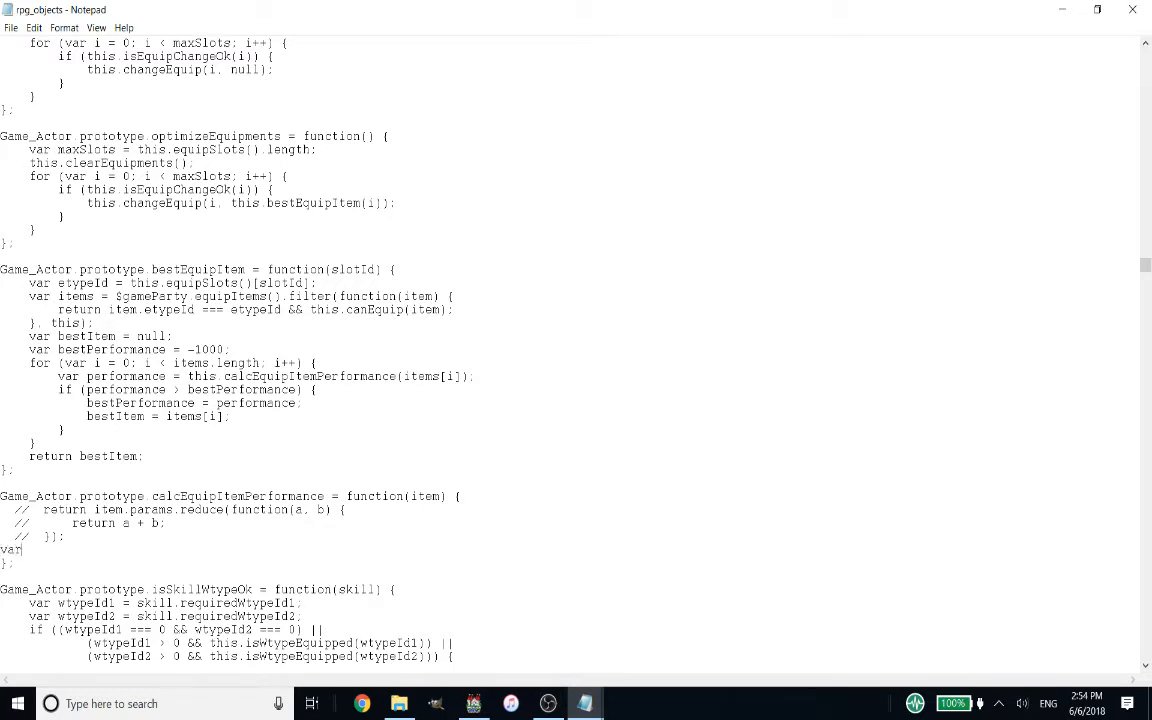
text(who)
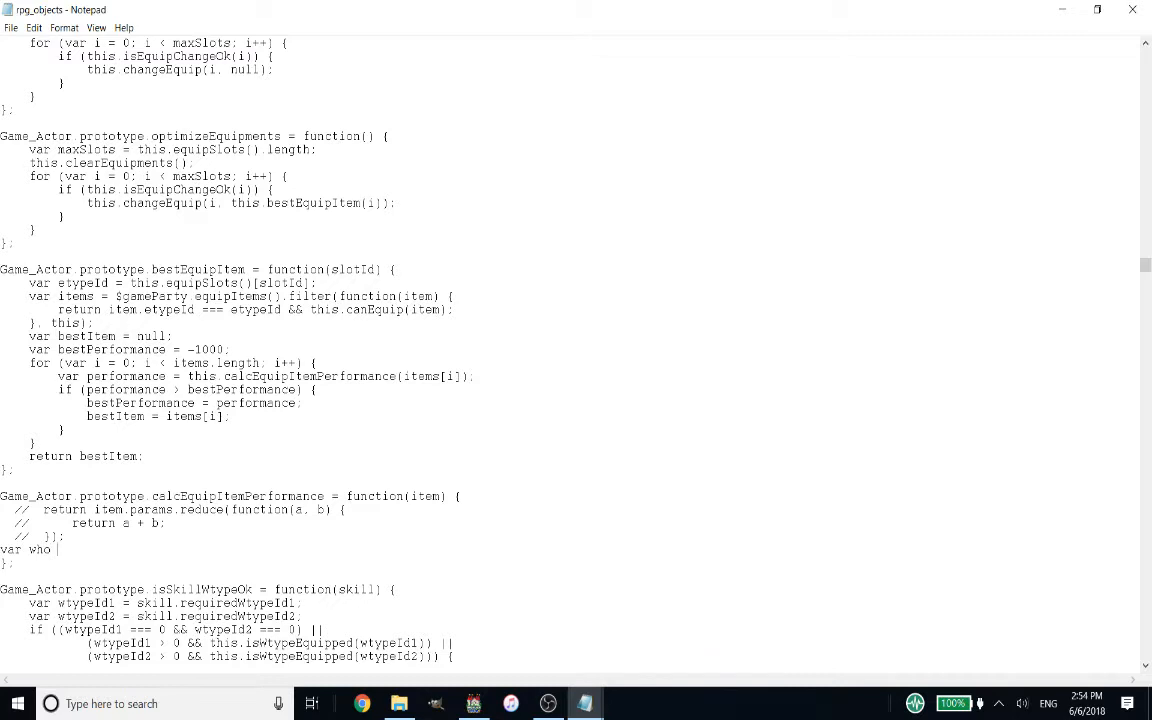
text(=)
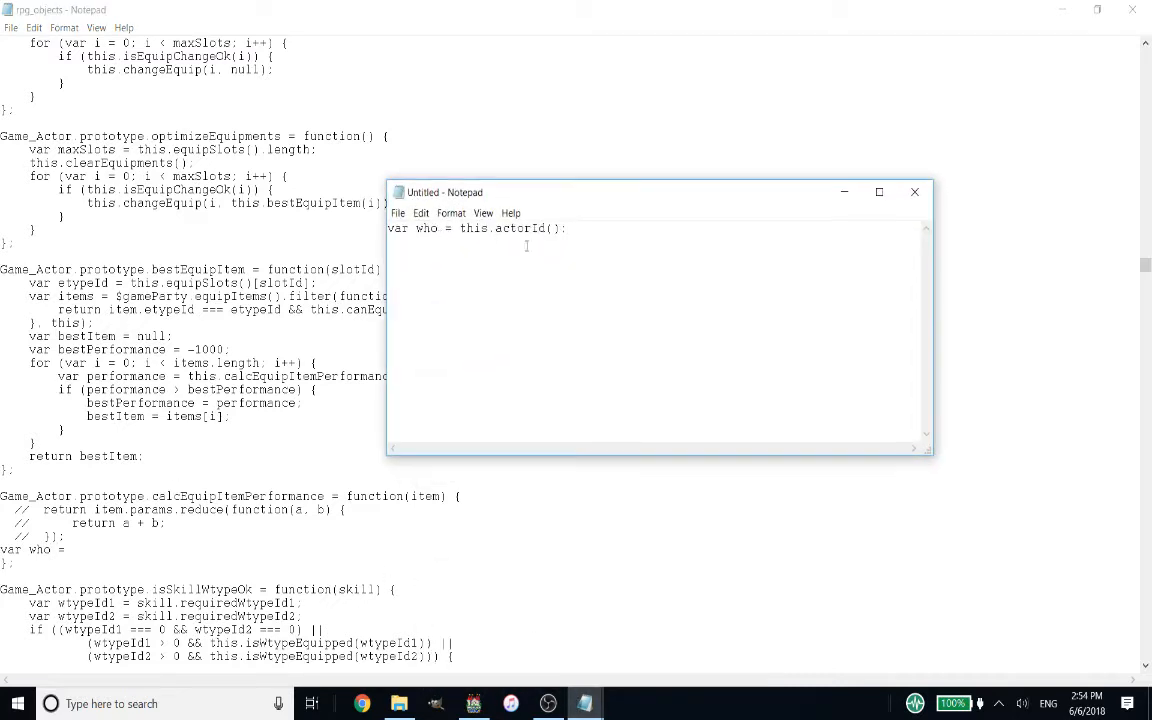
drag(460, 228, 567, 228)
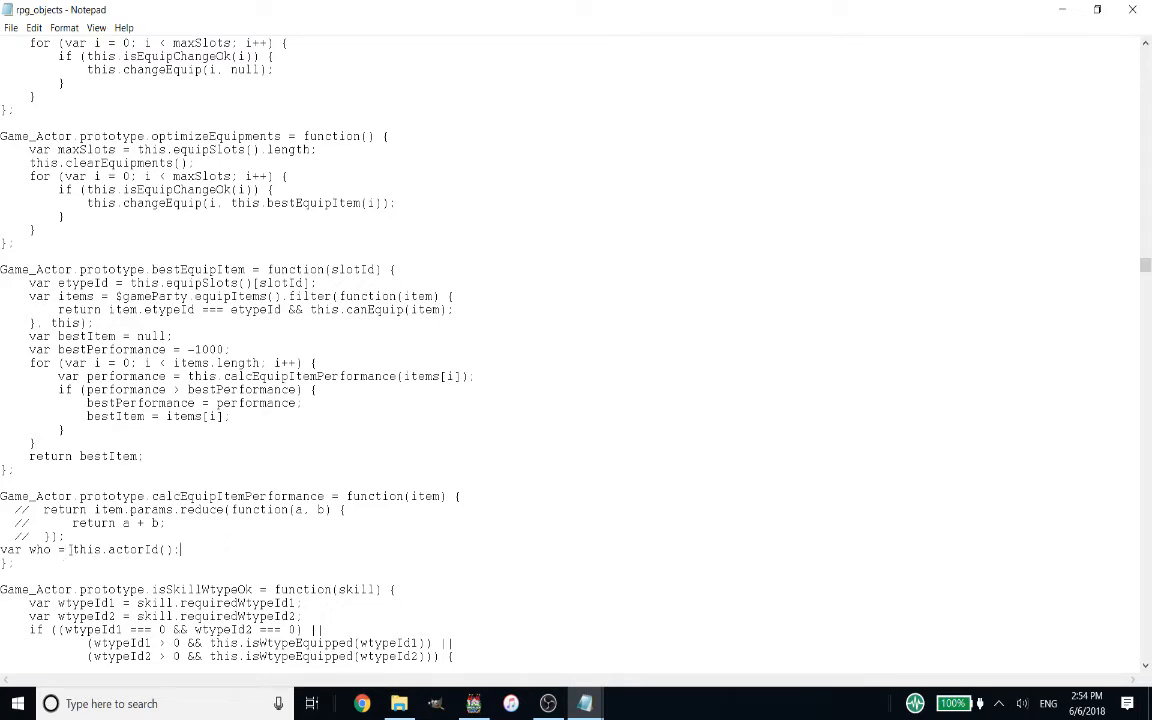
drag(71, 549, 179, 549)
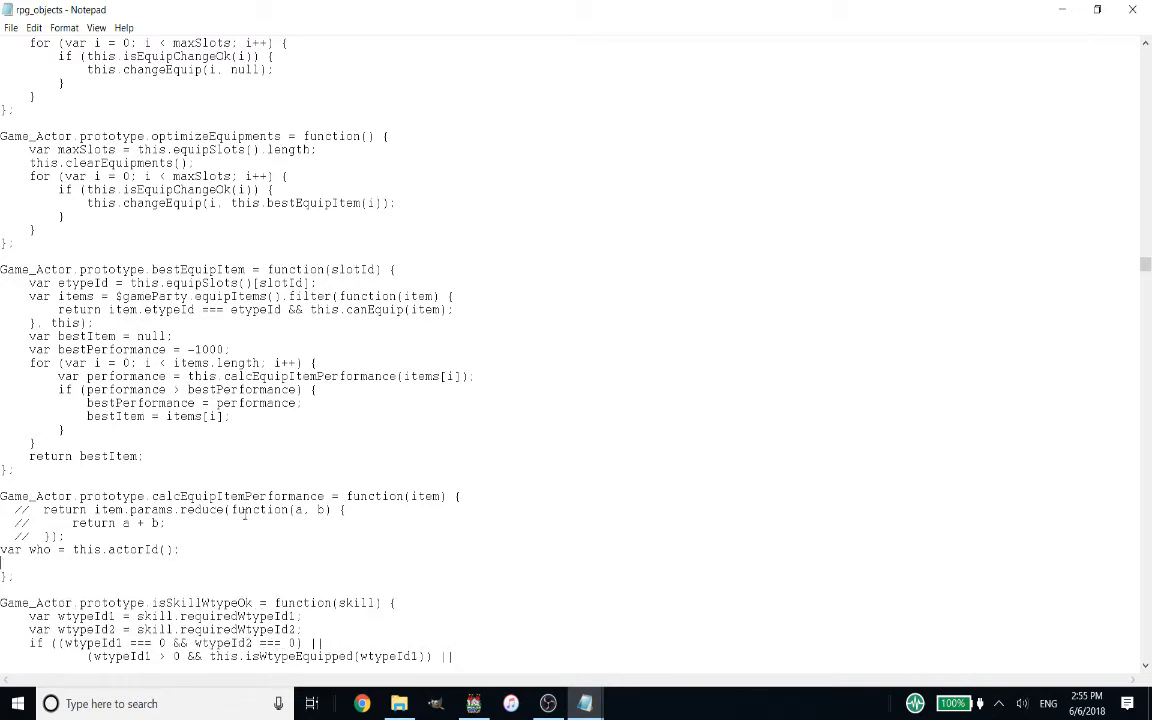
scroll(down, 3)
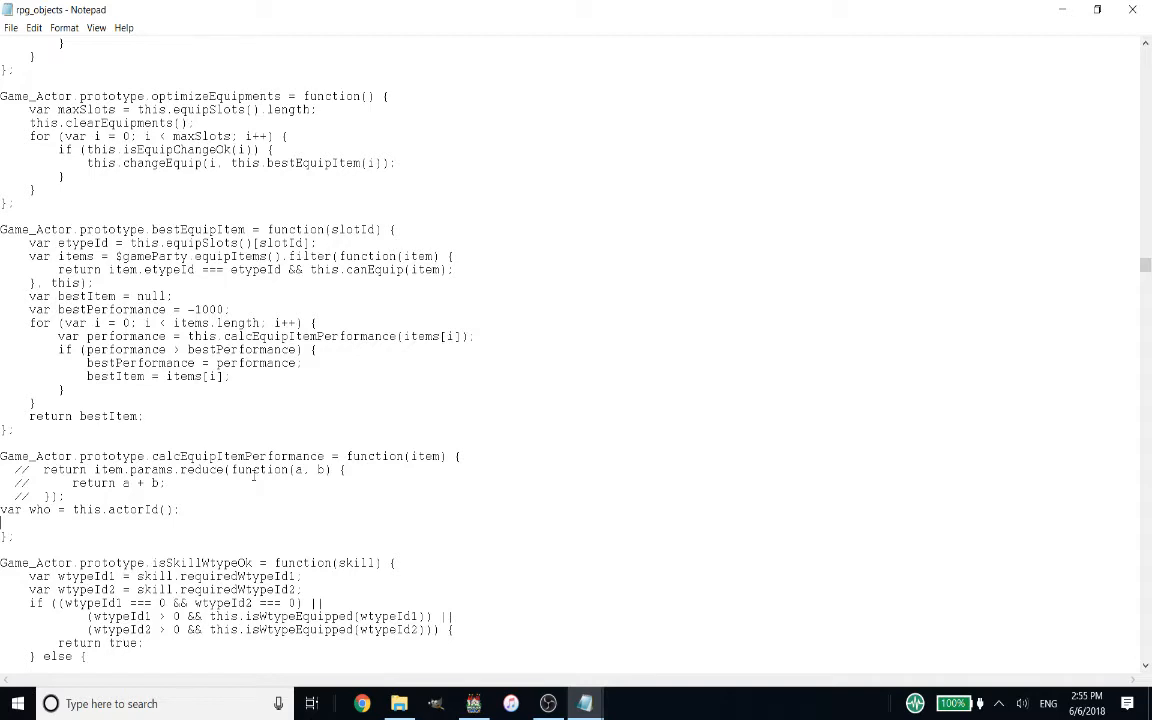
Start an 'if (who === 1)' branch that returns item.params.
text(if ()
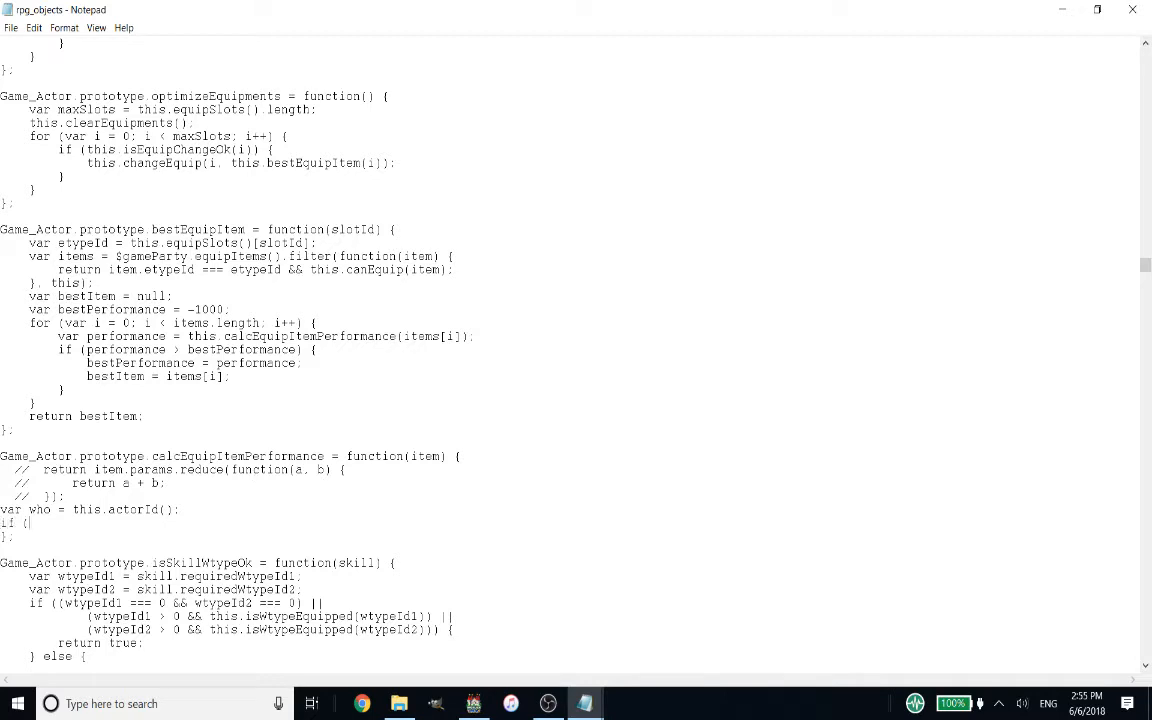
text(who ===)
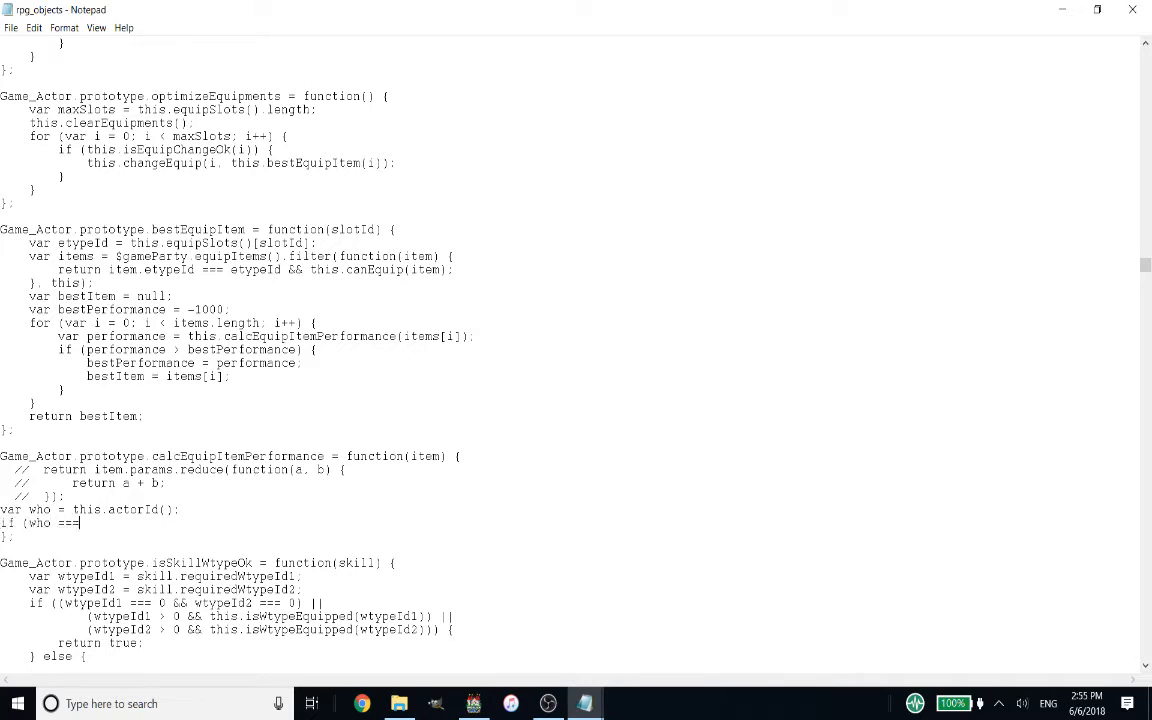
text(1){)
text(})
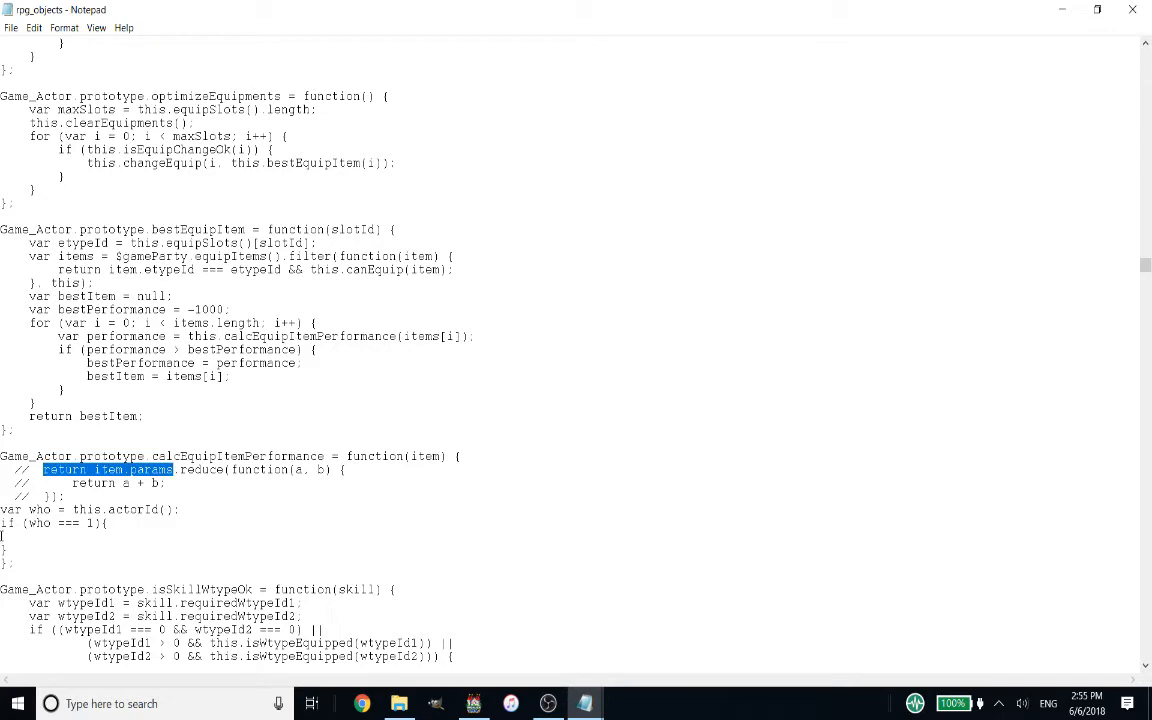
text(return item params)
text(//)
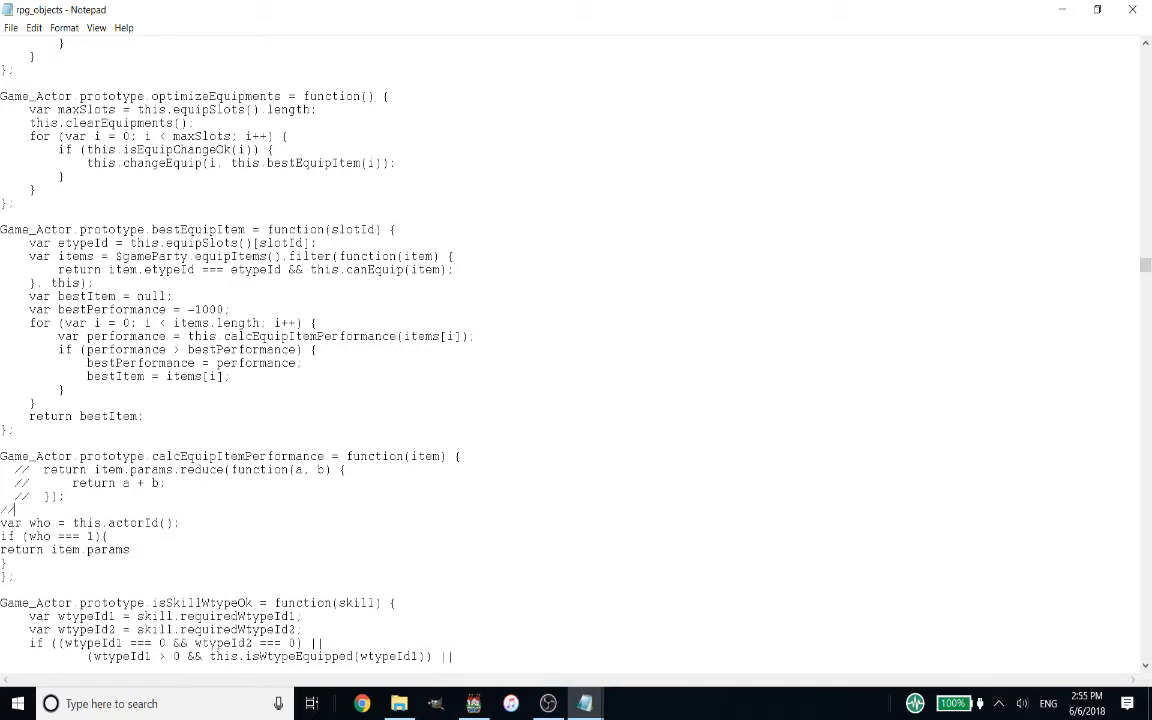
Add a comment mapping params indices 0 = hp, 1 = mp through 7 = luk.
text(params)
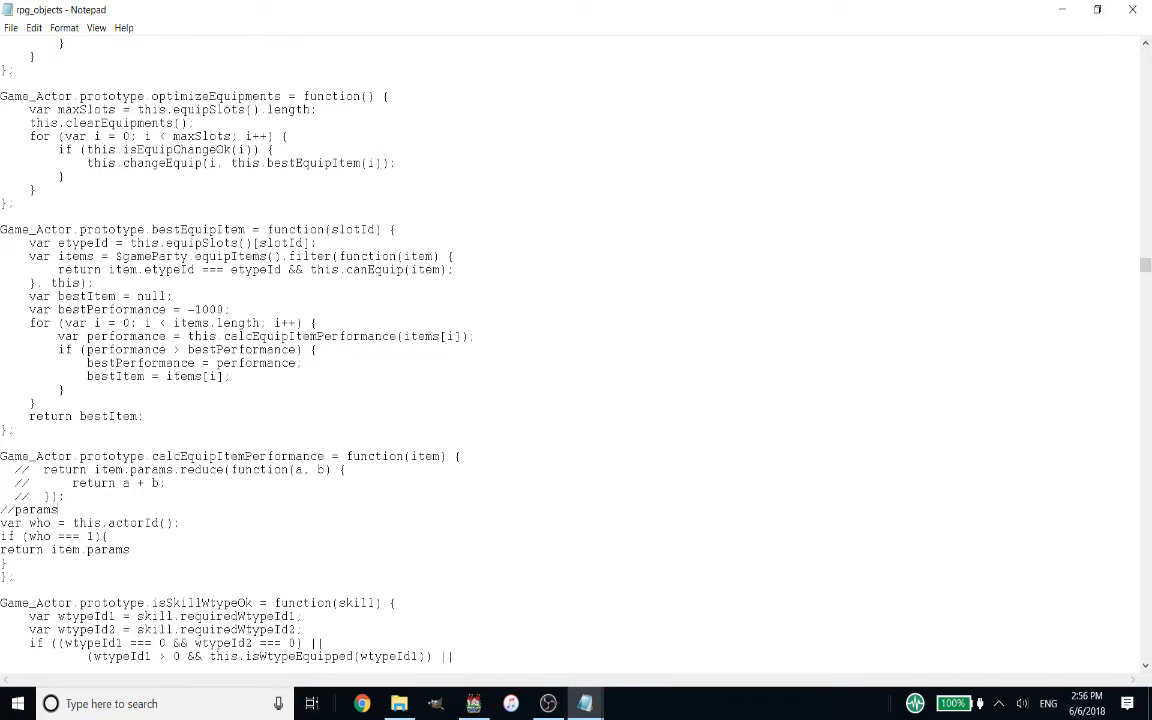
text(0 =)
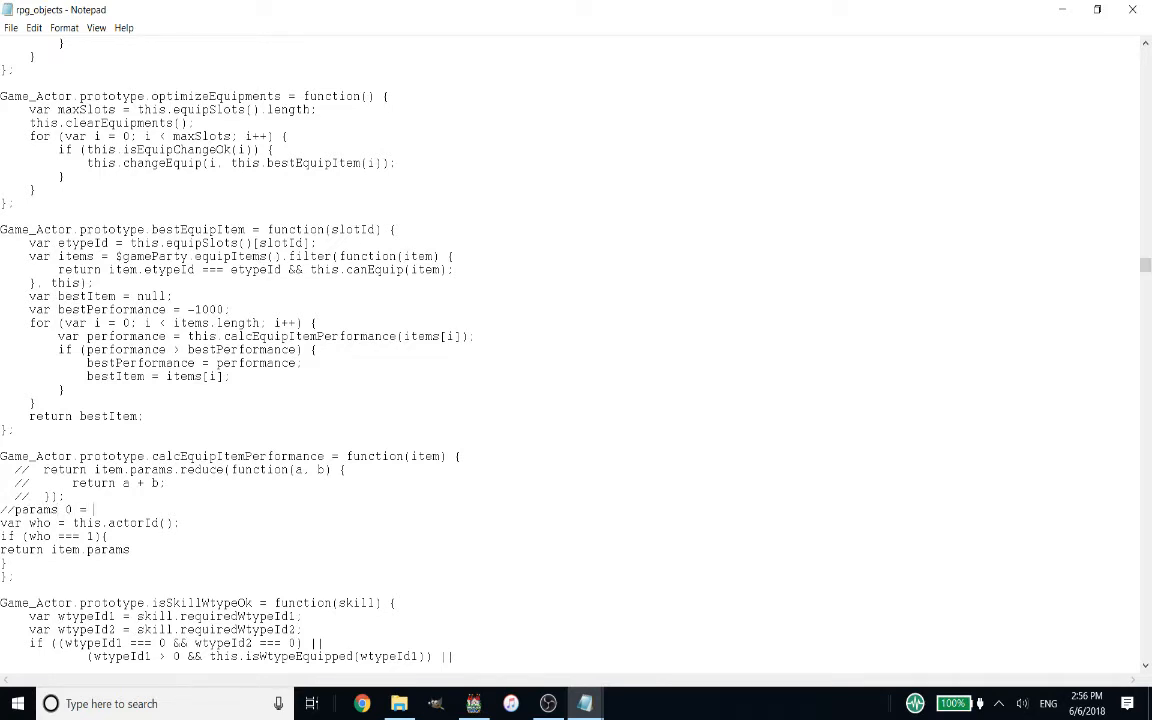
text(hp)
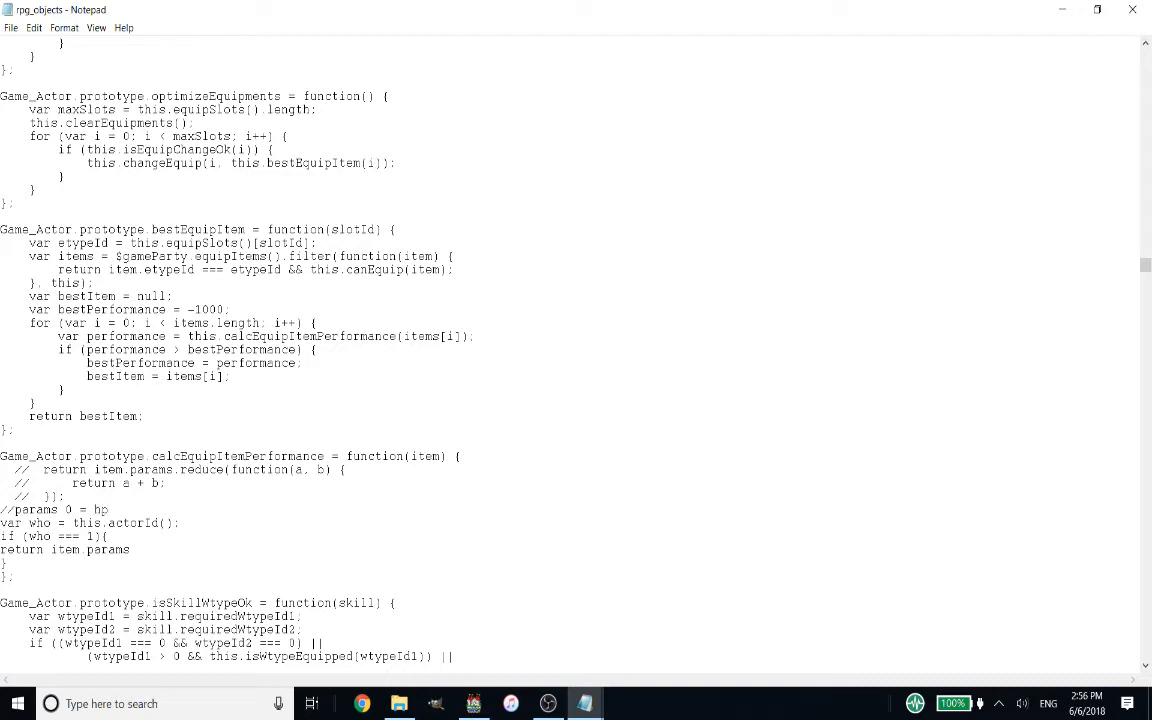
text(, 1 = mp)
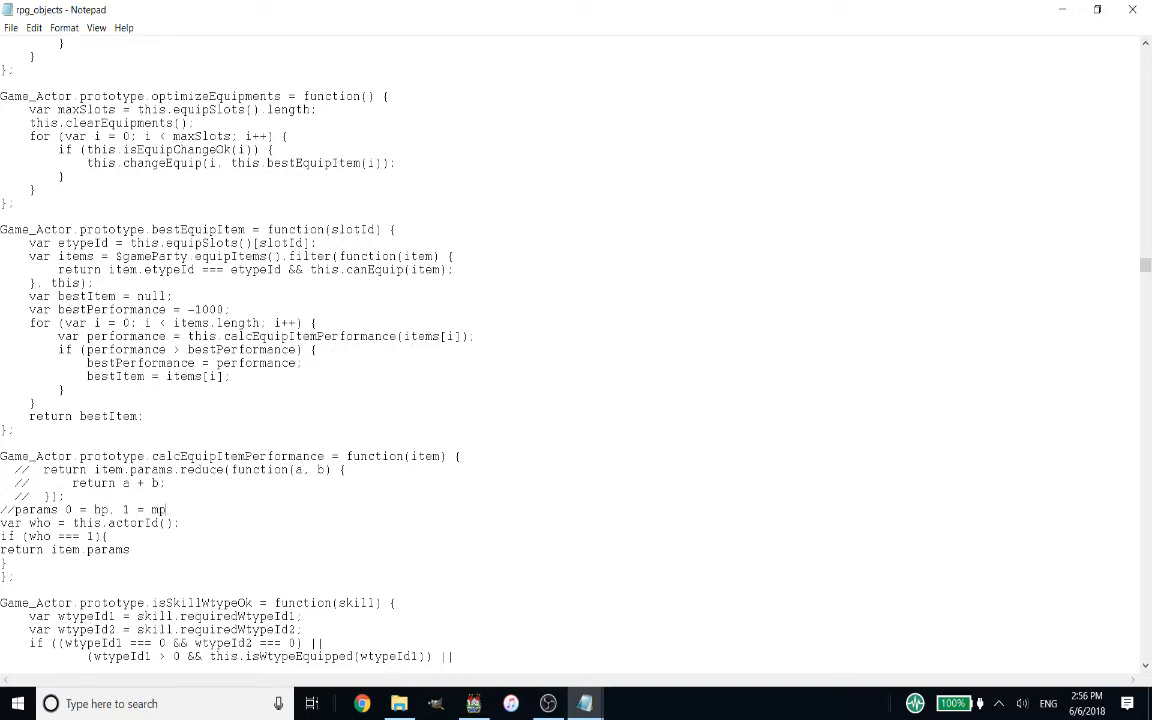
text(2= atk, 3 = def, 4 = mat, 5)
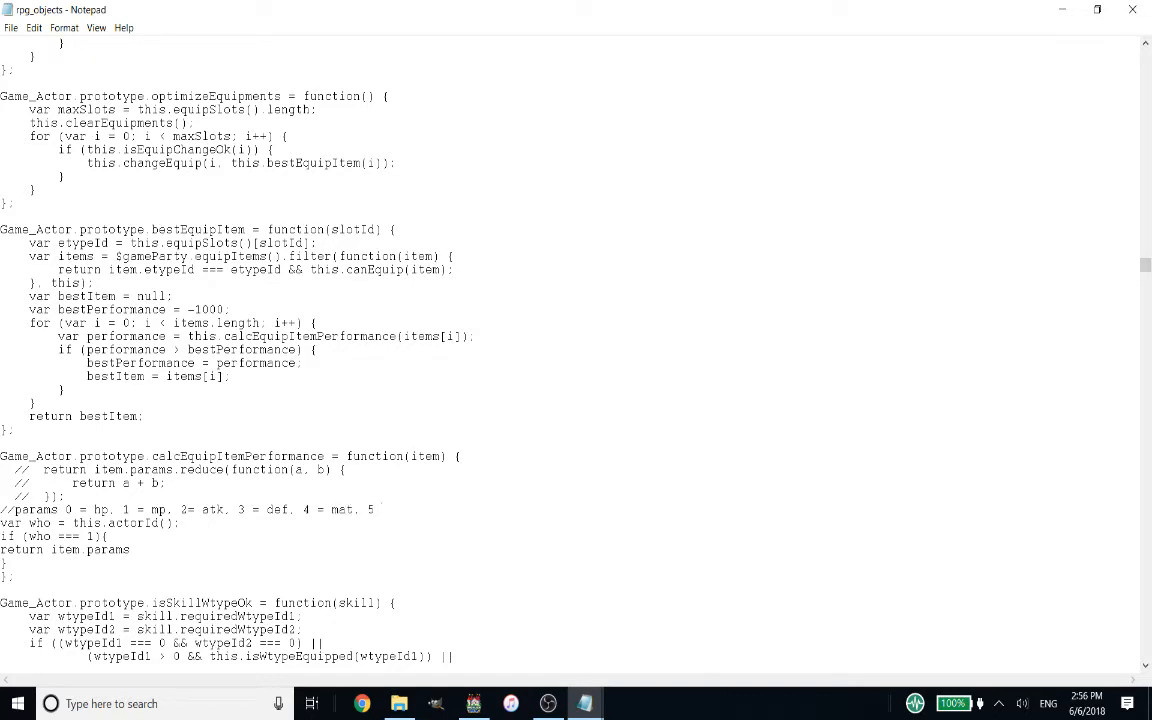
text(= mdf, 6)
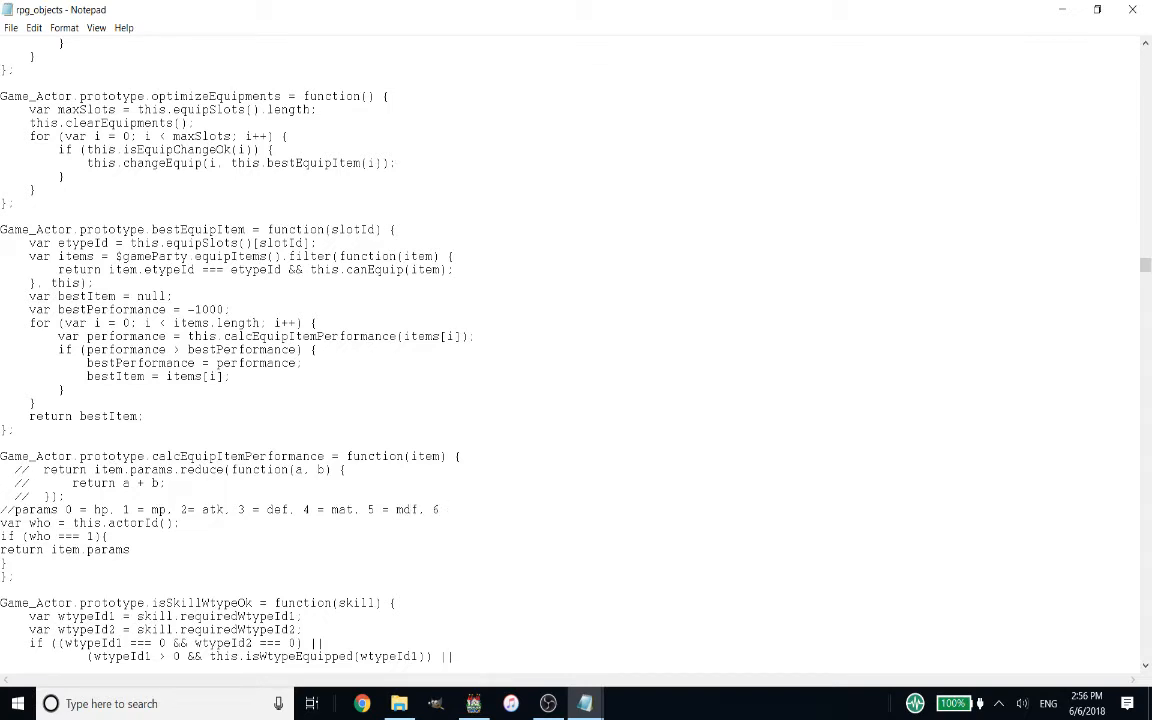
text(= agi, =)
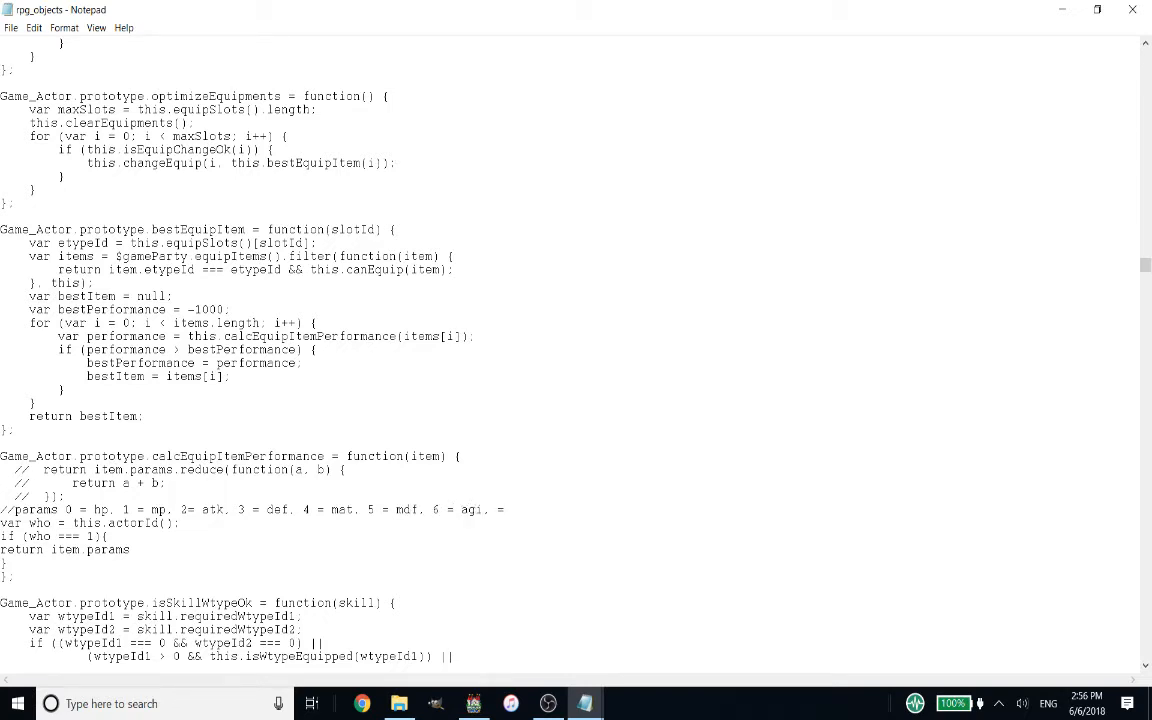
text(7= luk)
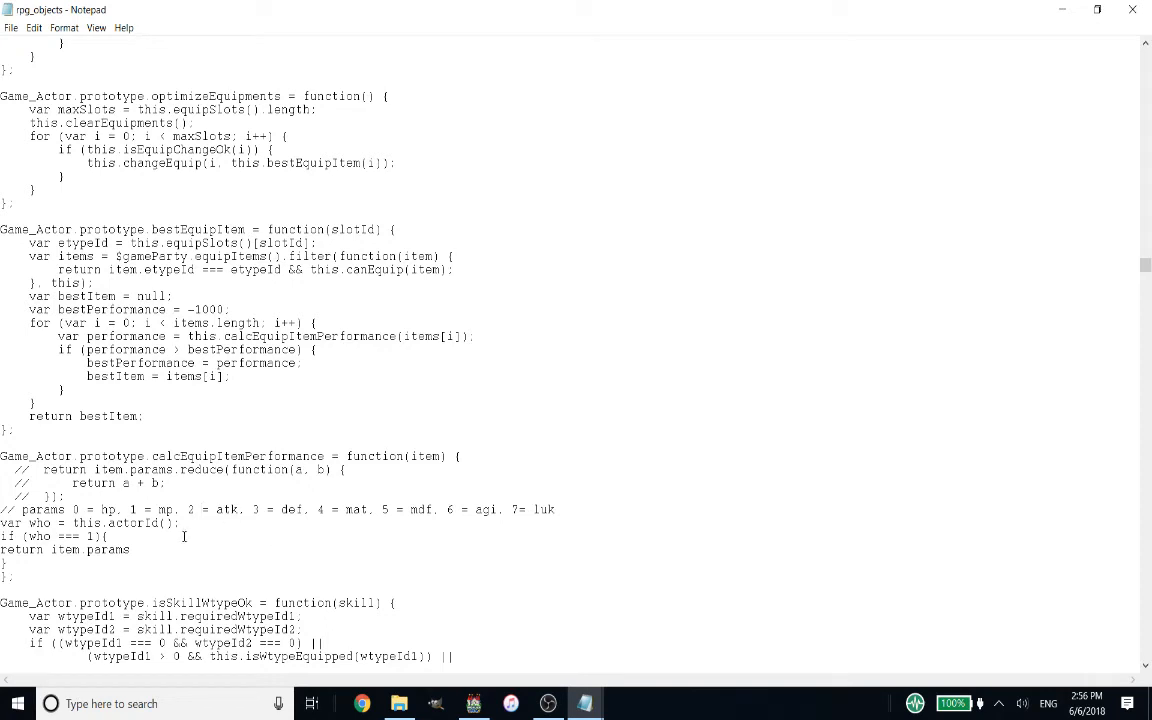
scroll(down, 3)
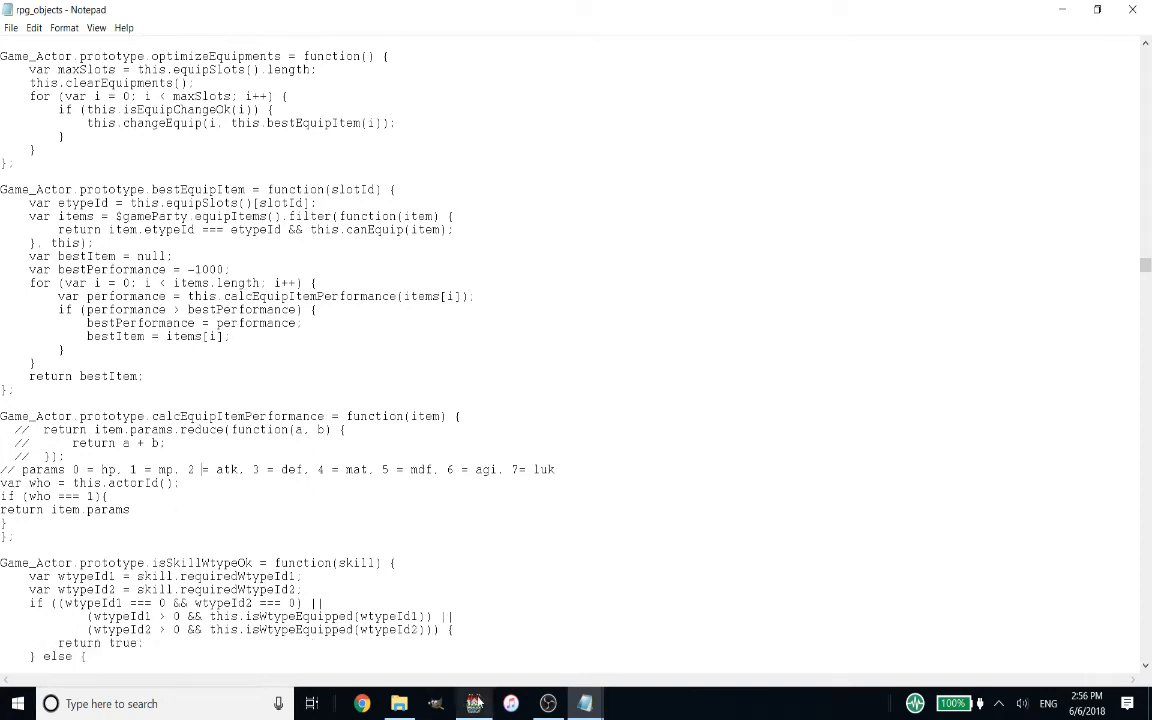
click(478, 704)
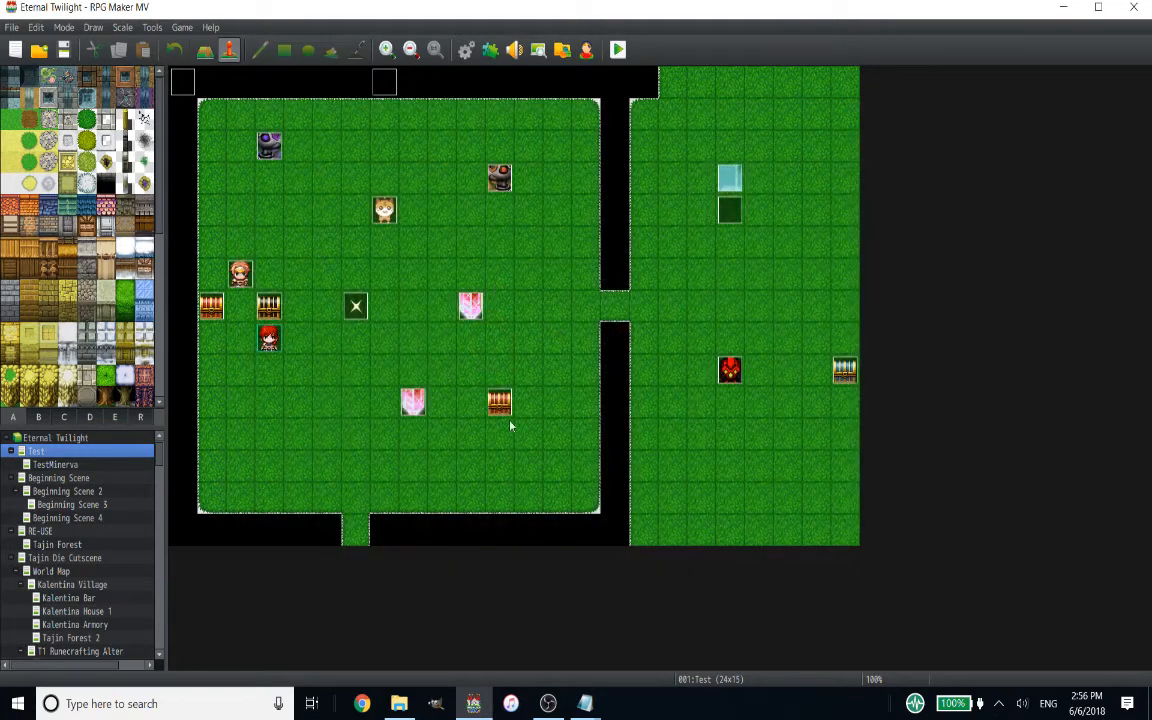
click(583, 702)
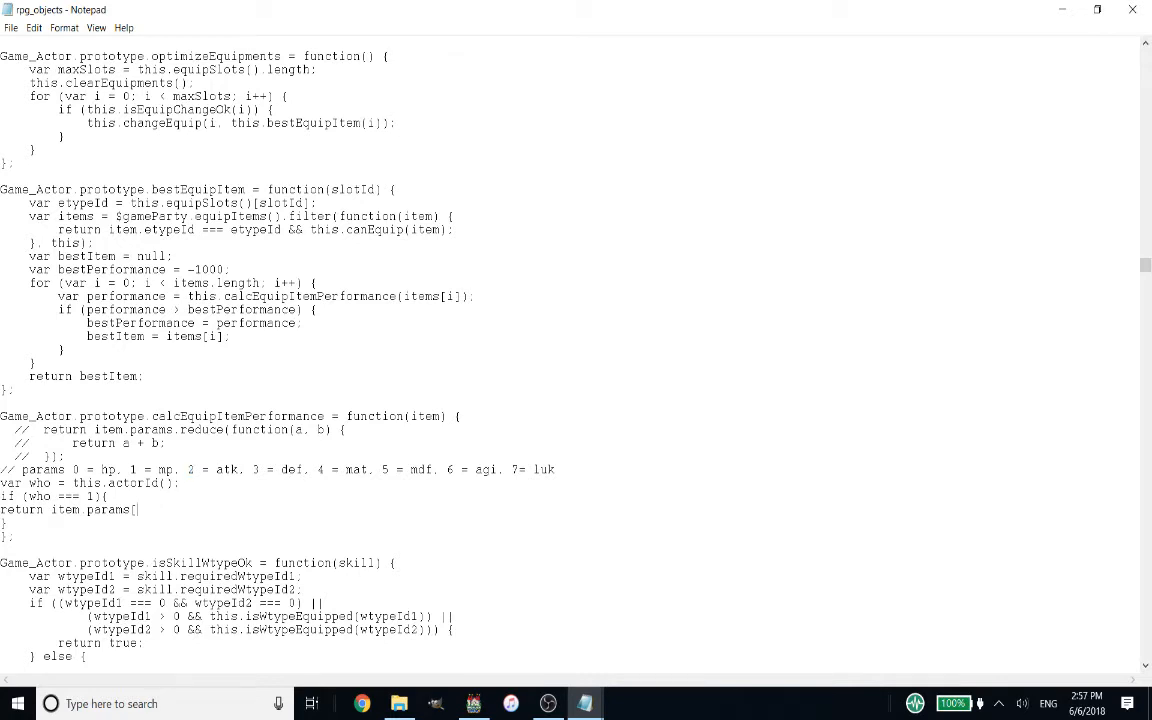
Finish the actor-1 return as item.params[2] + item.params[6] and close the block.
text(2] +)
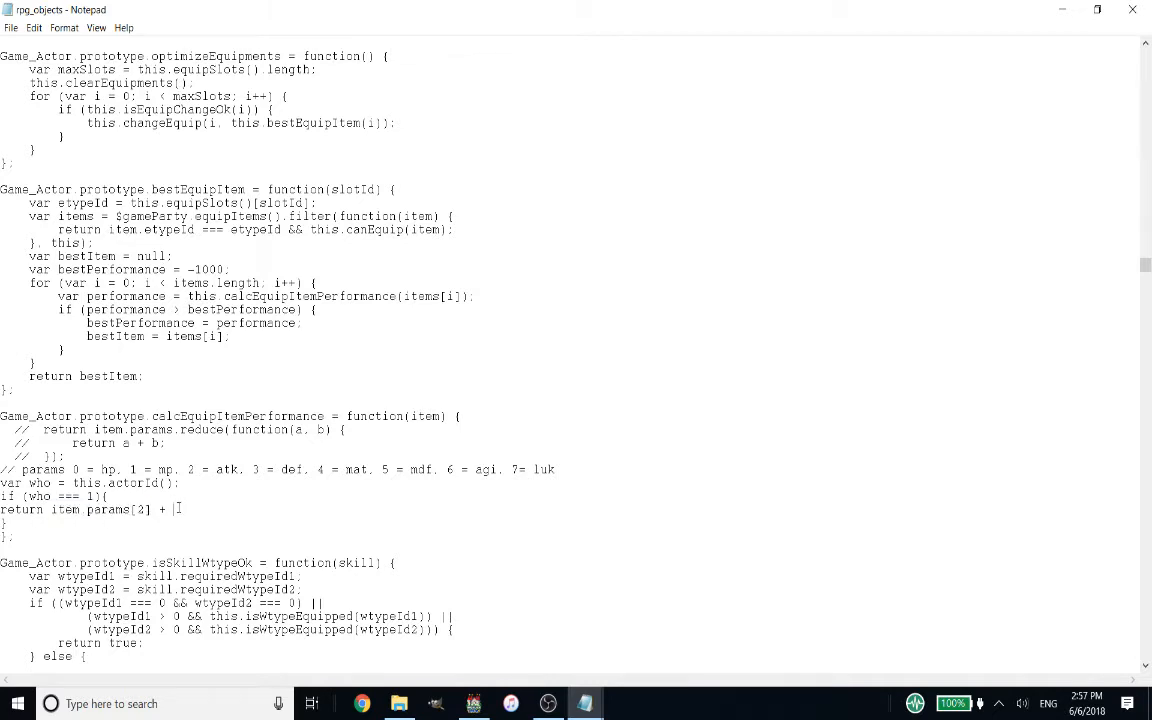
text(item.params[3];)
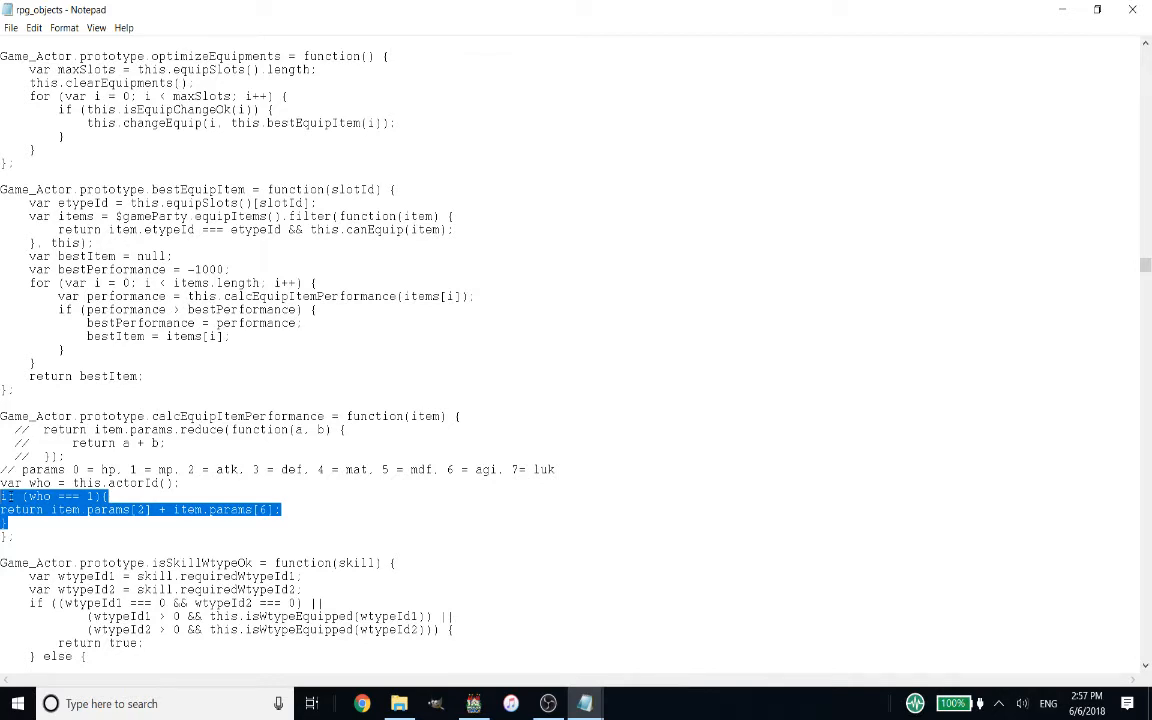
Paste four more copies of the actor-1 if block below the original.
click(10, 523)
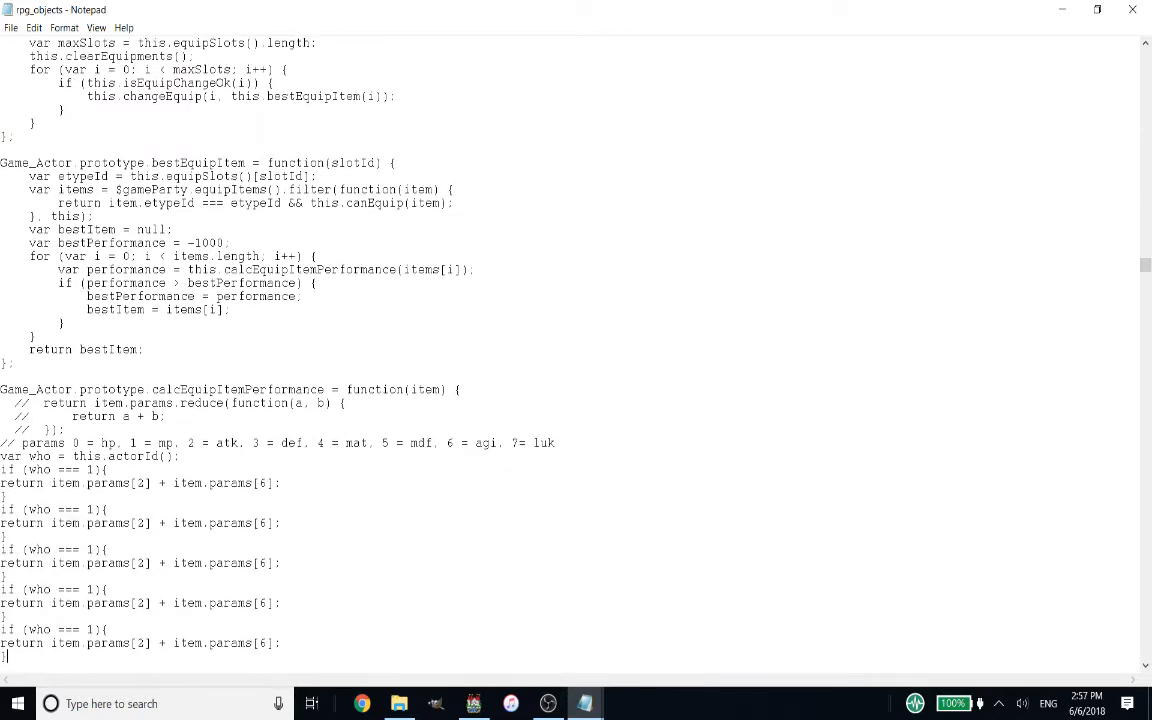
scroll(down, 3)
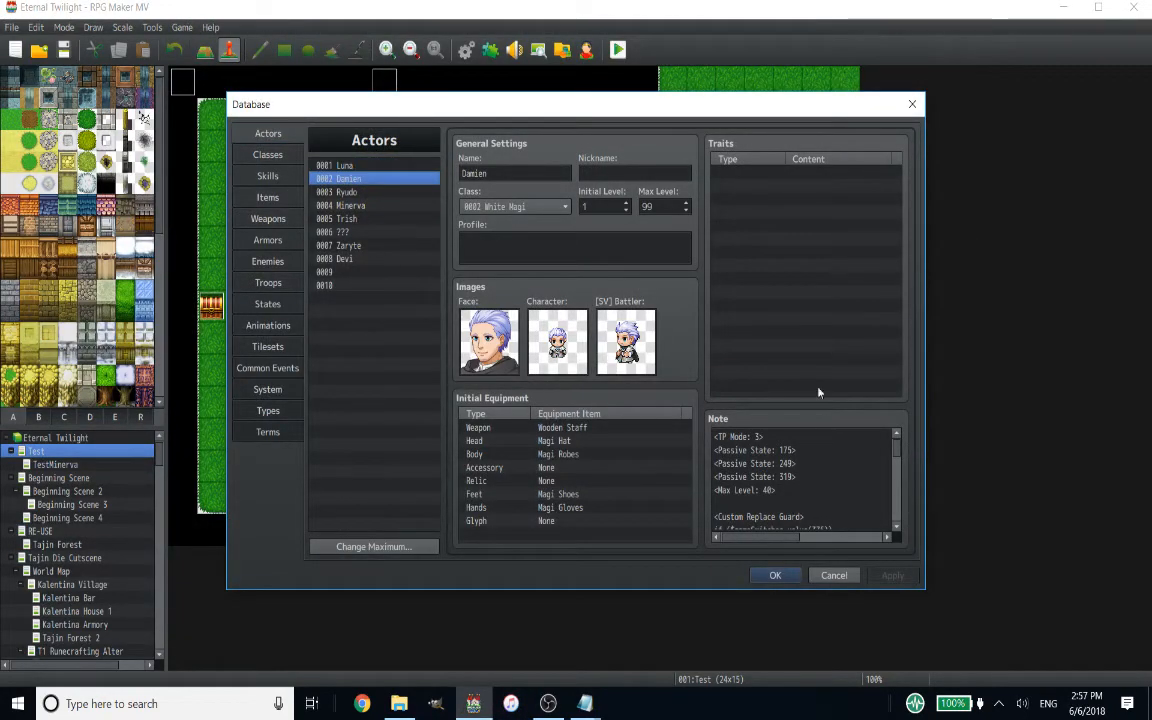
mouse_move(643, 334)
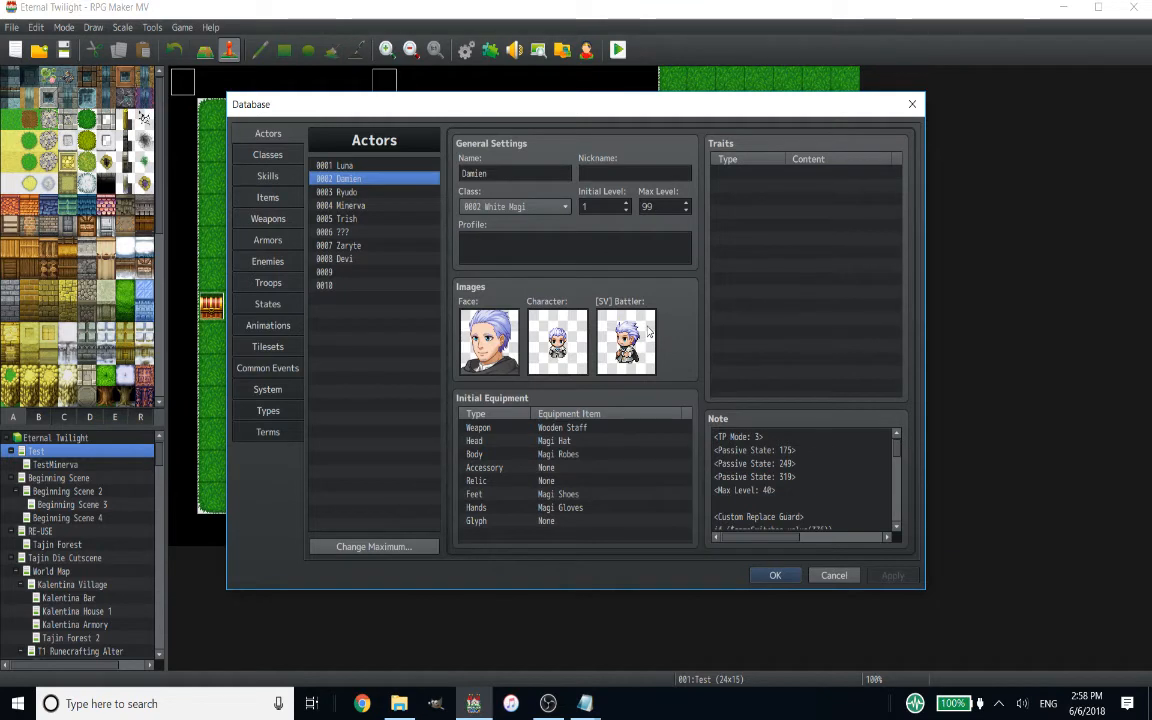
mouse_move(648, 330)
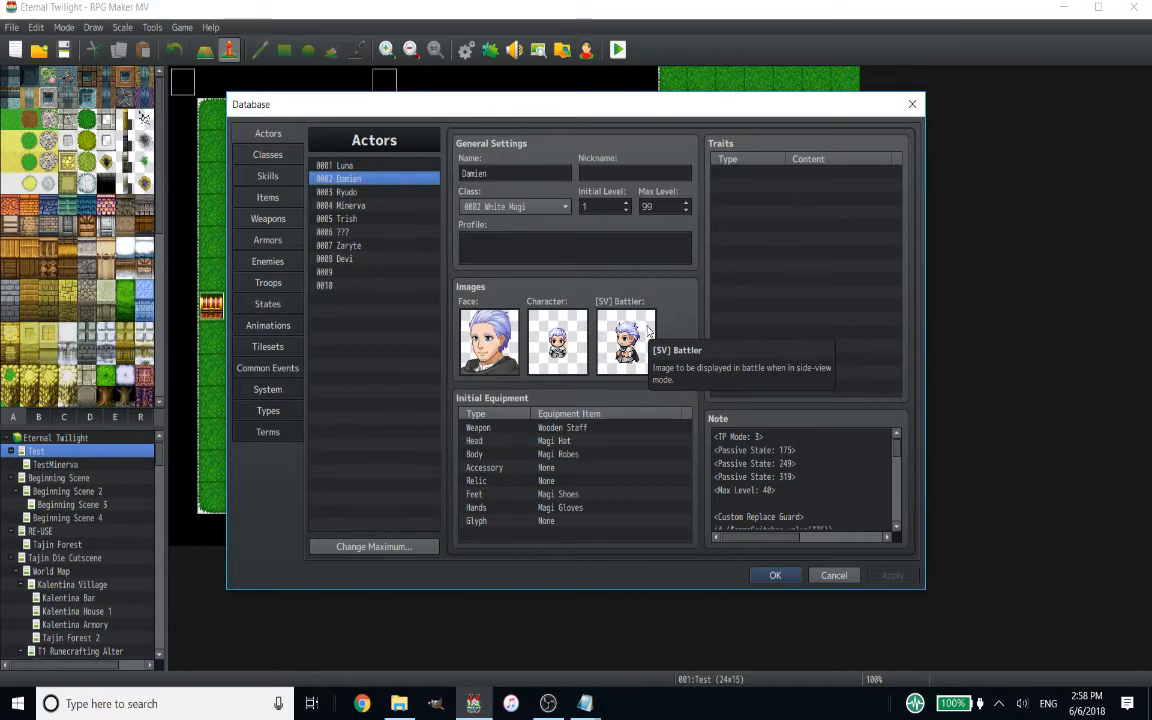
Close the RPG Maker MV database after viewing Damien, then return to Notepad.
click(833, 575)
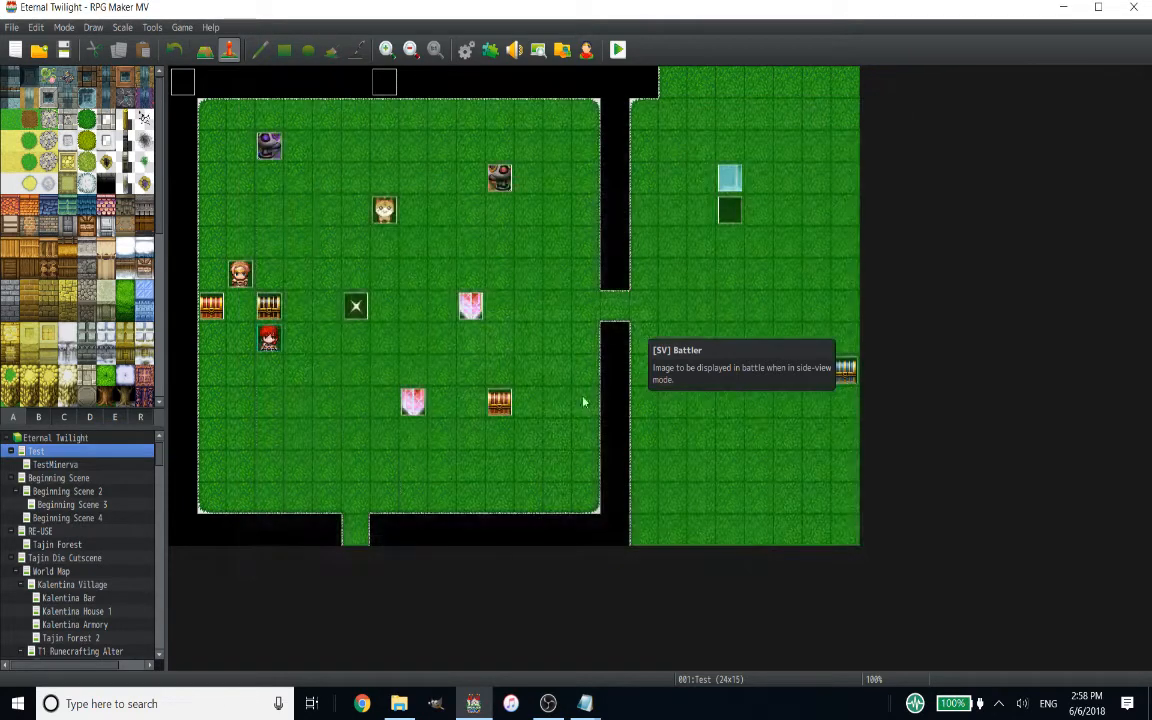
click(584, 703)
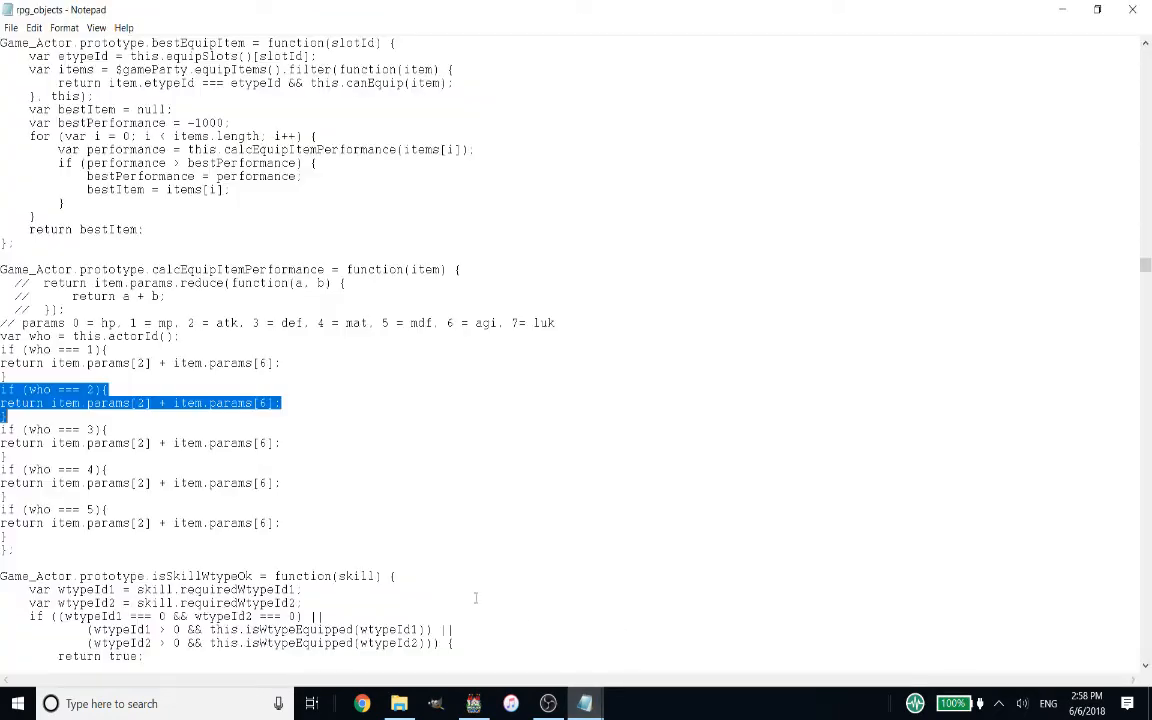
mouse_move(234, 454)
text(5)
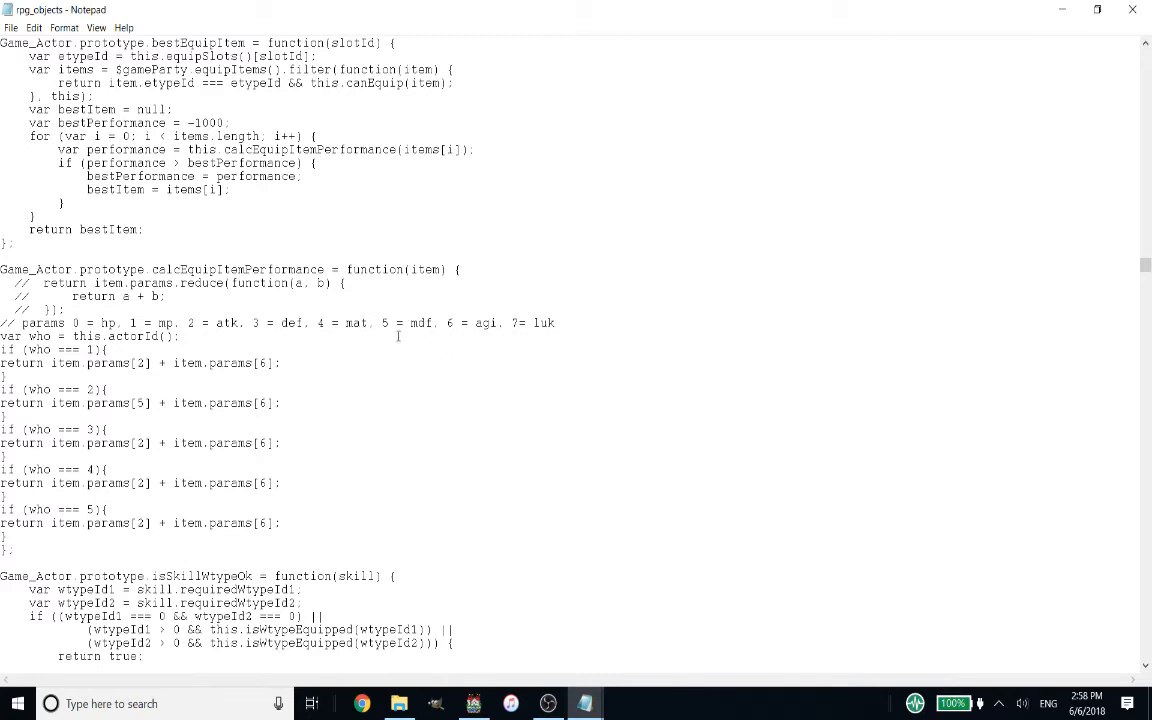
Make the actor-2 branch return item.params[5] + item.params[1].
drag(382, 322, 435, 322)
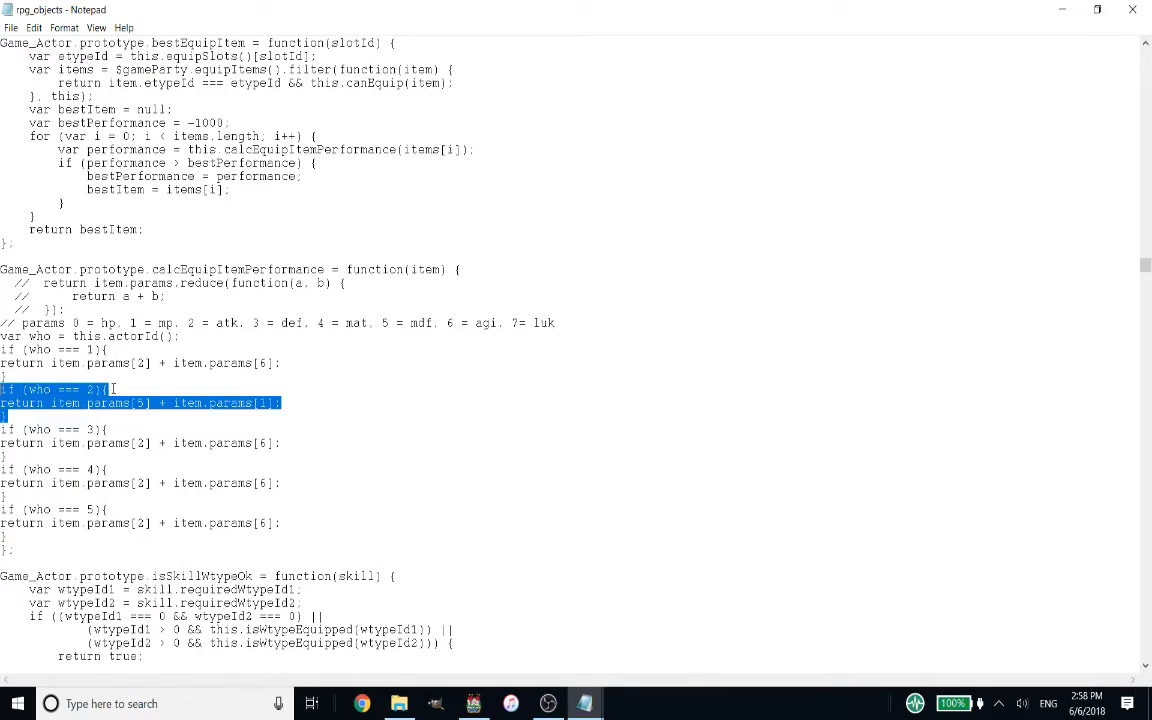
mouse_move(402, 592)
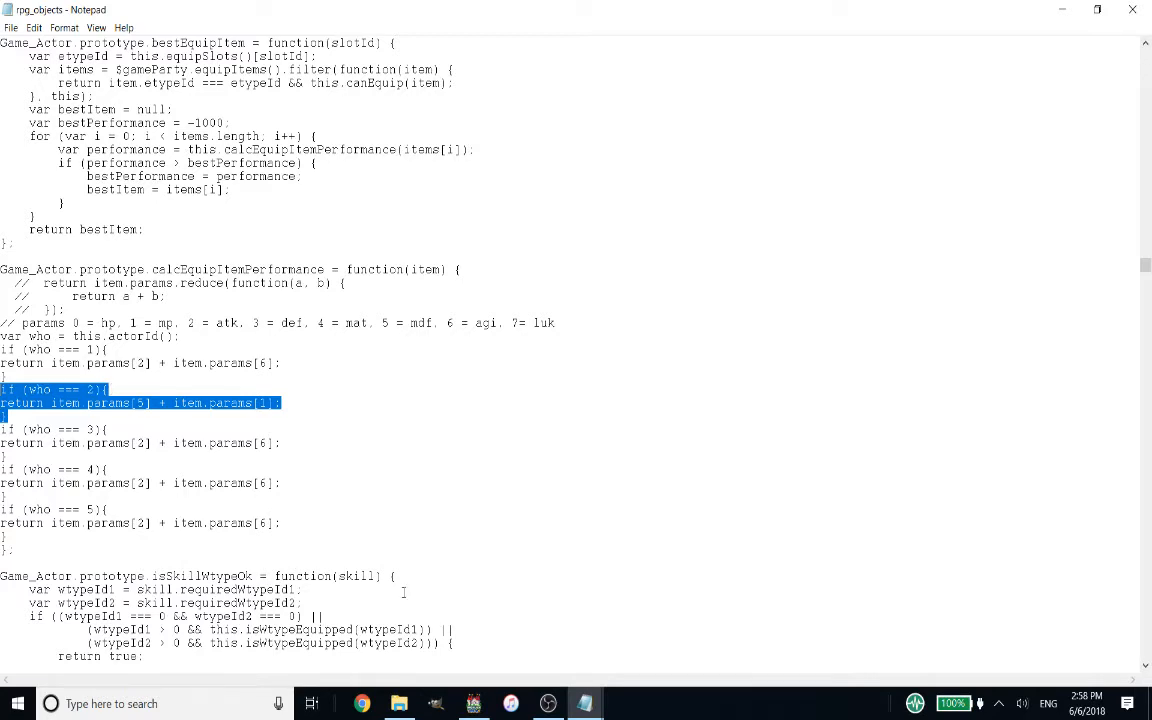
click(499, 703)
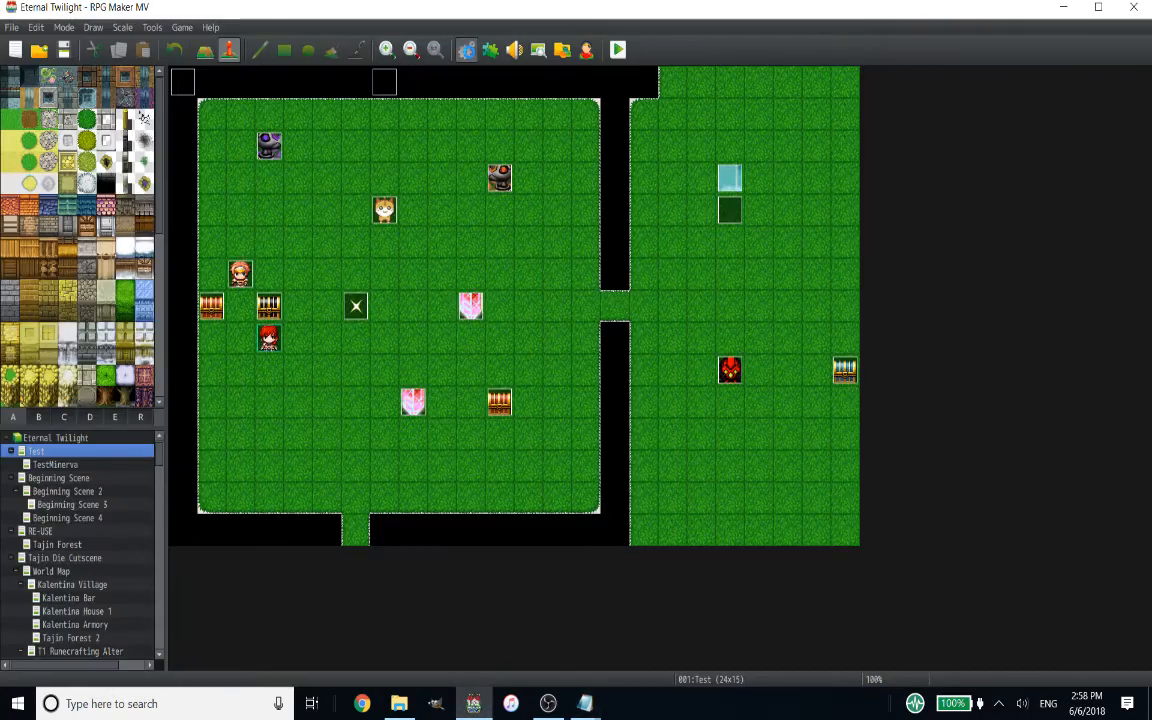
Change params[6] to params[5] in the who === 5 branch, then return to RPG Maker MV.
click(462, 50)
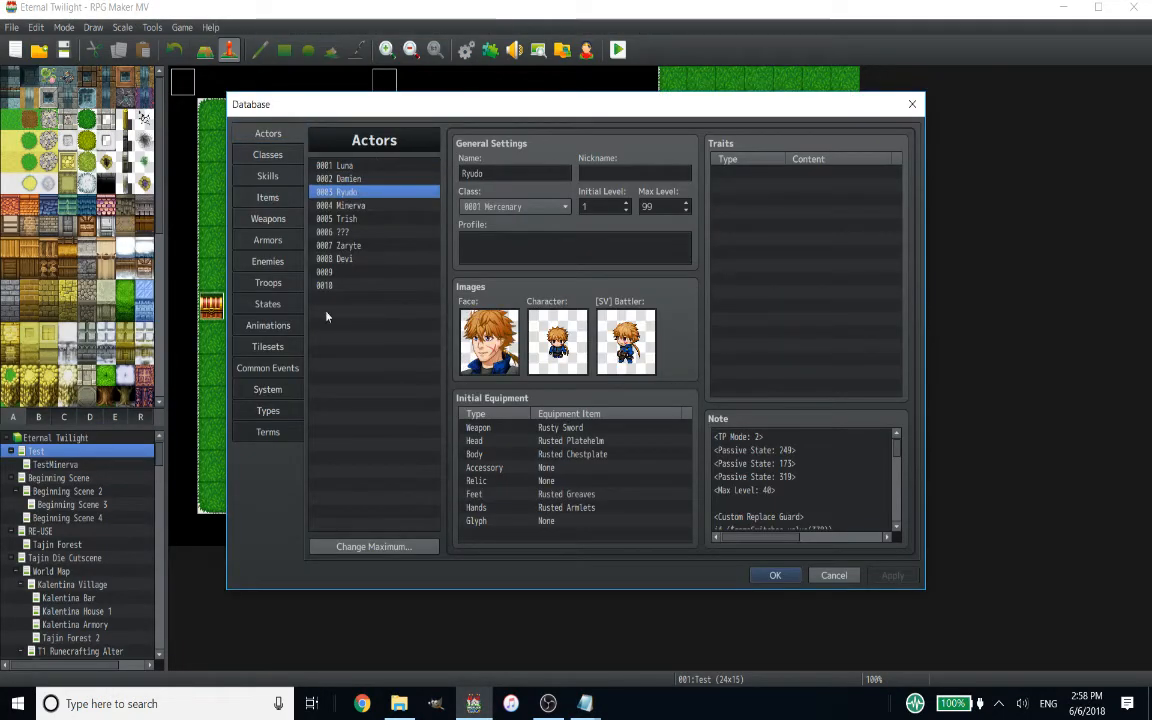
mouse_move(595, 588)
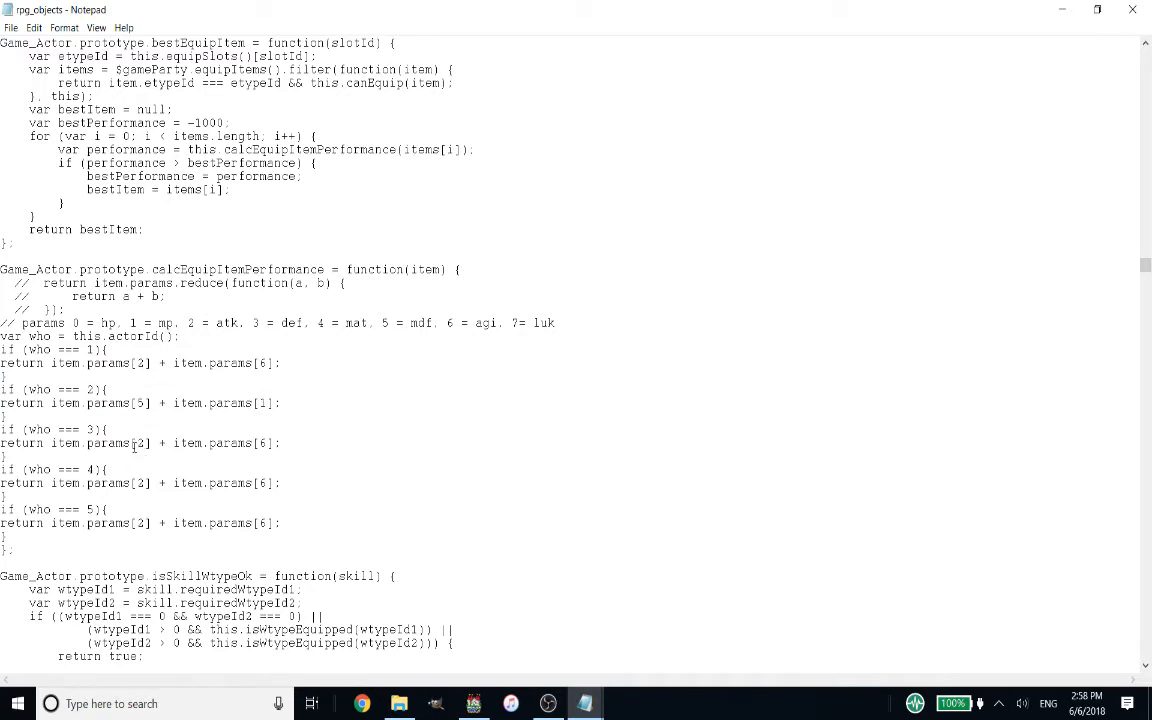
double_click(259, 323)
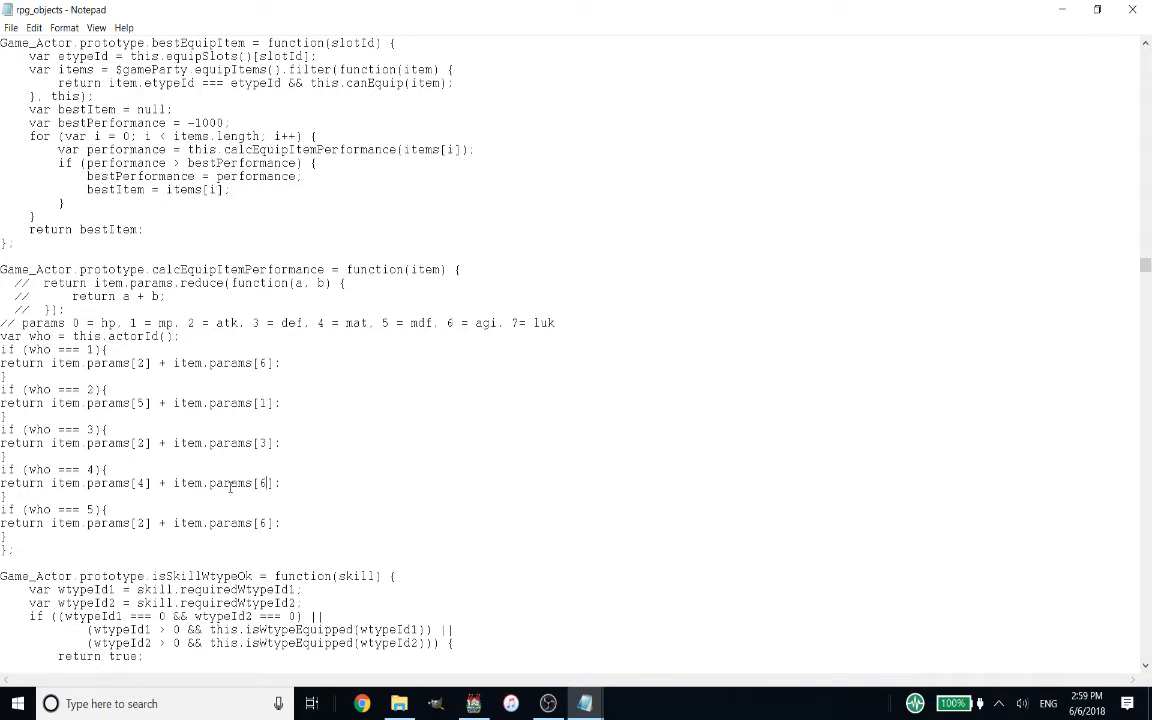
mouse_move(68, 505)
text(4)
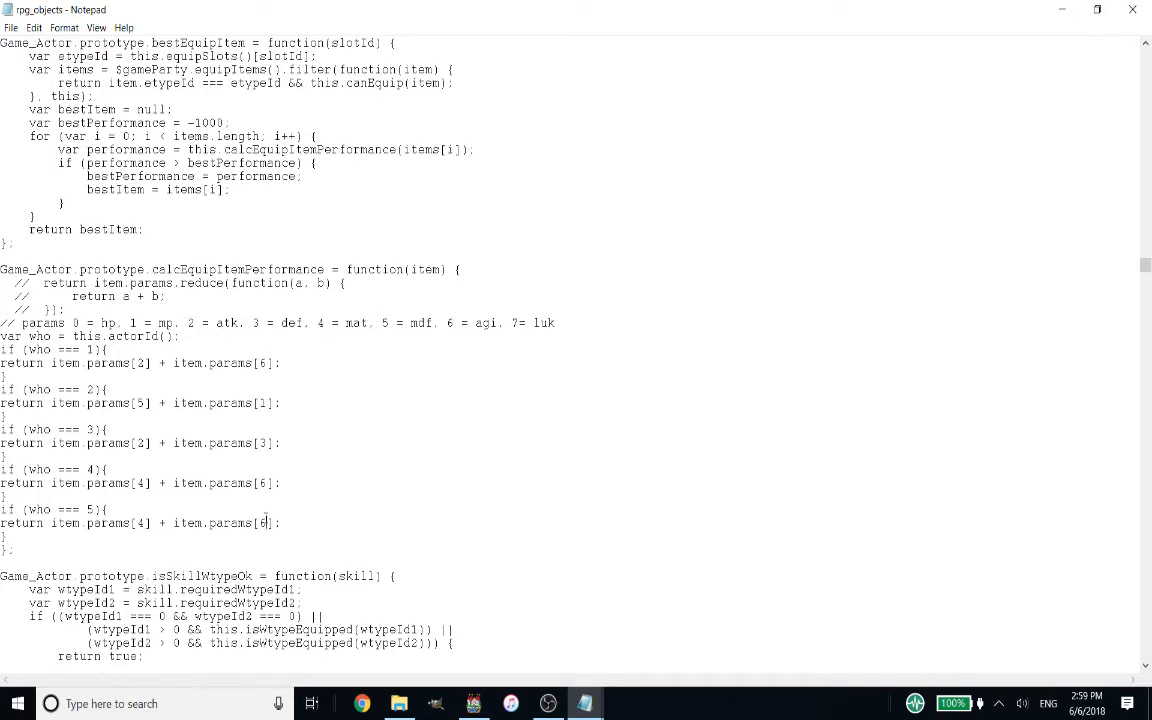
text(5)
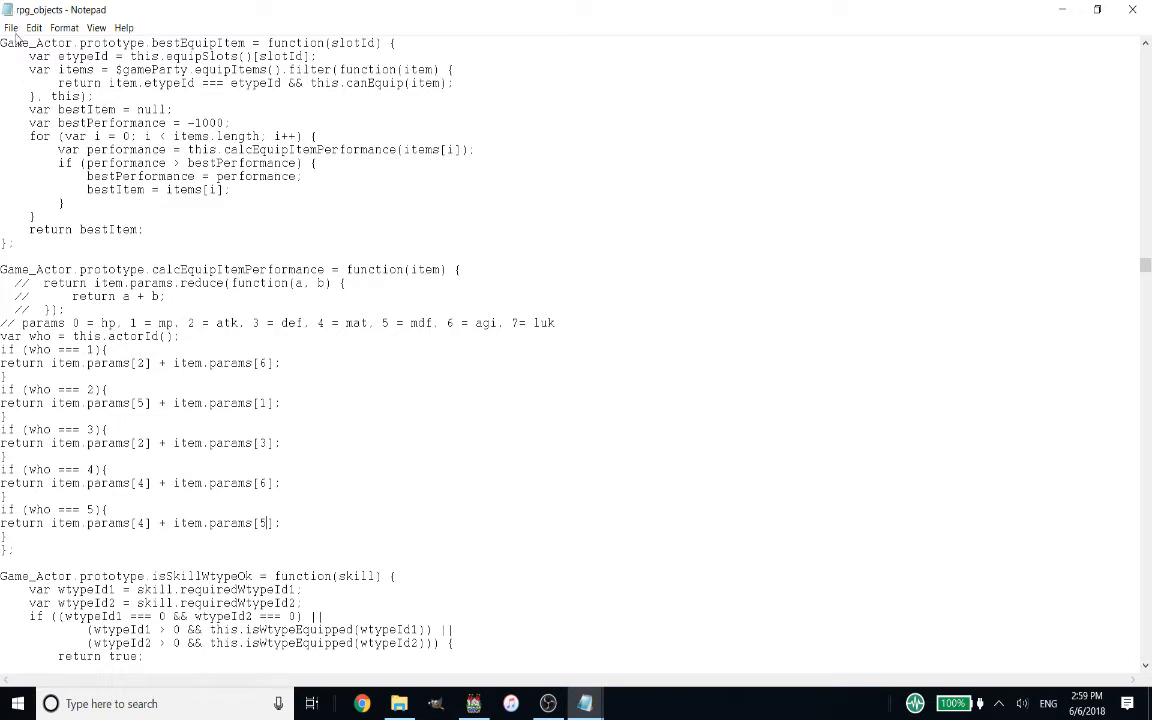
mouse_move(35, 27)
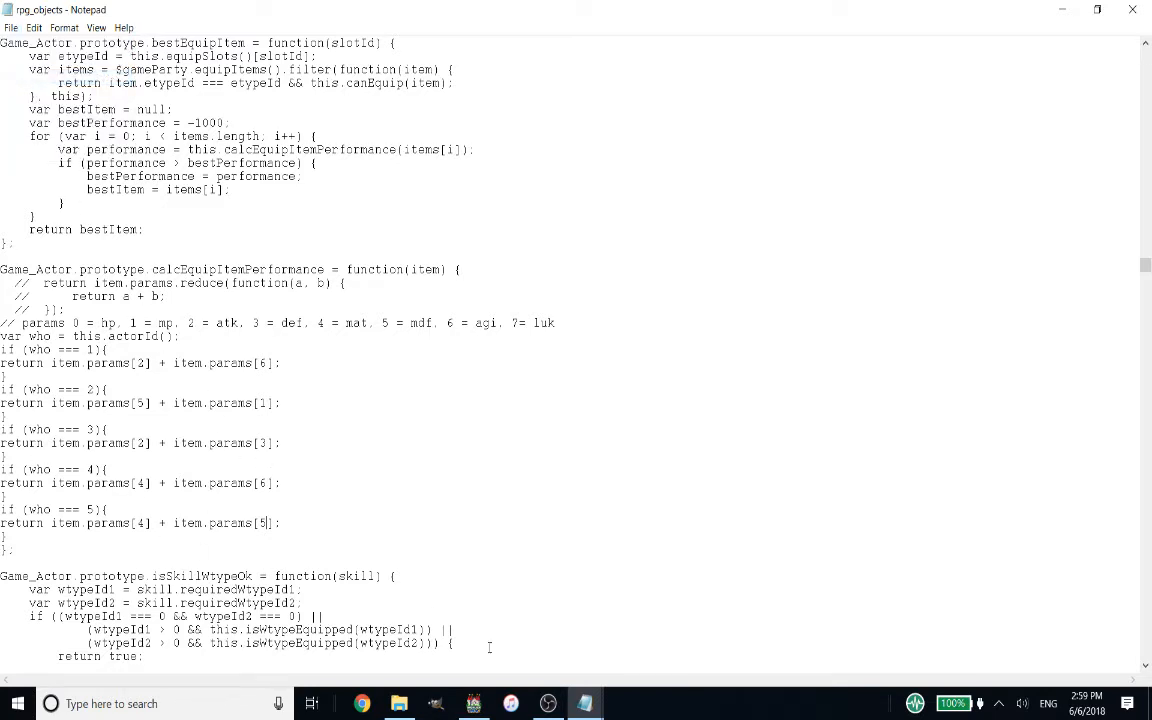
click(473, 704)
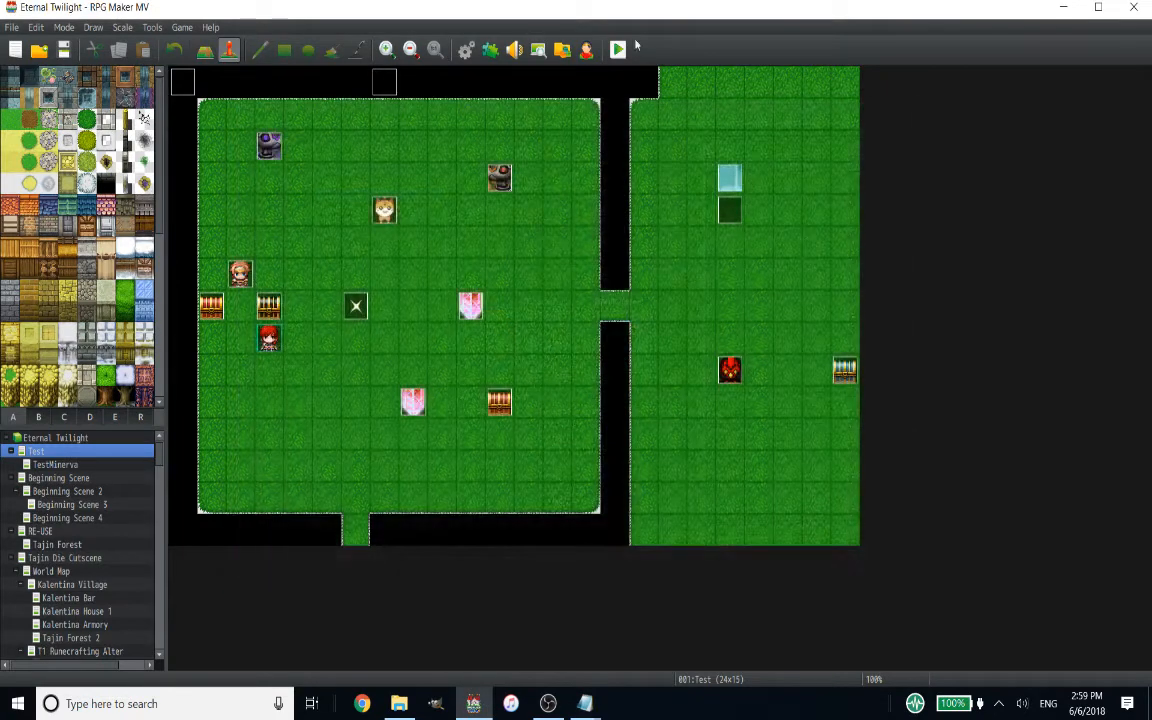
Start a playtest, dismiss Super Tools, and continue from the File 2 save.
click(618, 48)
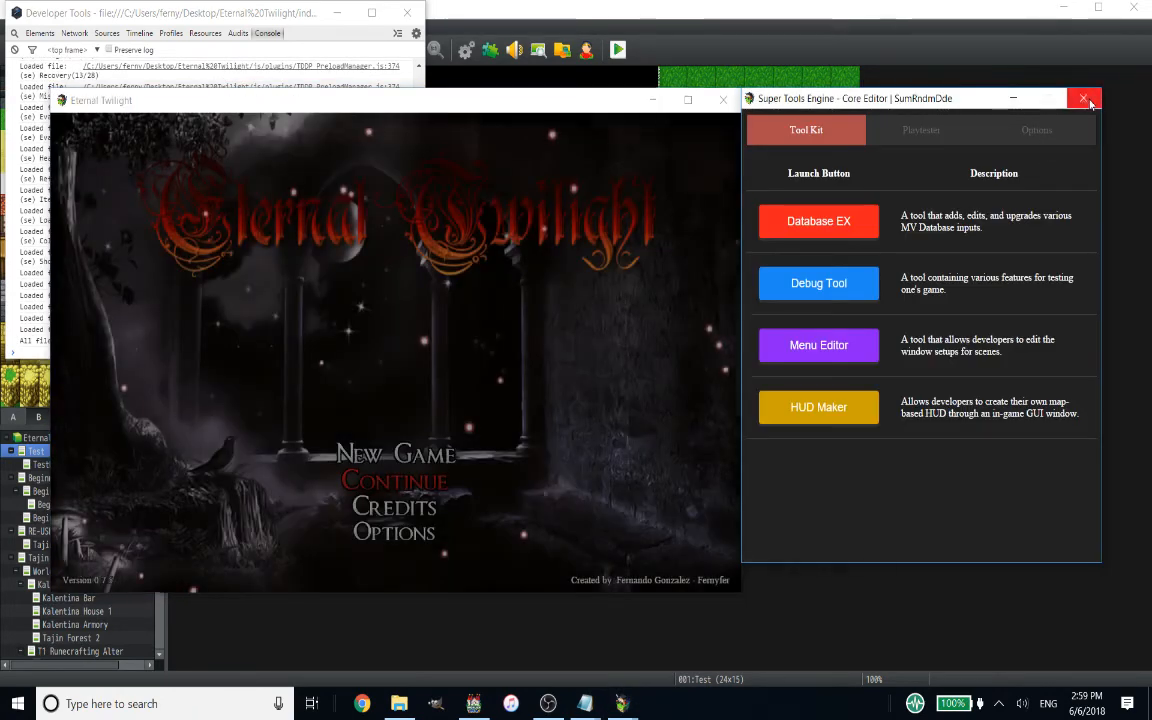
click(1083, 98)
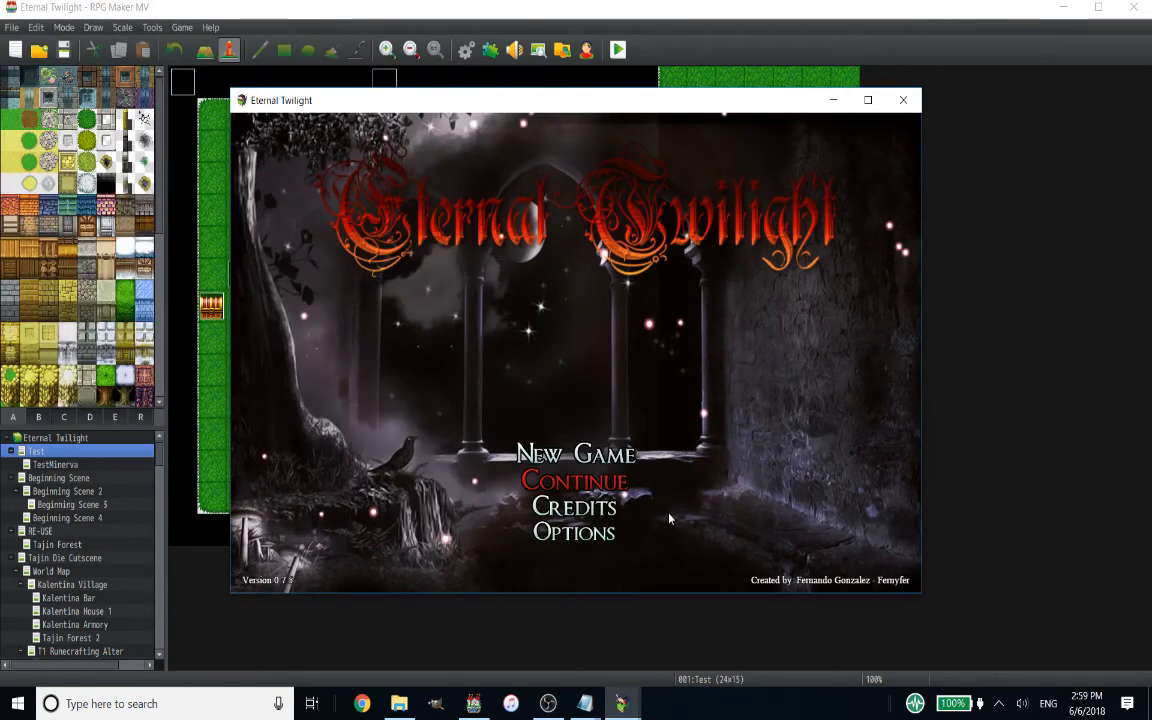
click(579, 481)
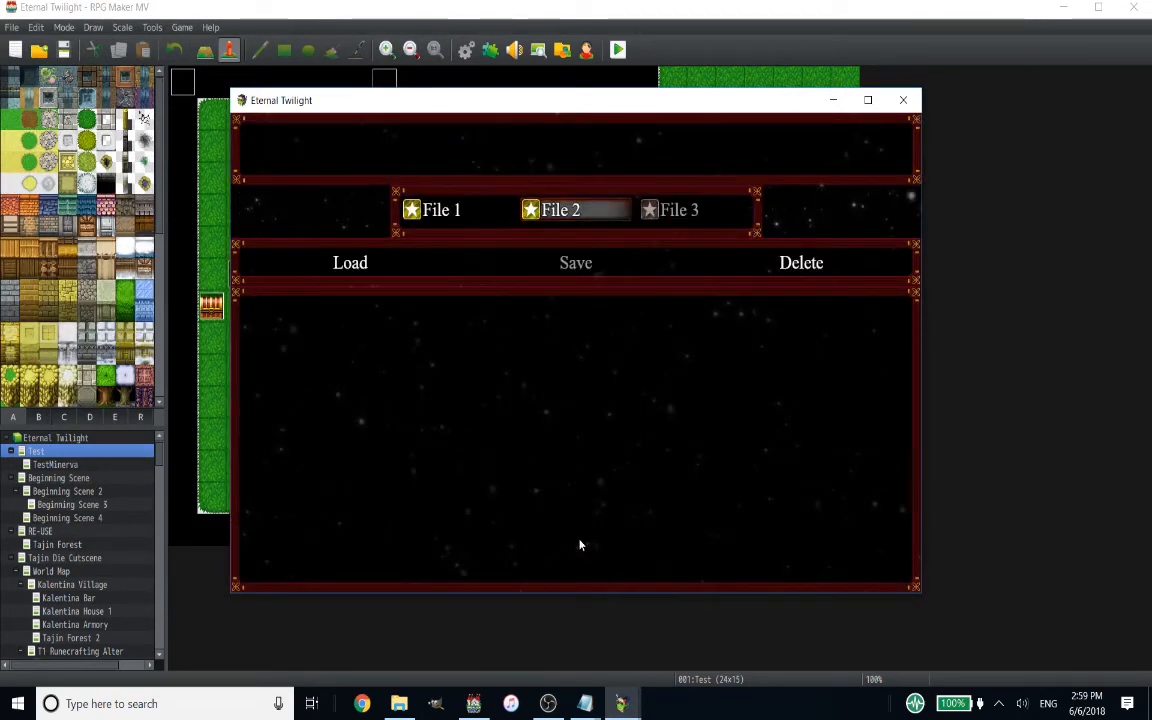
click(350, 262)
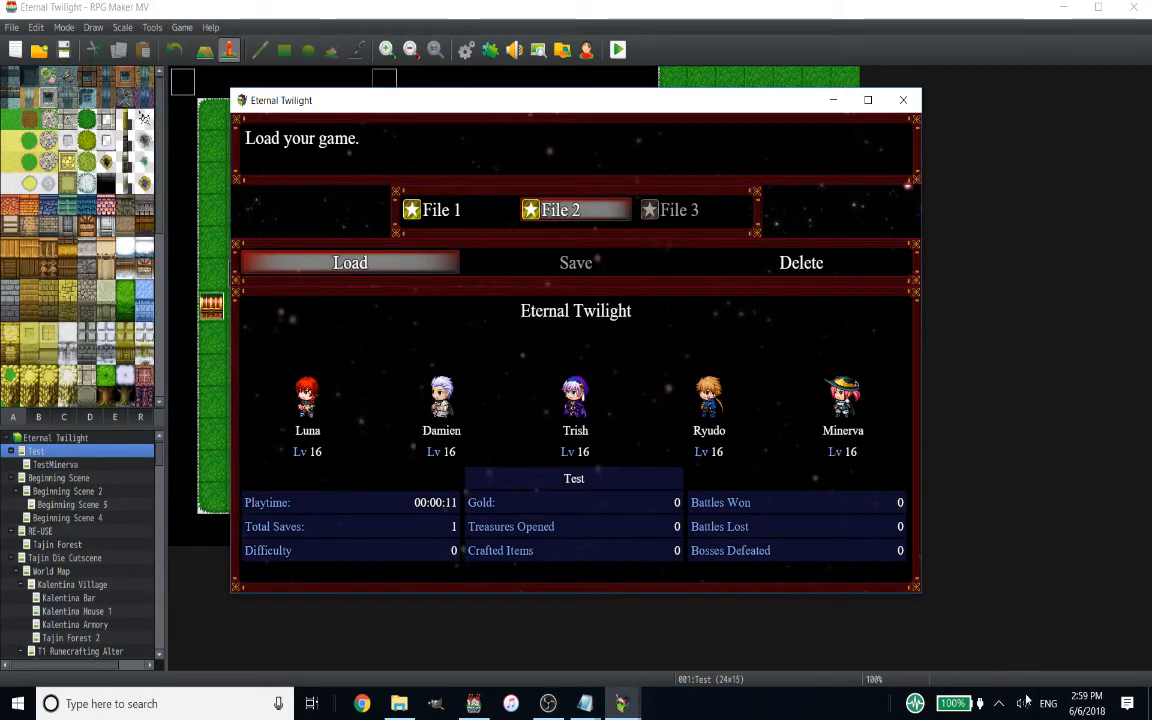
Adjust the game volume and open Luna's equipment screen.
click(1026, 702)
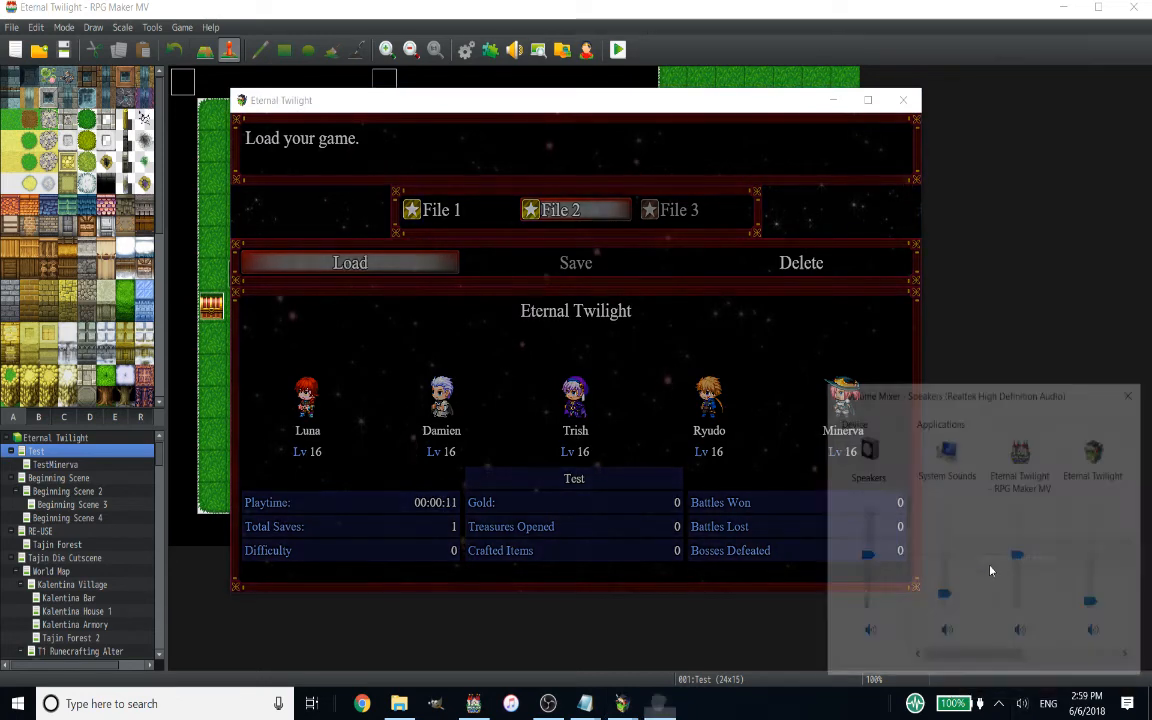
click(350, 262)
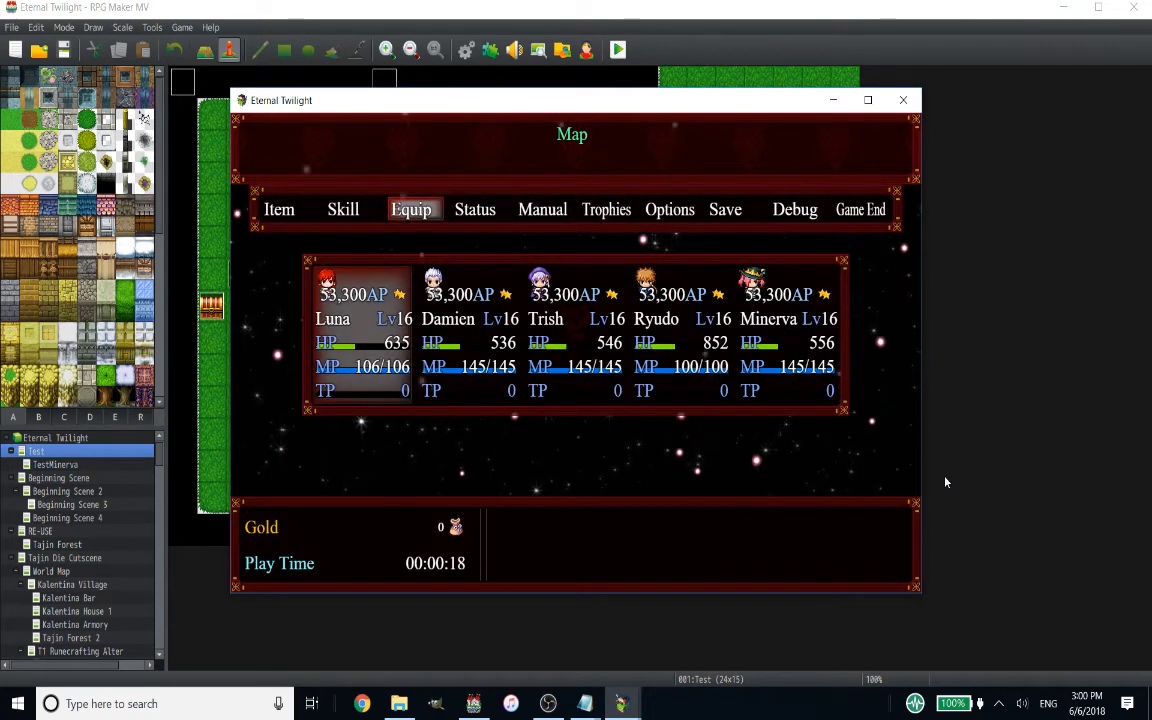
click(412, 209)
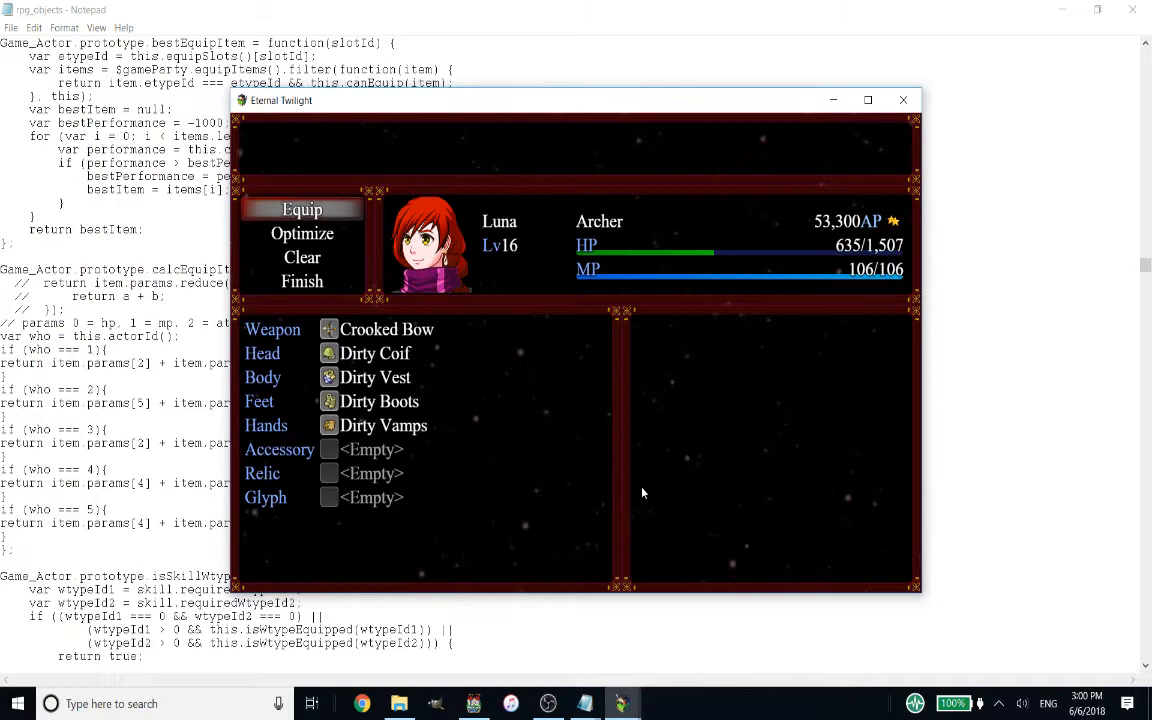
Optimize Luna's gear, then browse alternative coifs in her Head slot.
click(302, 233)
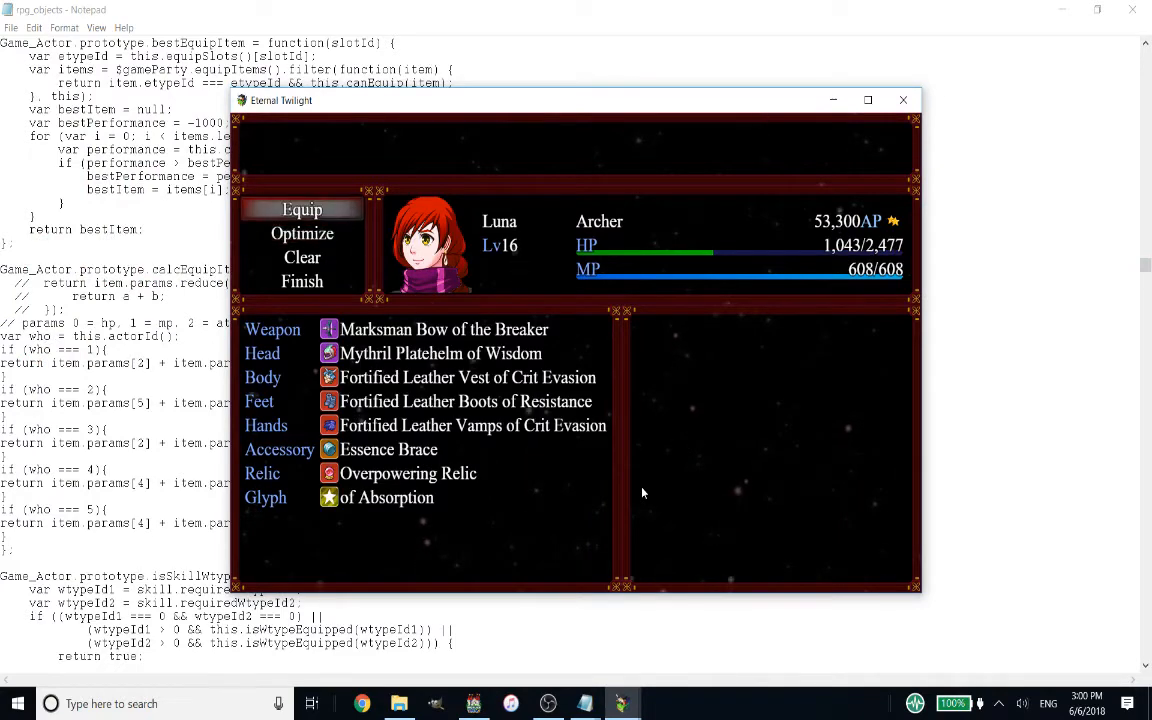
mouse_move(440, 353)
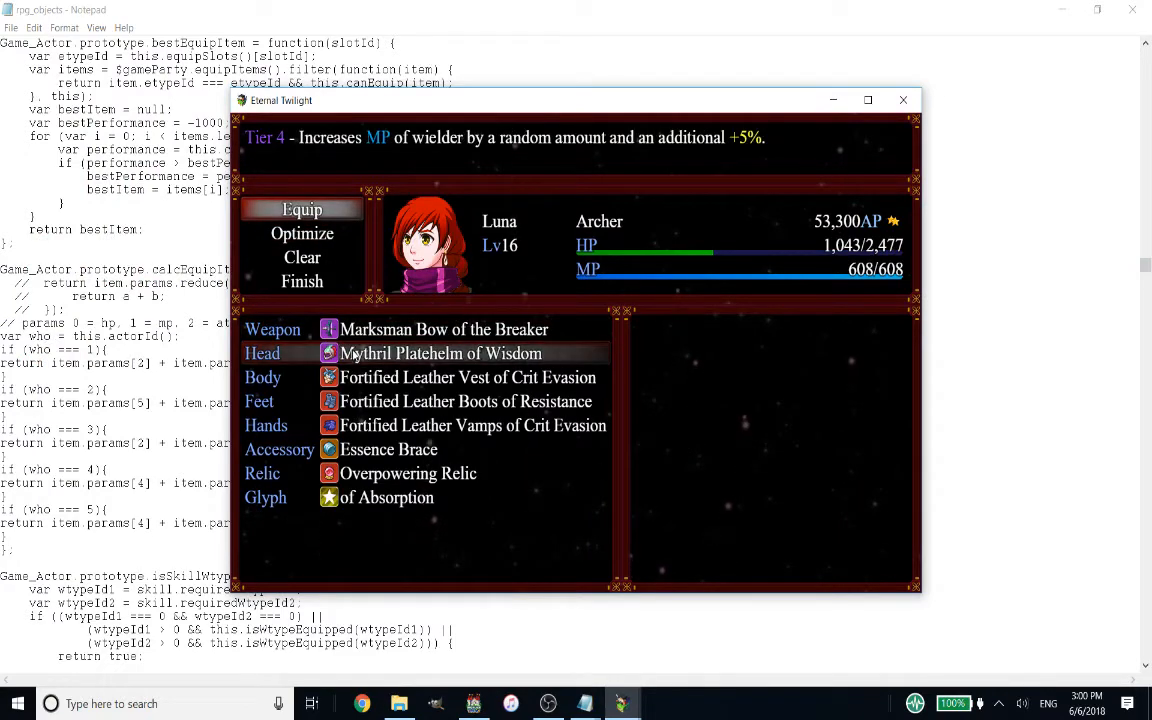
click(262, 353)
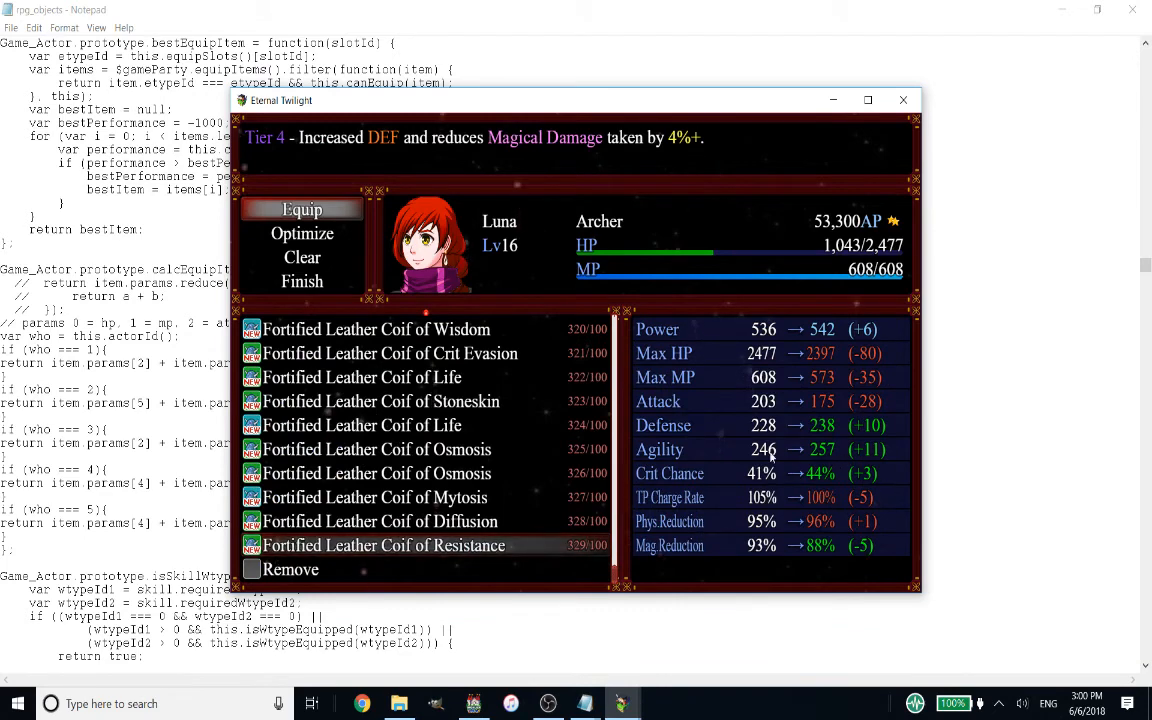
mouse_move(379, 521)
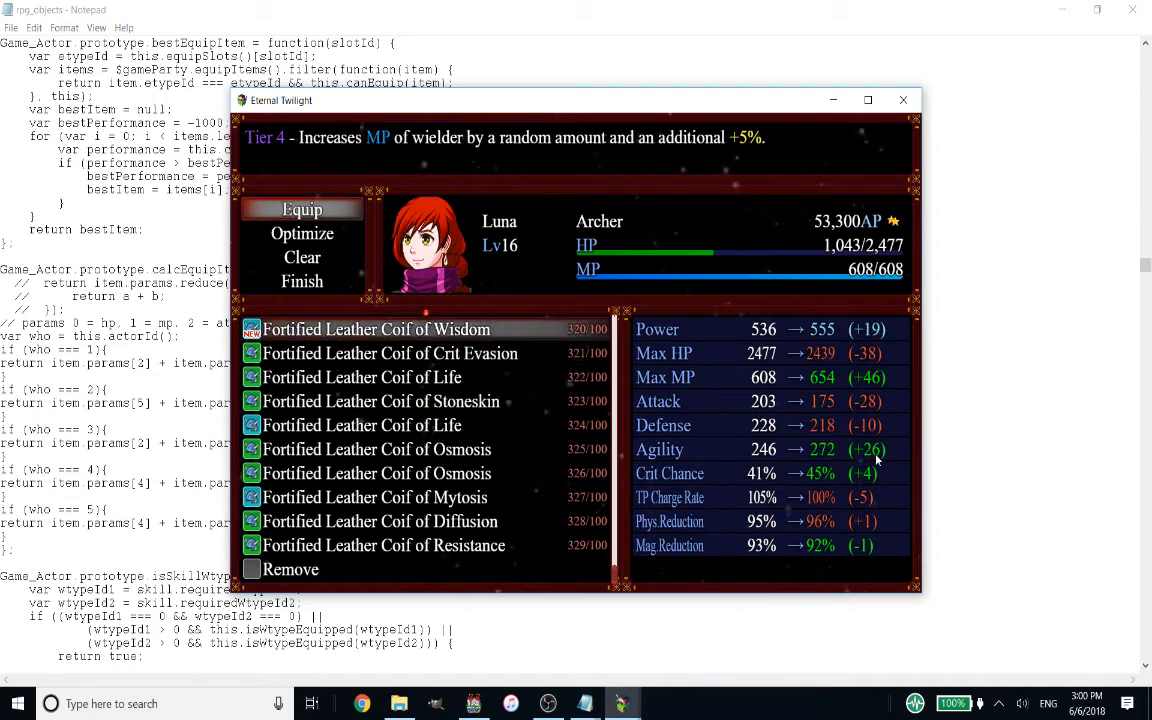
mouse_move(882, 463)
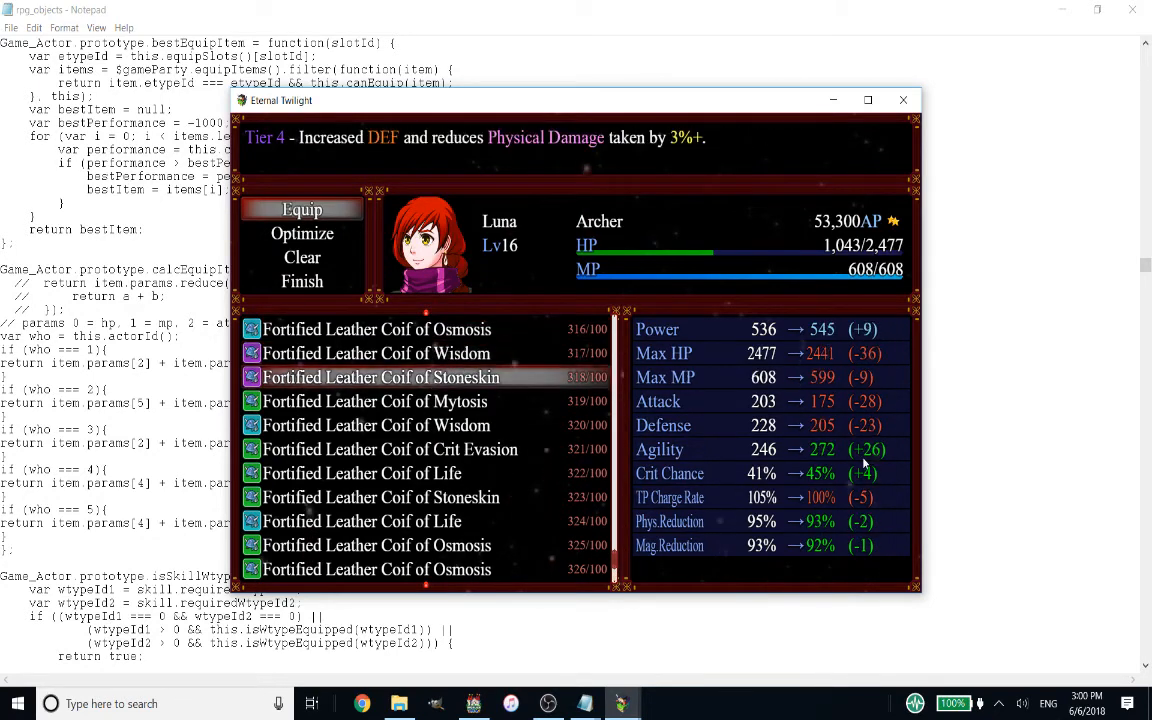
mouse_move(767, 170)
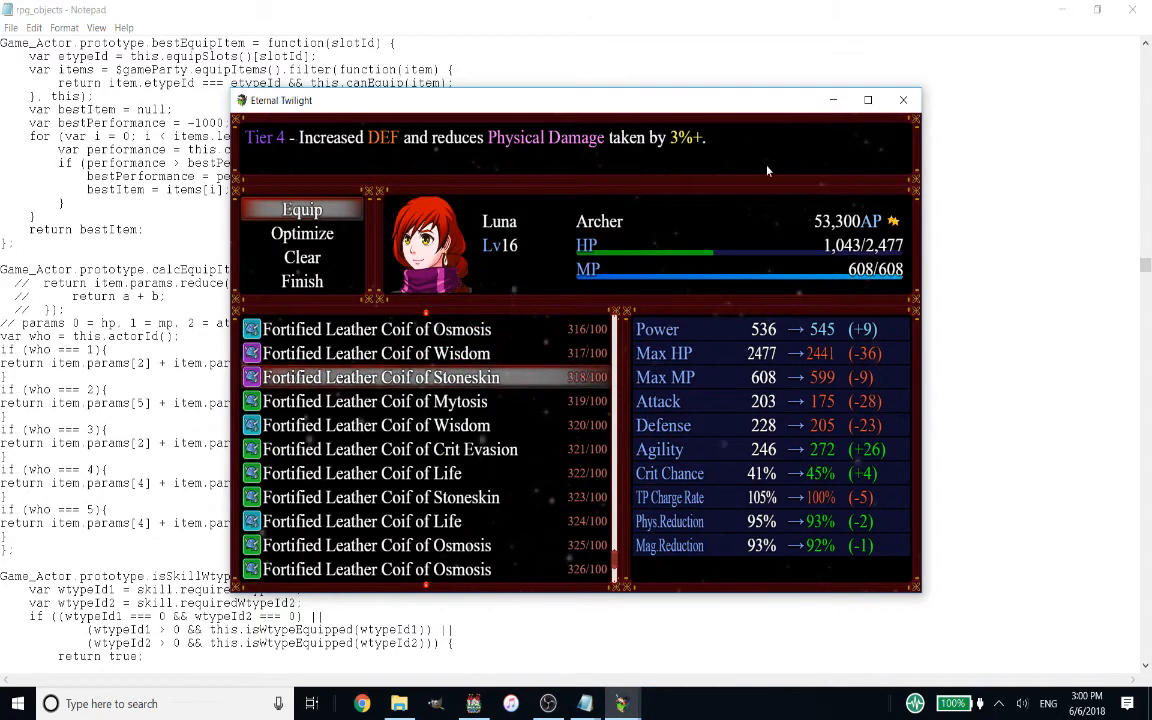
mouse_move(904, 100)
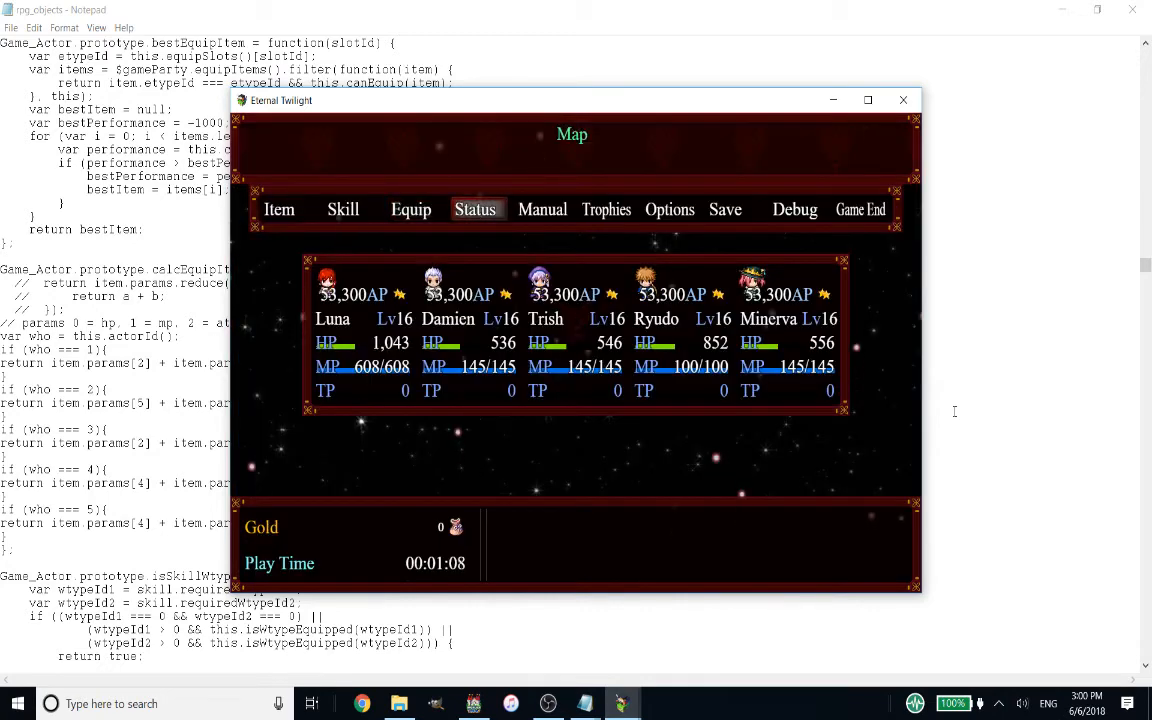
View Luna's Status parameters, then close the playtest window.
click(410, 209)
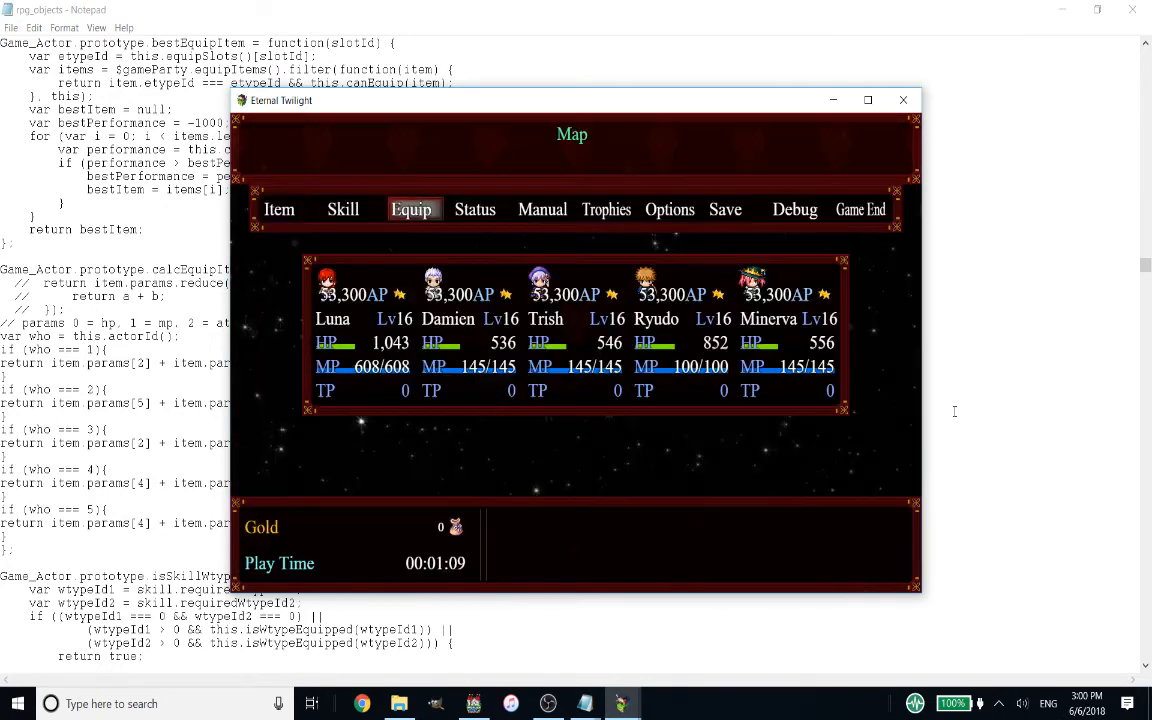
click(474, 209)
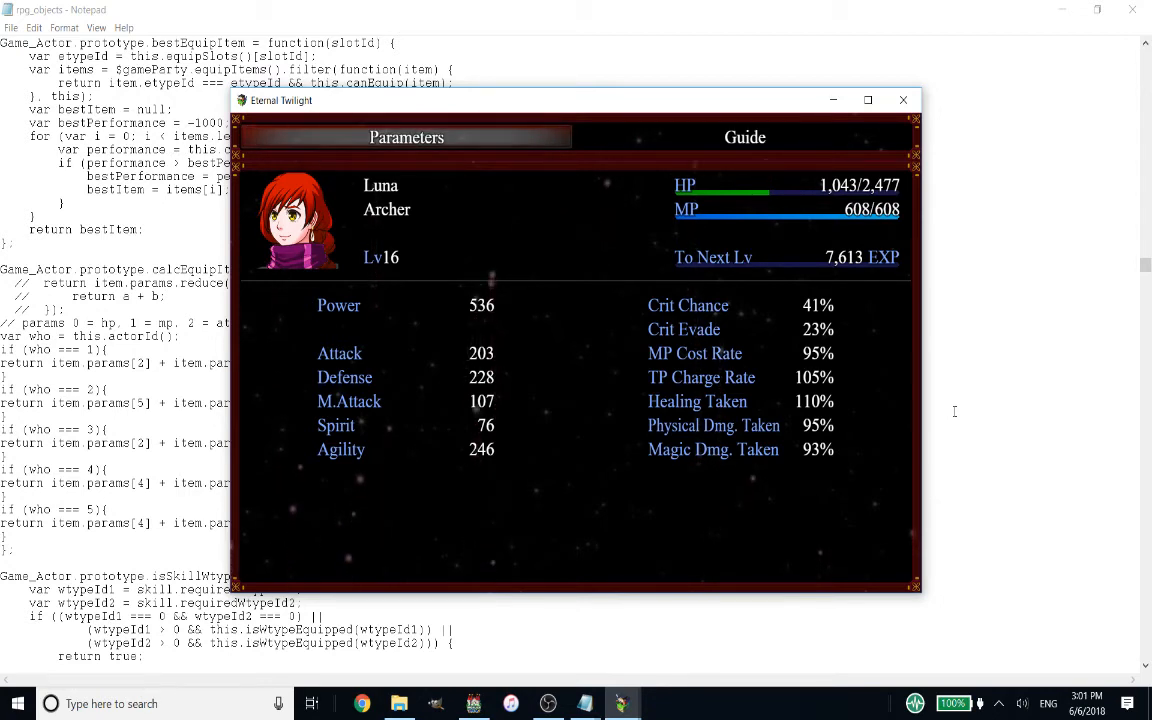
mouse_move(960, 392)
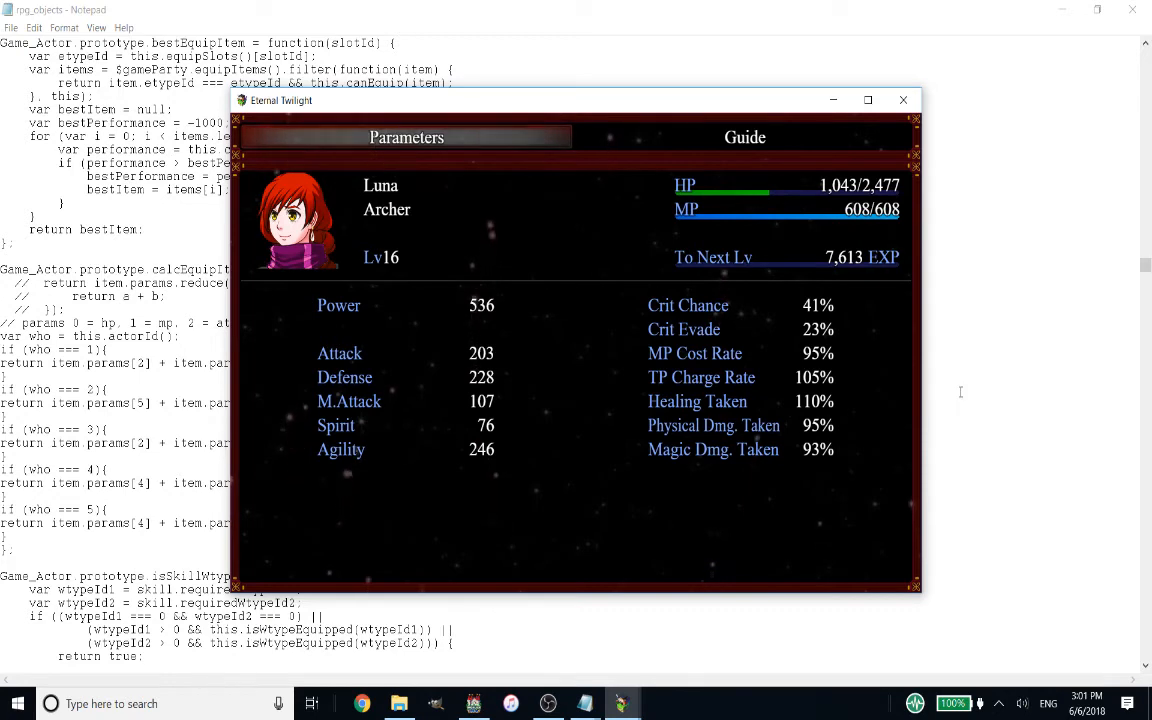
mouse_move(535, 392)
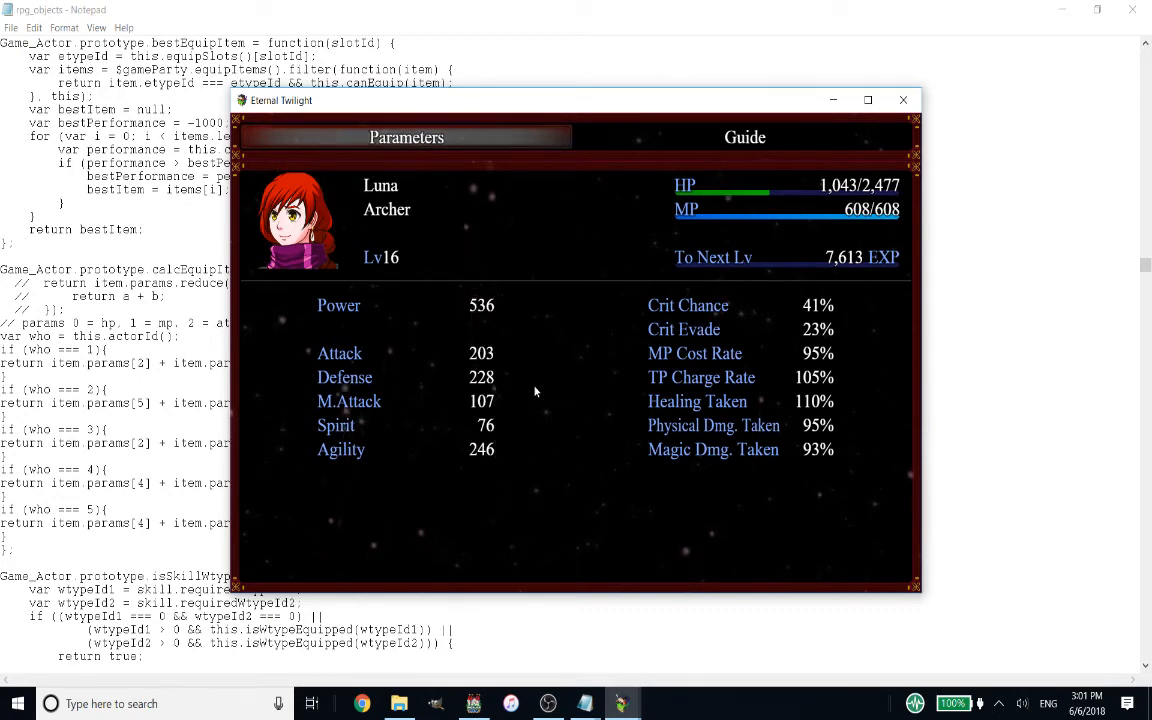
mouse_move(903, 100)
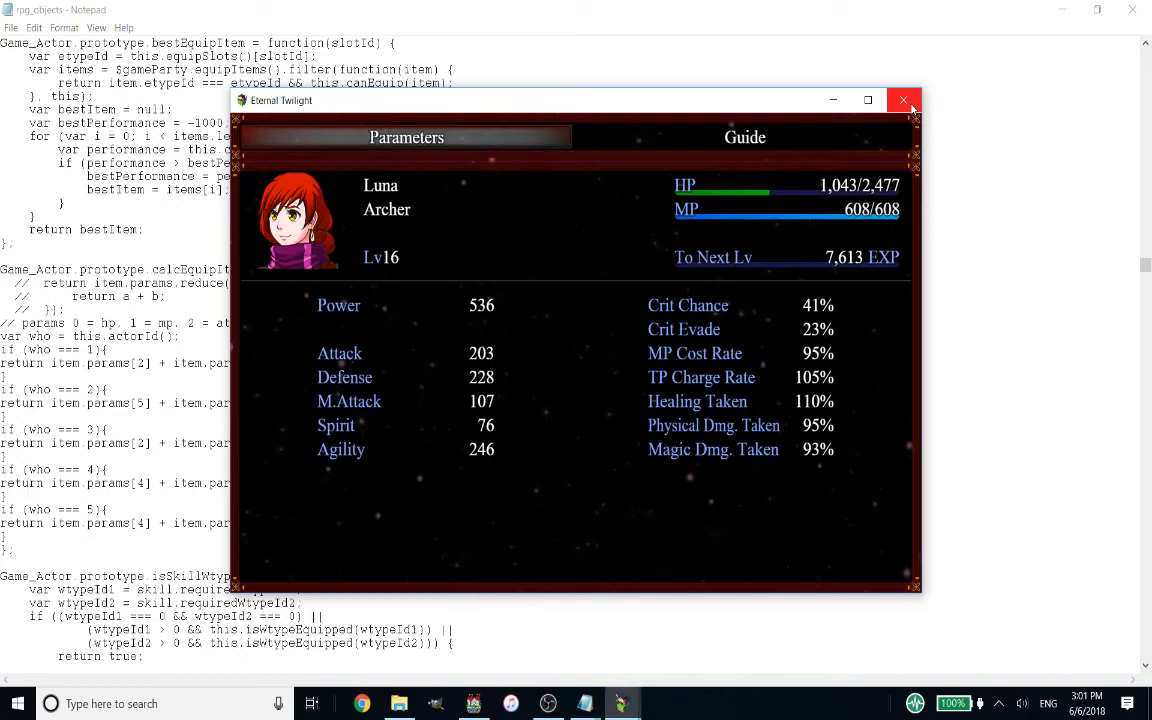
click(903, 100)
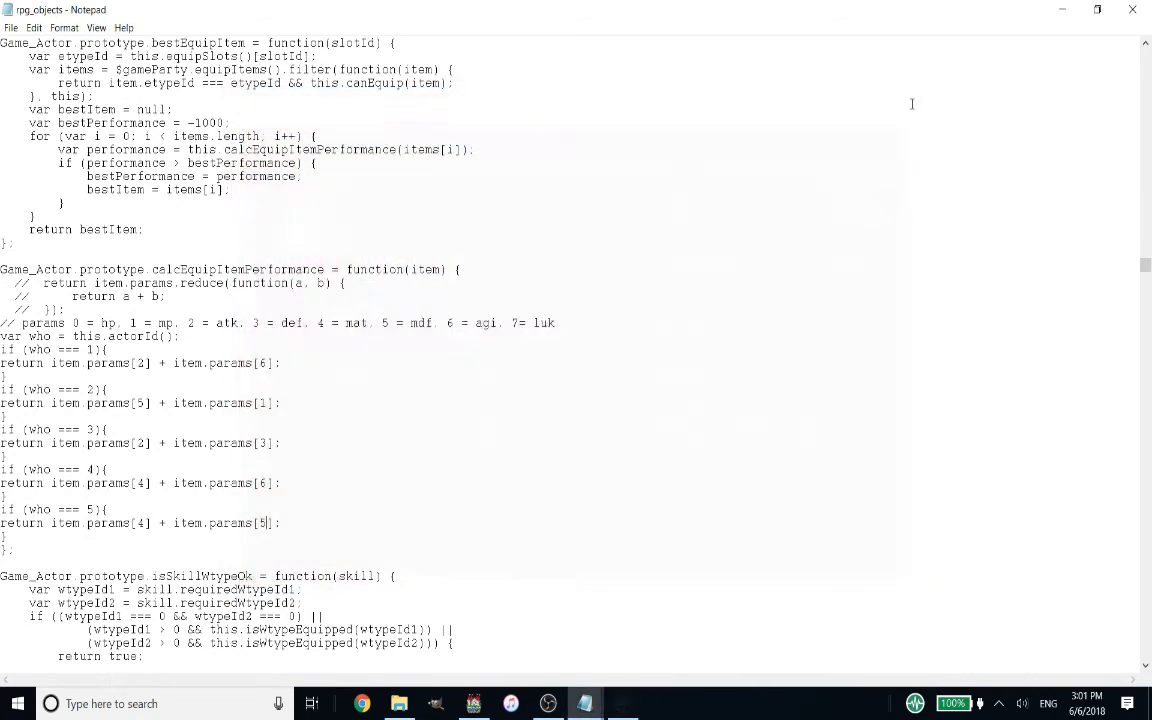
mouse_move(202, 402)
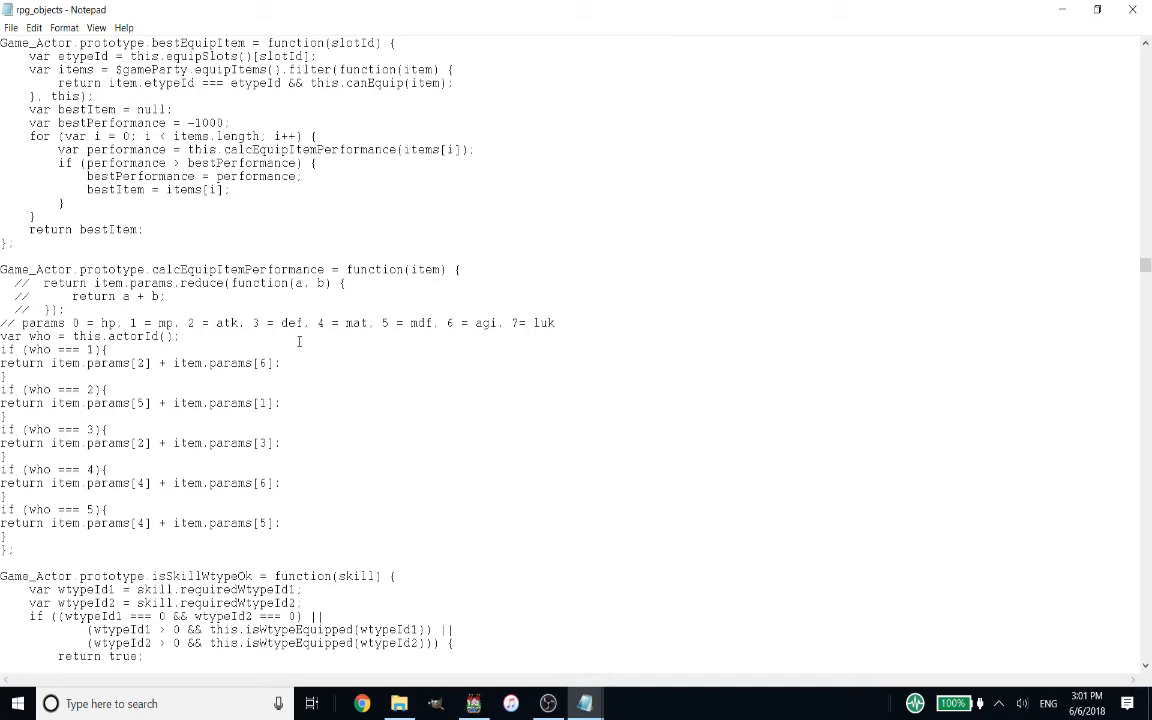
Append *1.5 after params[6] in the who === 1 branch and return to RPG Maker MV.
text(*1.5)
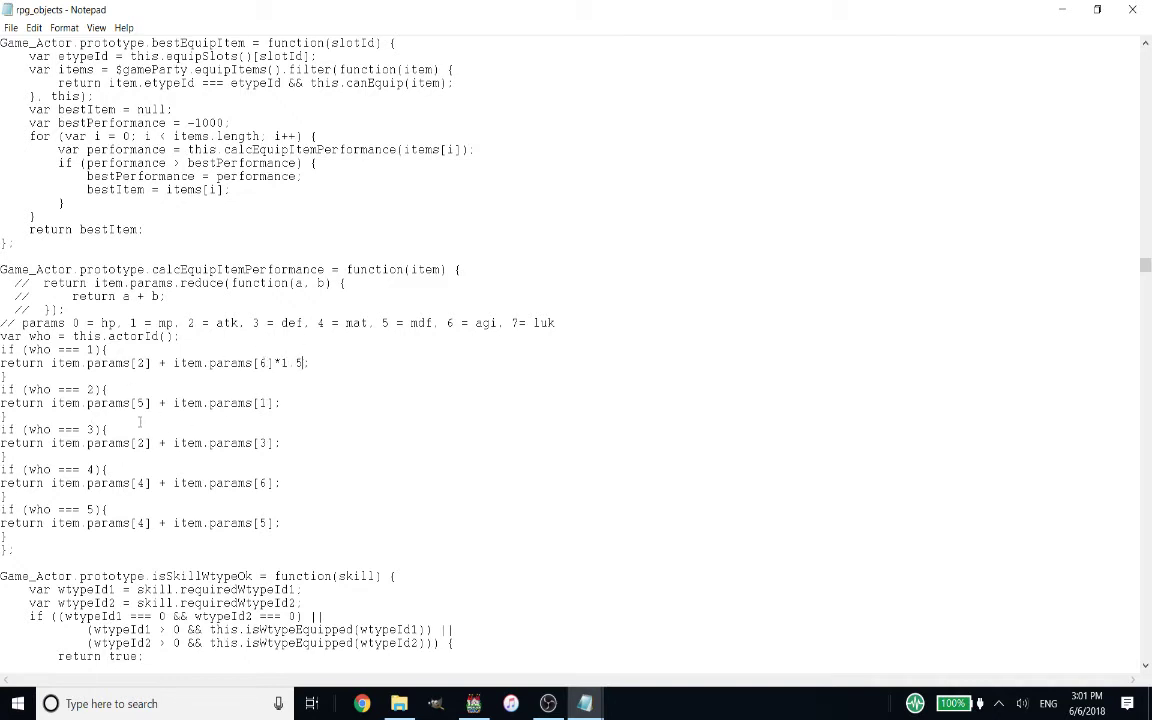
mouse_move(252, 388)
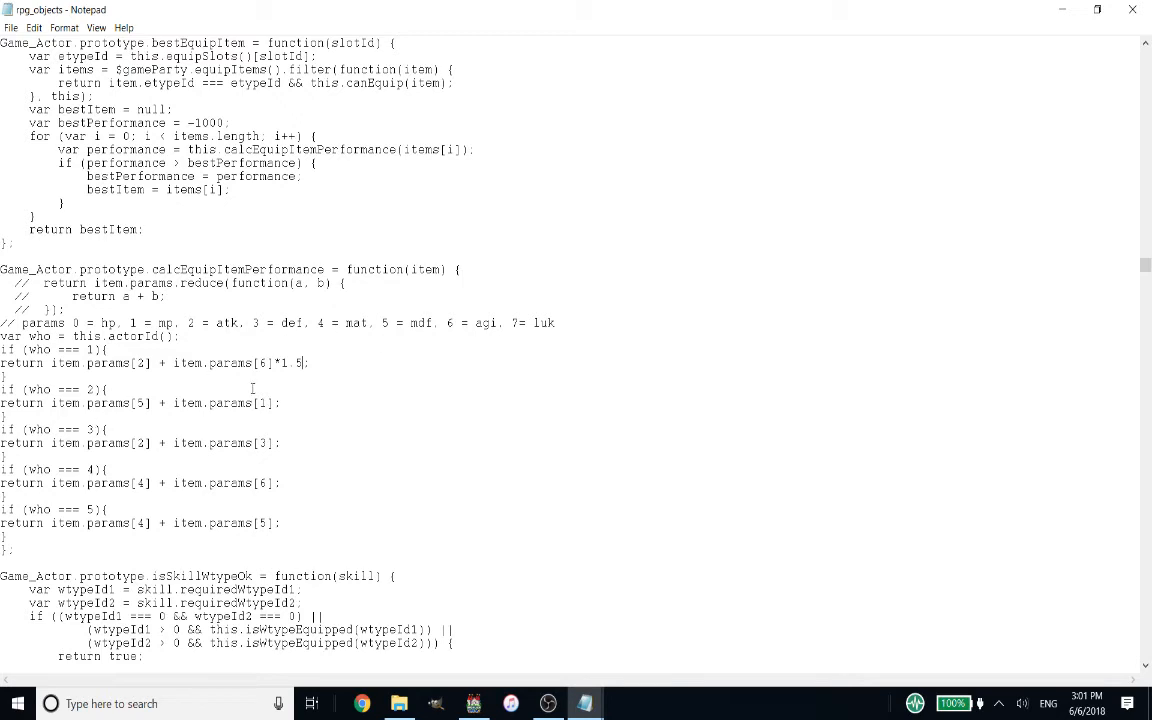
click(11, 28)
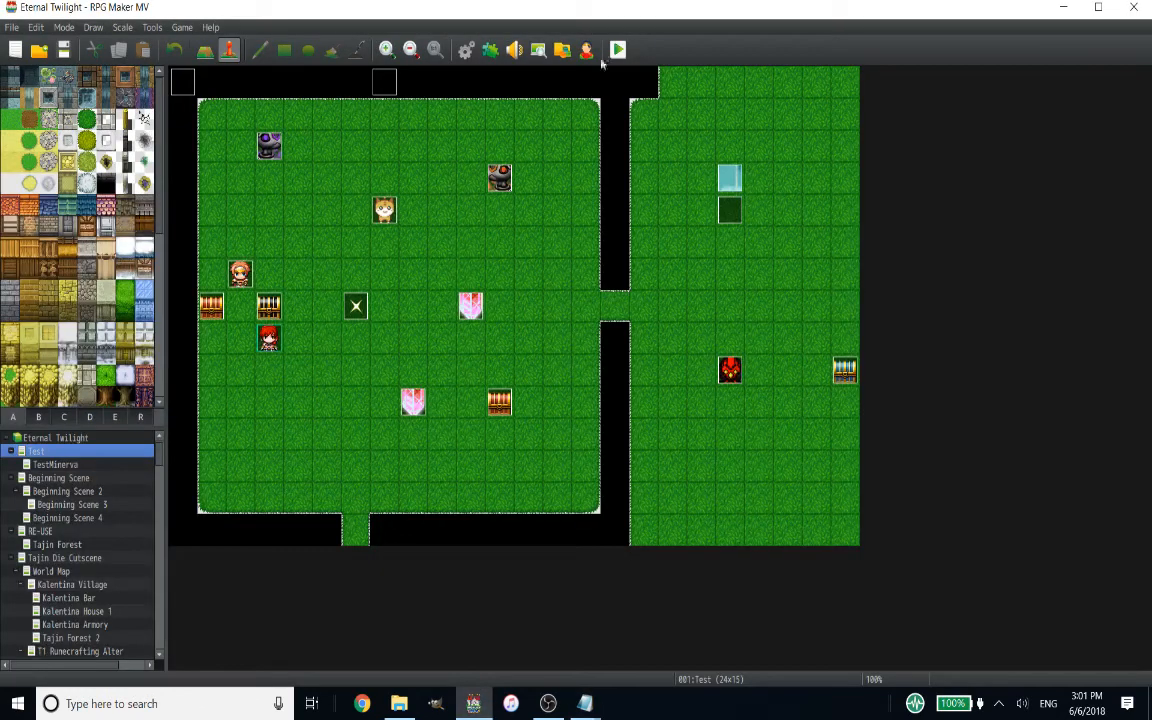
Launch a new playtest and load the File 2 save.
click(618, 47)
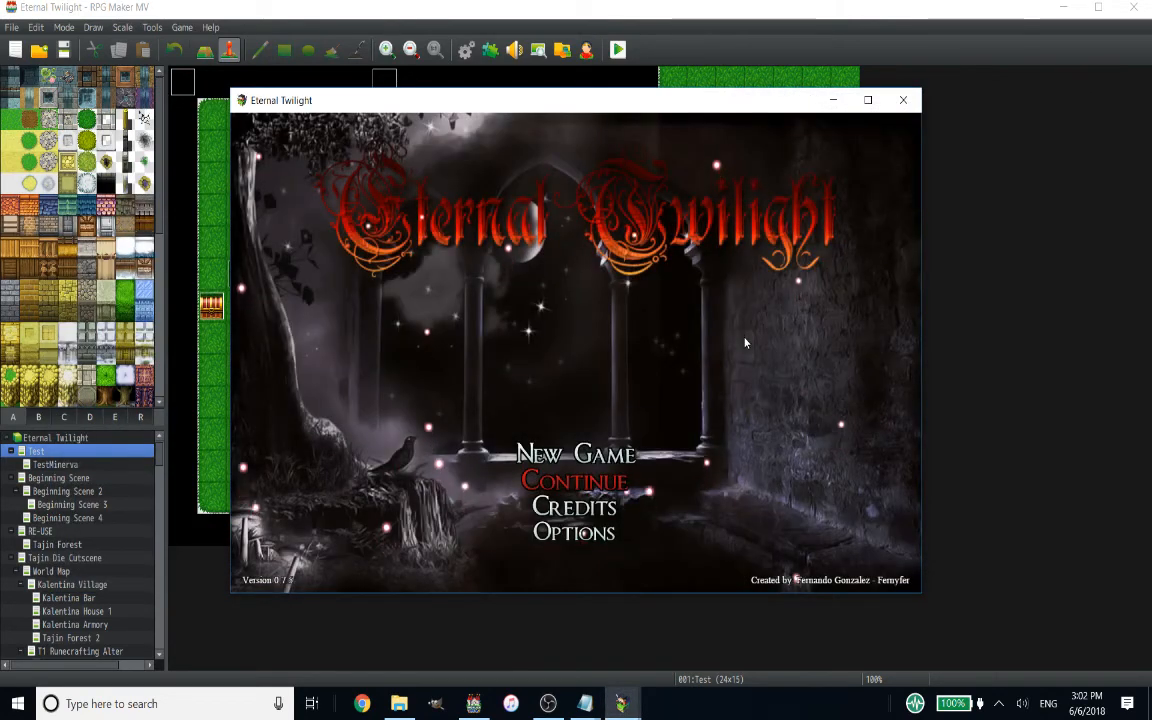
click(576, 481)
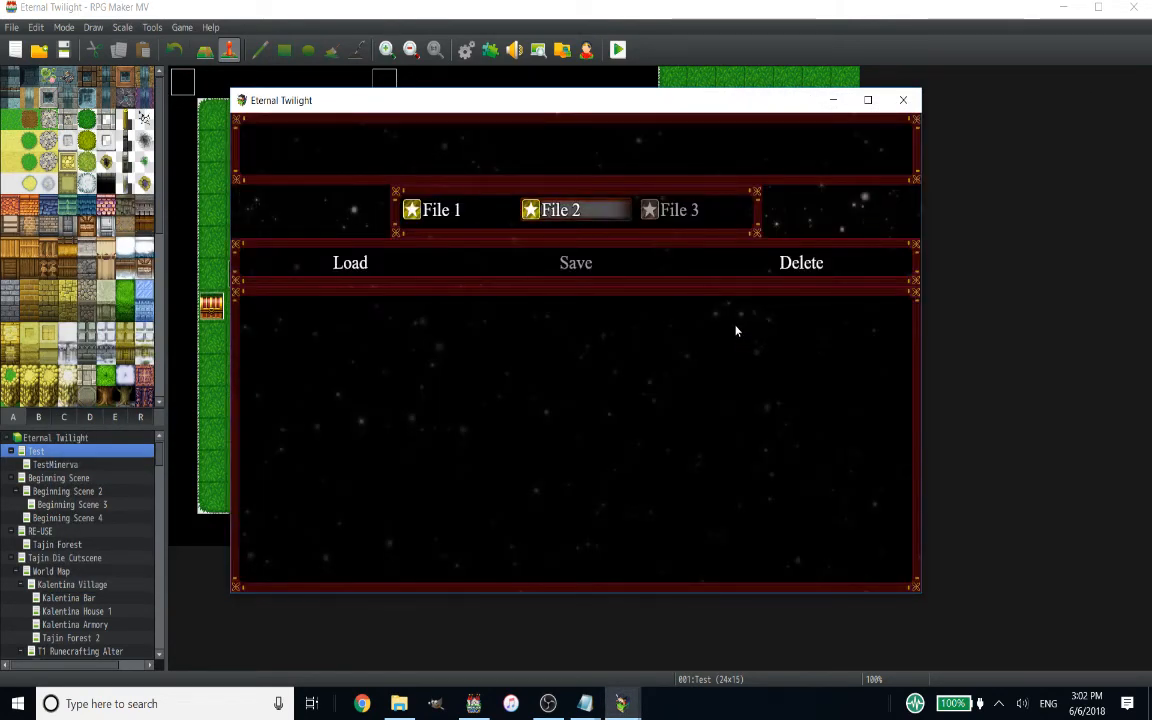
click(350, 262)
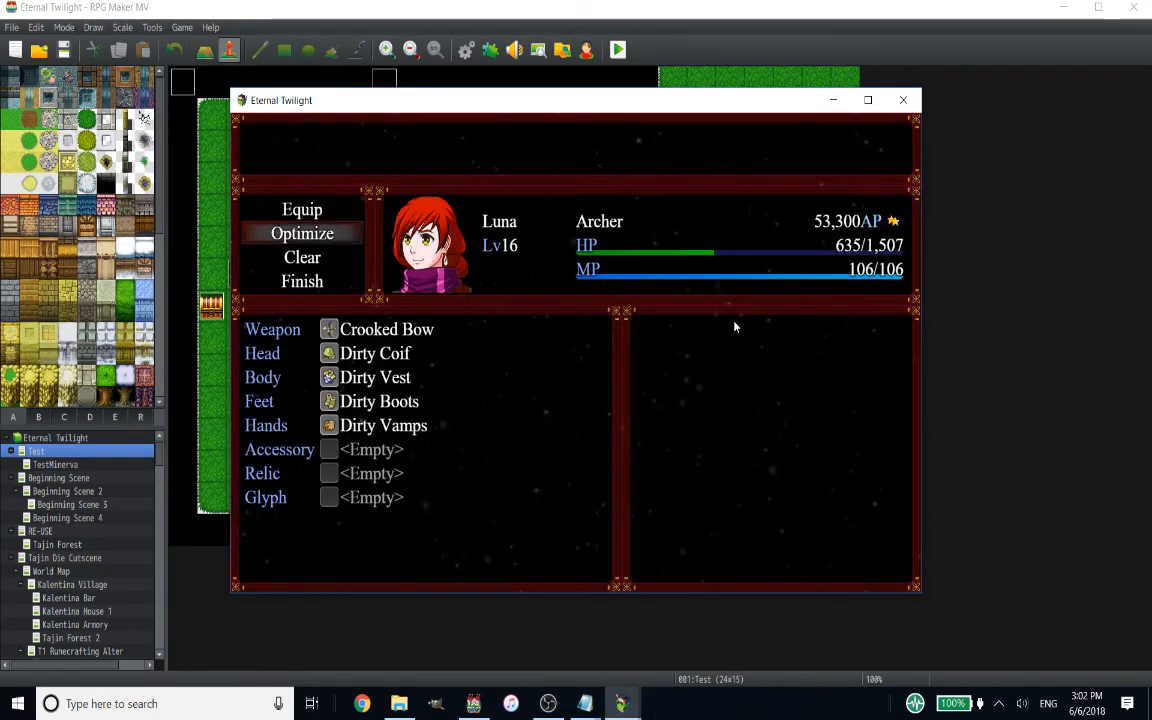
Optimize Luna's and Damien's equipment, review Damien's stats, and close the game.
click(302, 233)
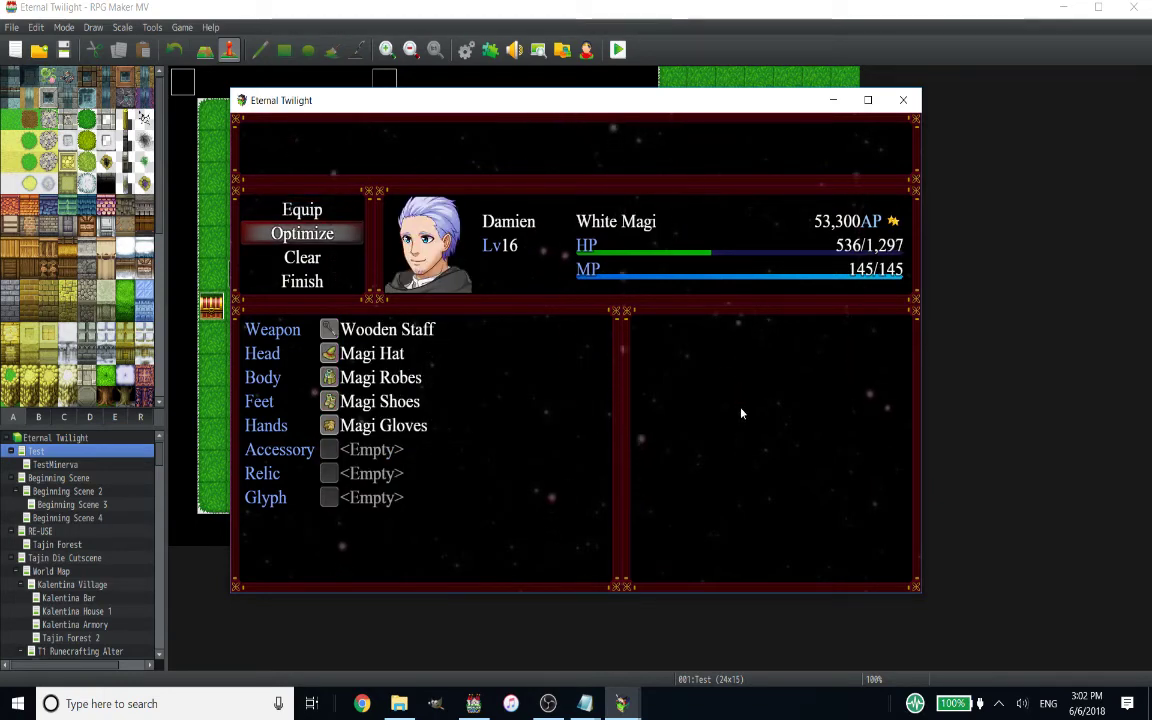
click(302, 233)
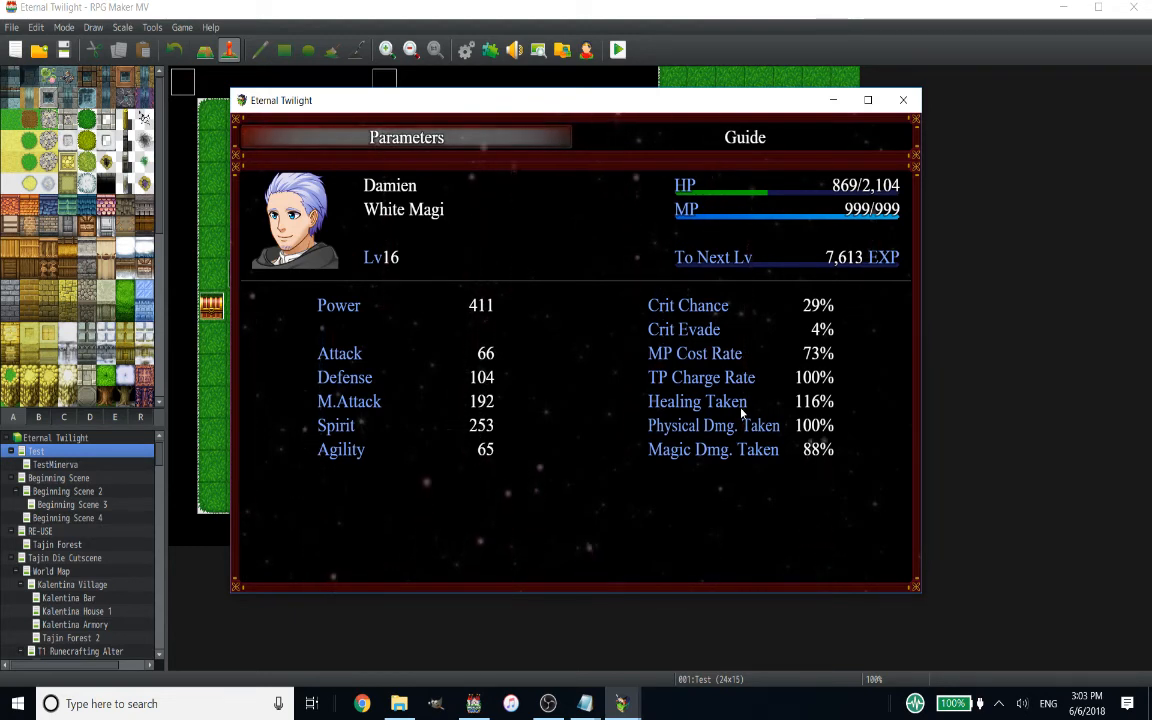
mouse_move(945, 294)
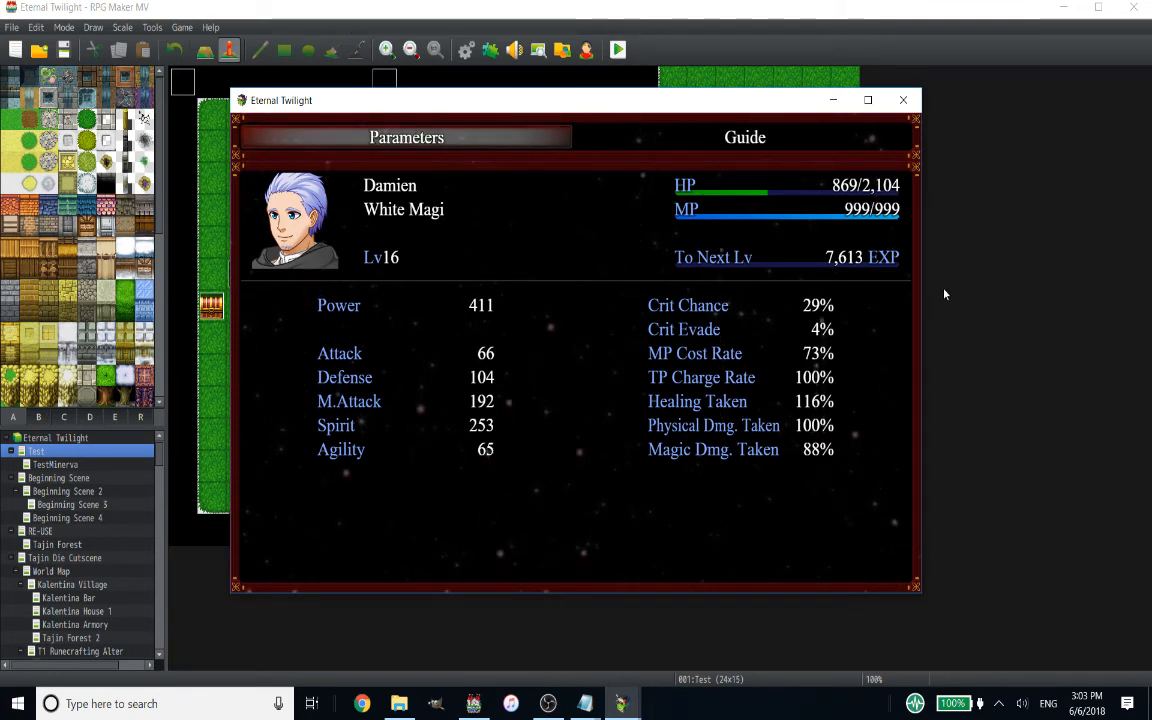
mouse_move(882, 222)
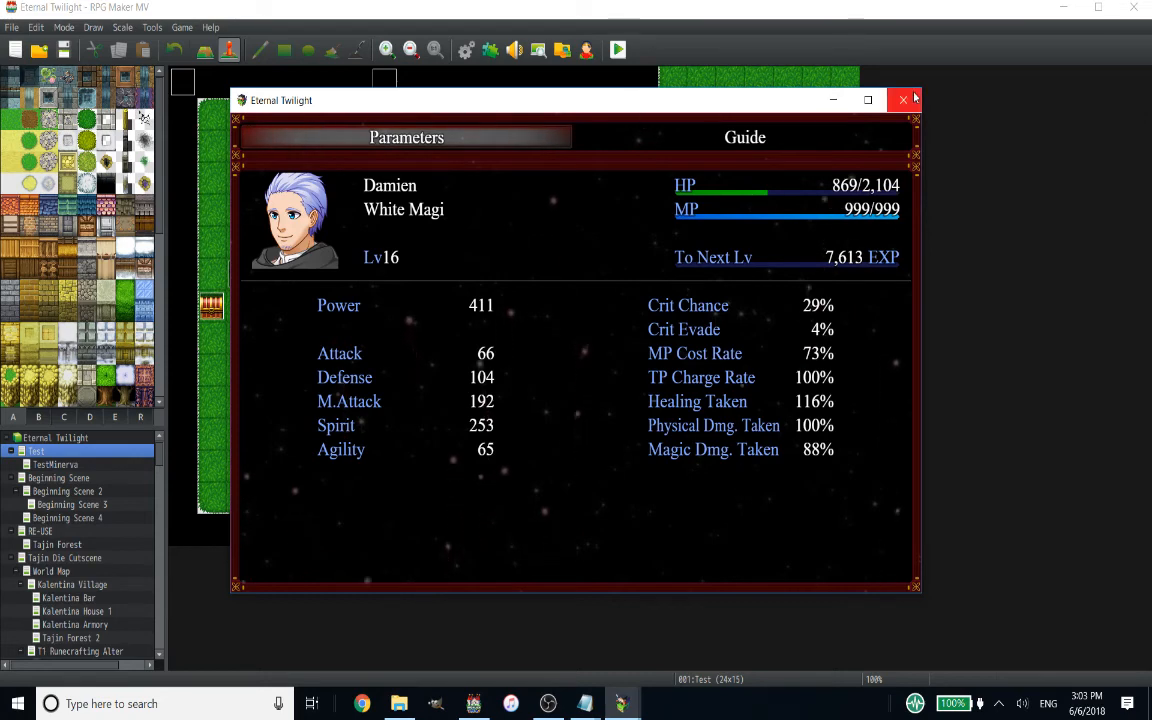
click(900, 100)
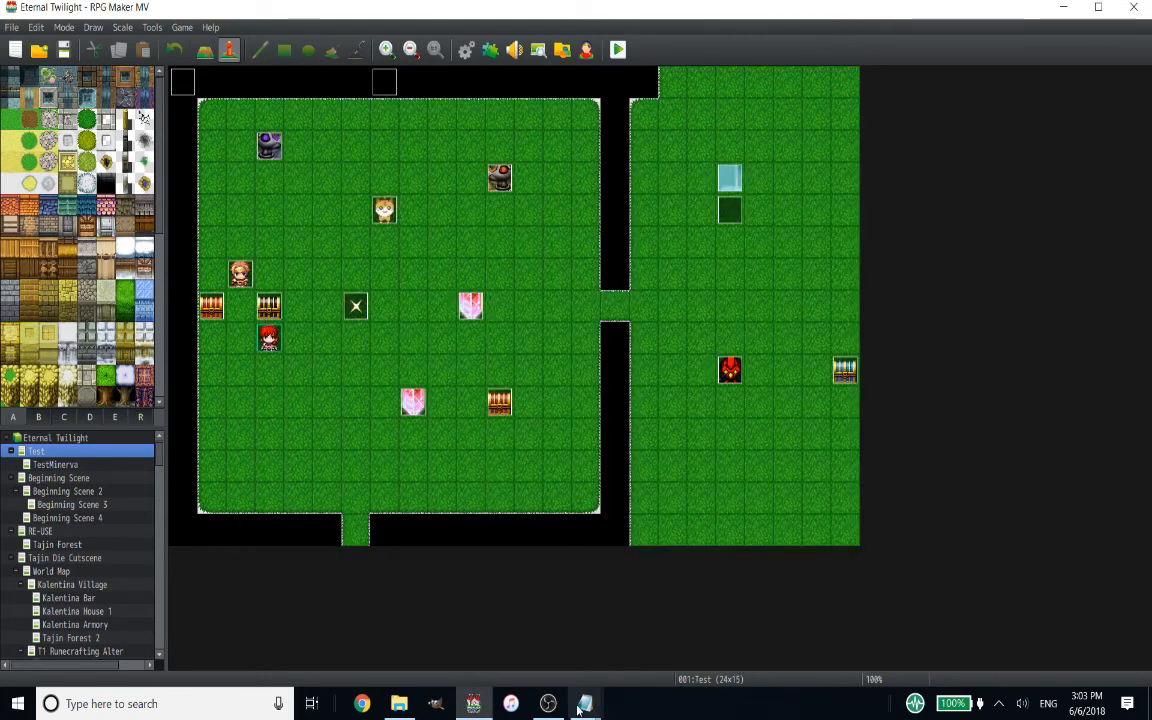
Edit the who === 2 line to return item.params[5] + item.params[4], then return to RPG Maker MV.
click(583, 702)
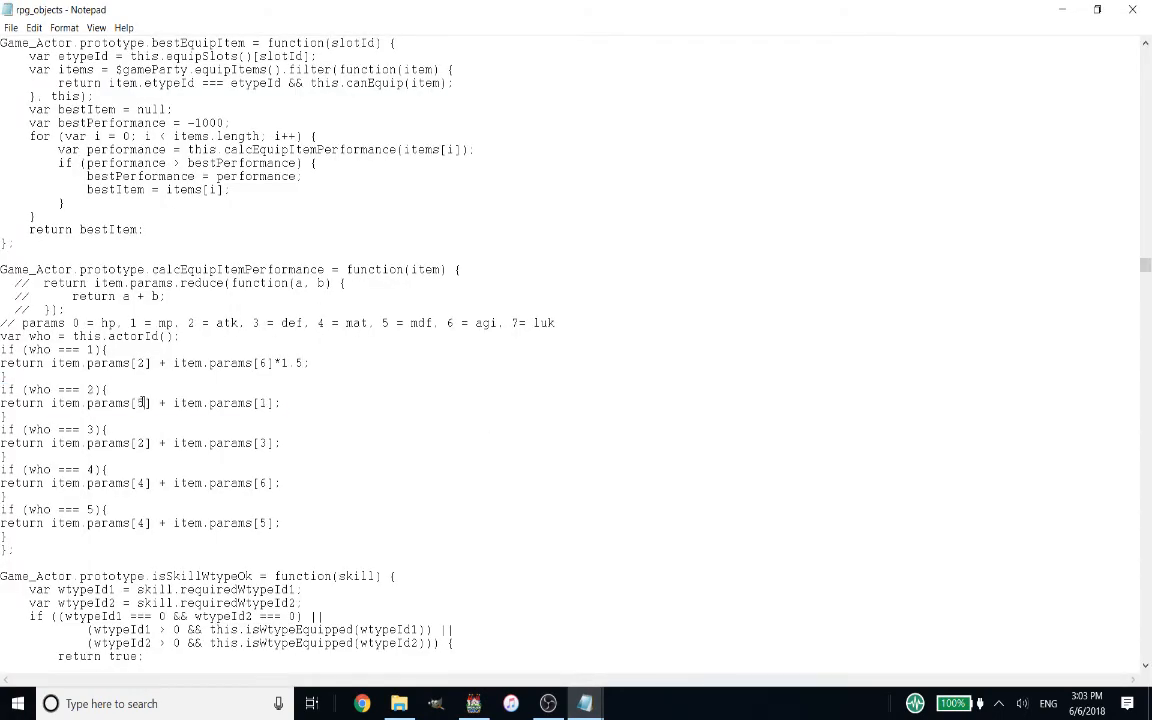
text(5)
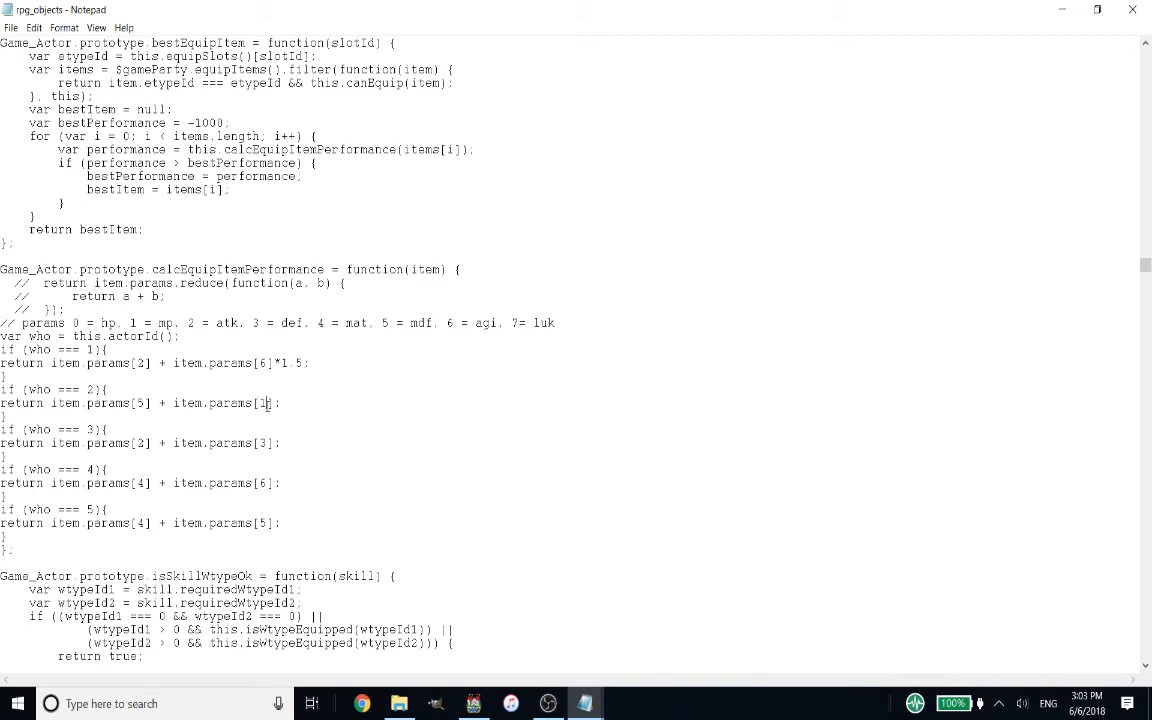
mouse_move(337, 415)
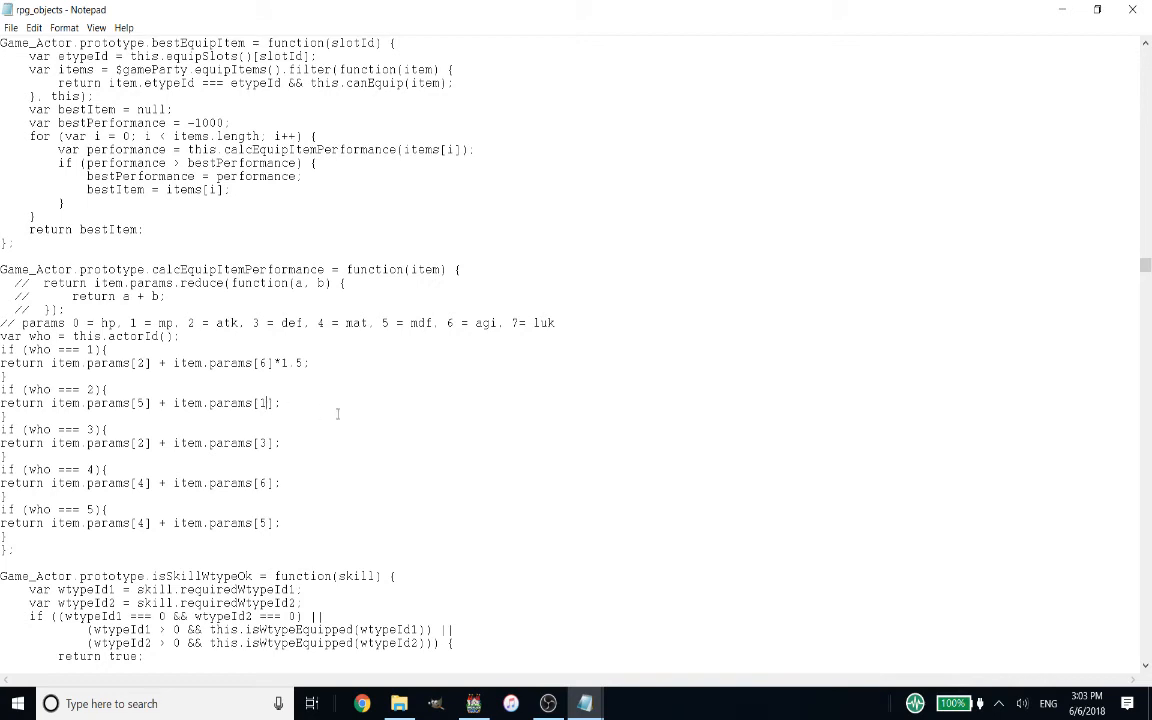
key(Backspace)
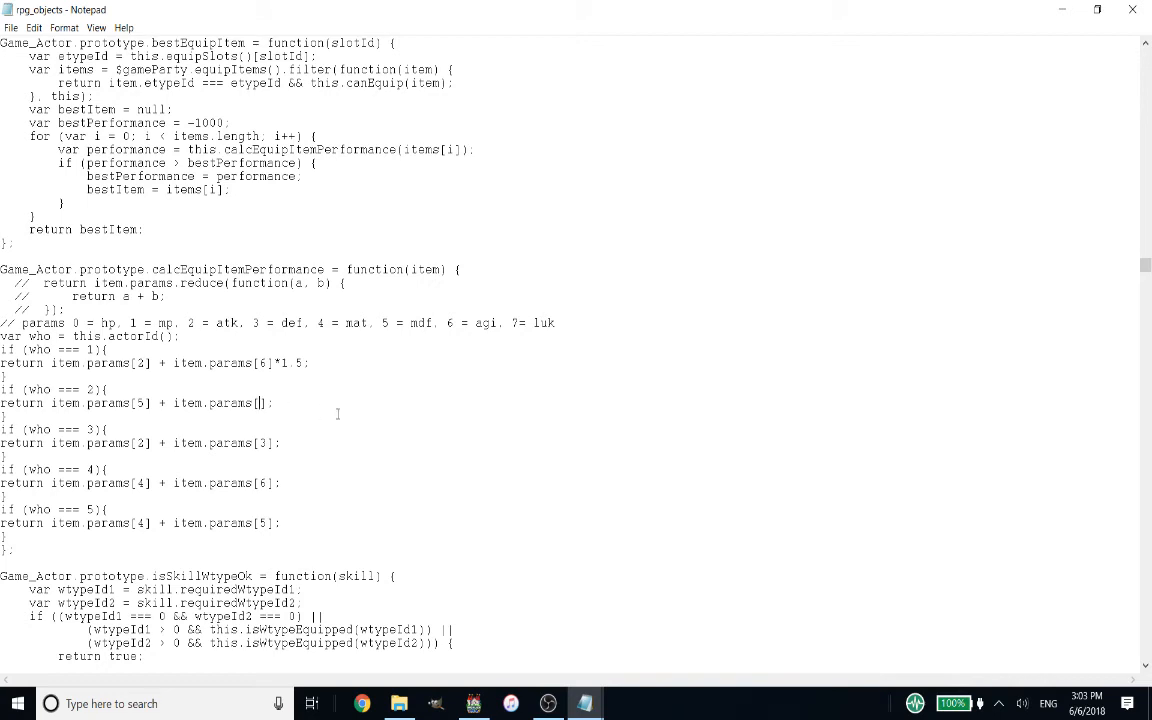
text(4)
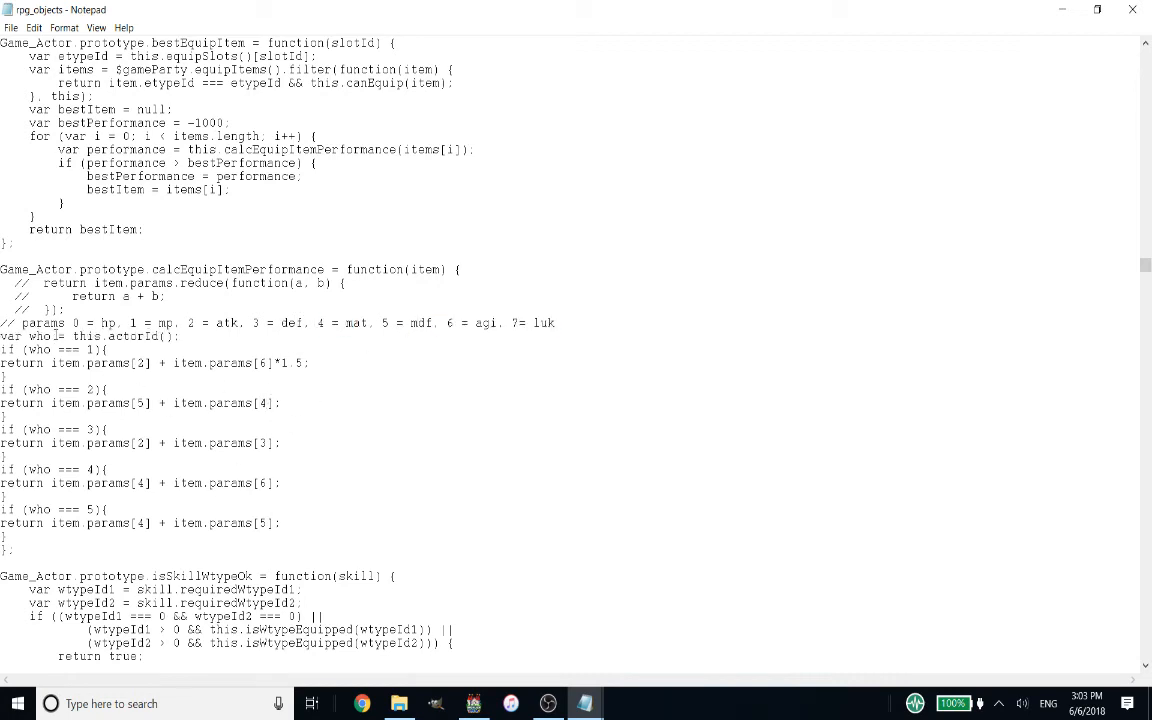
click(13, 28)
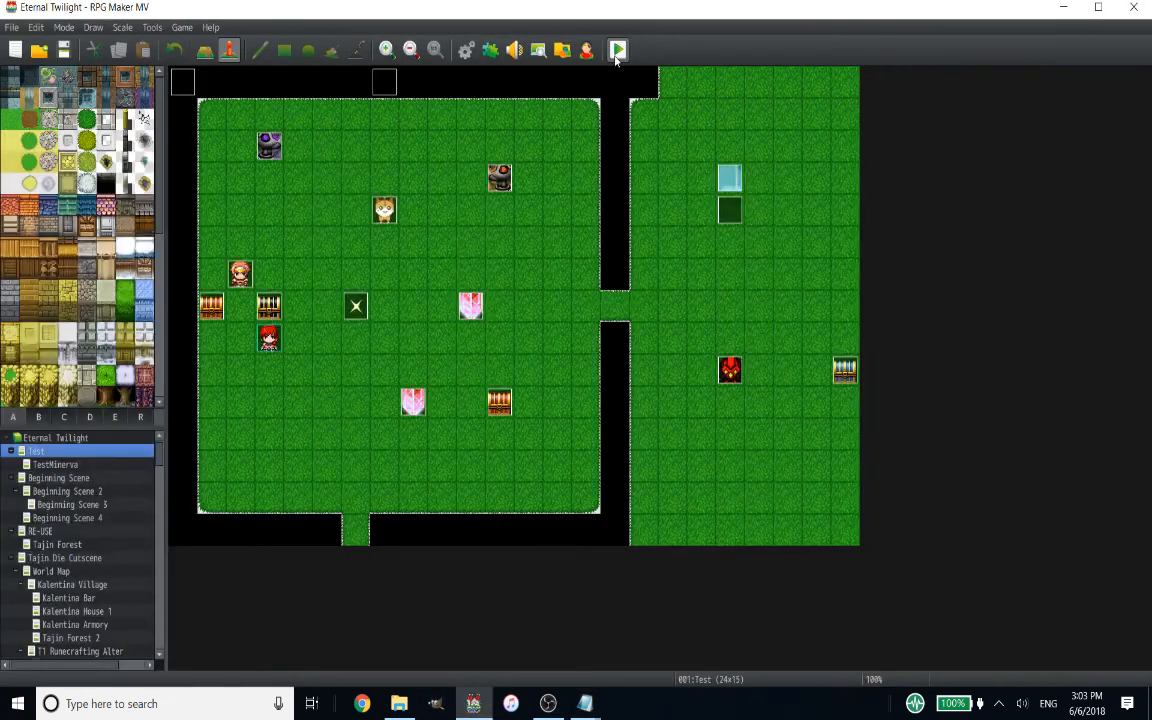
Relaunch the playtest, load File 2, and optimize Damien's gear to 498 Power.
click(618, 48)
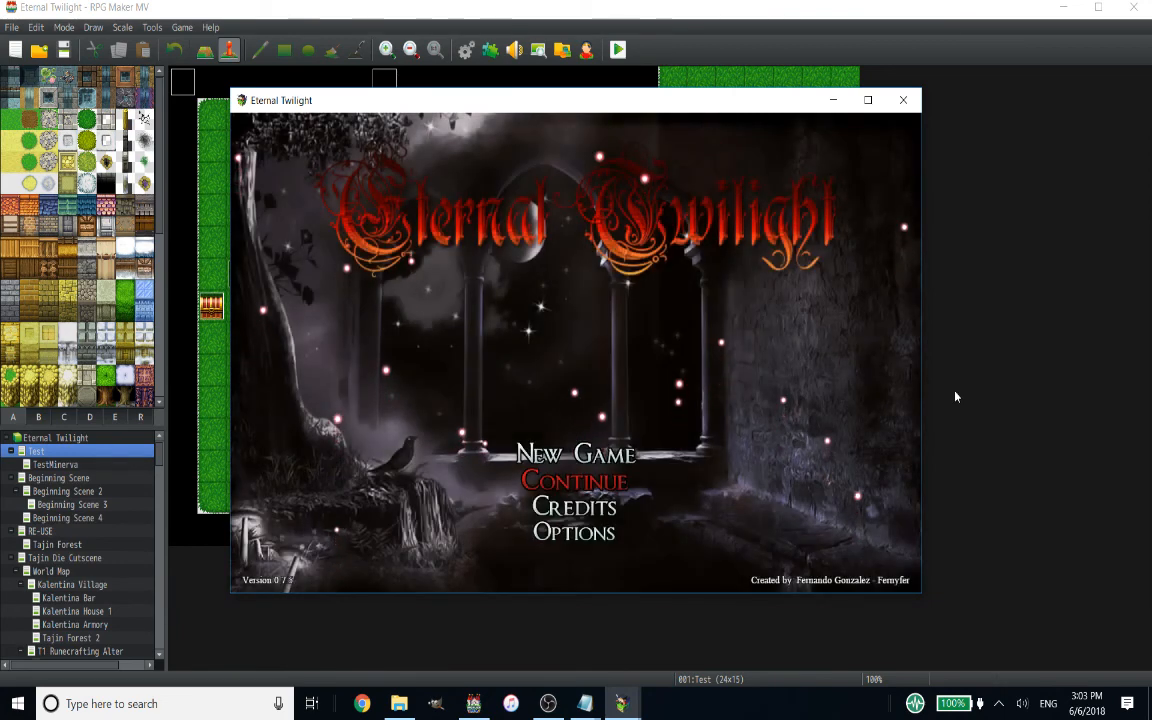
click(575, 481)
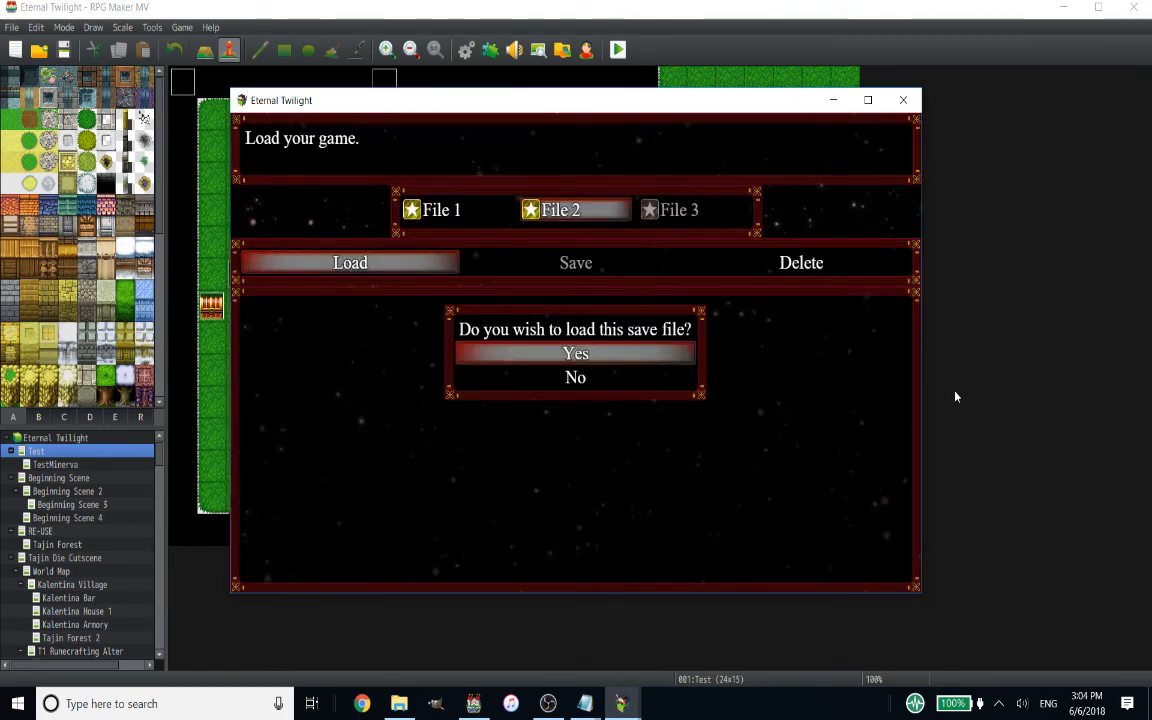
click(575, 353)
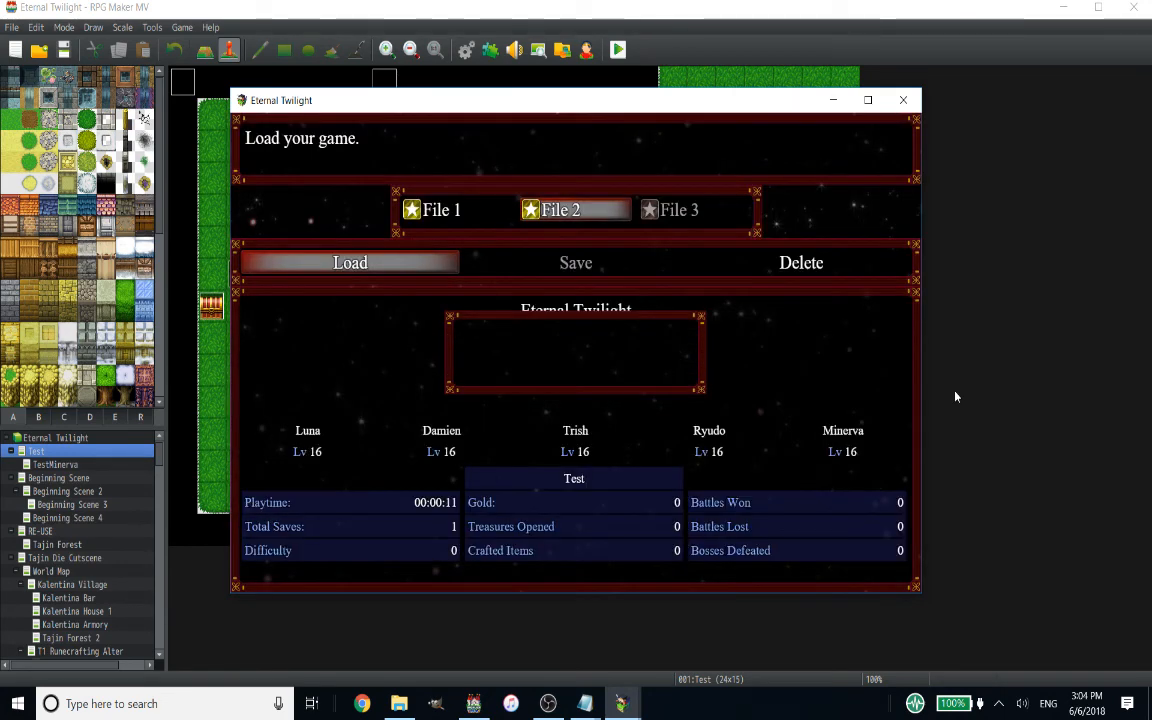
click(350, 262)
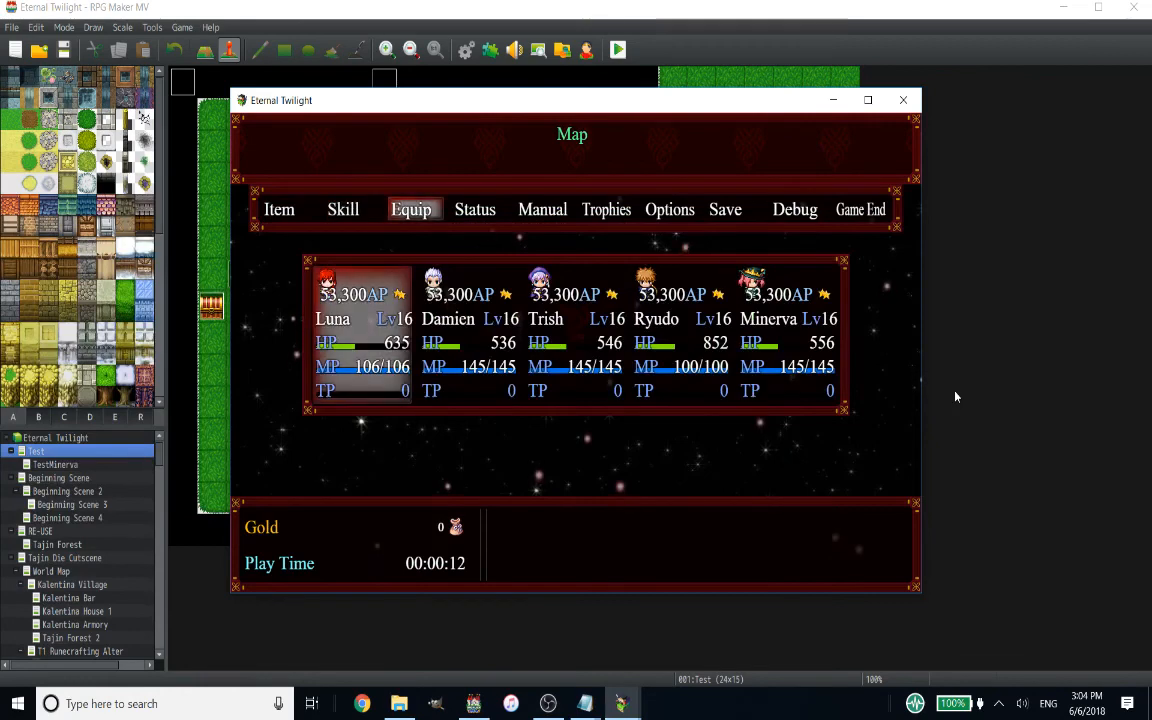
click(411, 209)
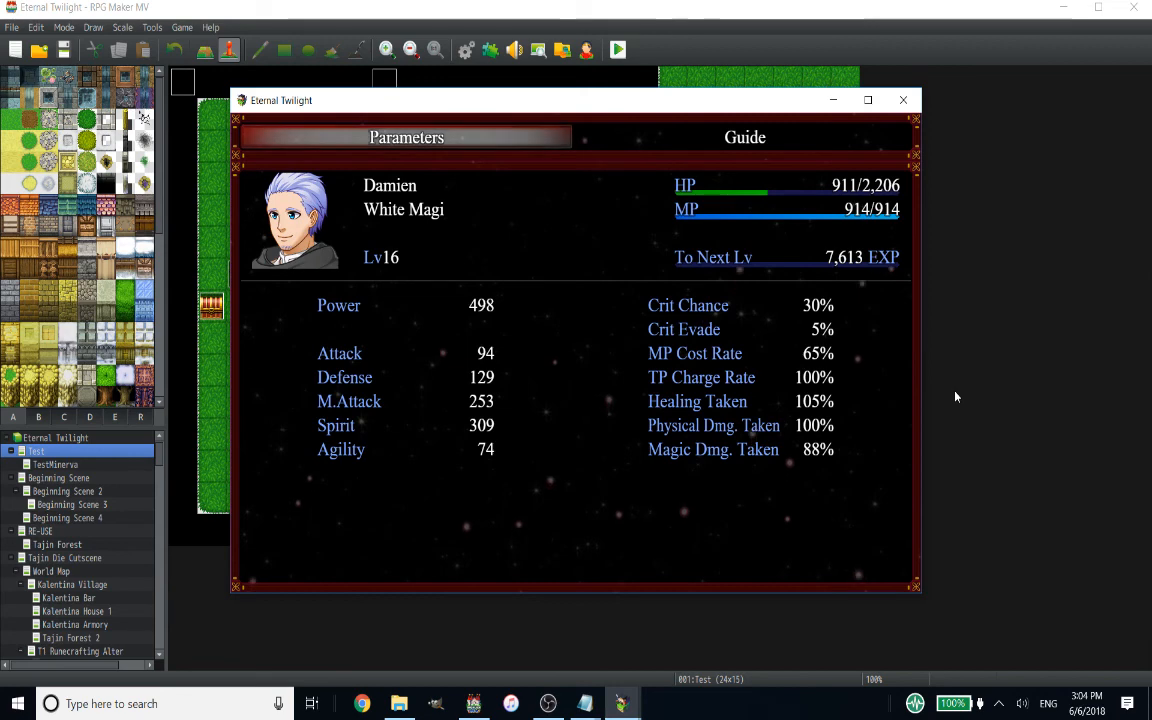
mouse_move(640, 597)
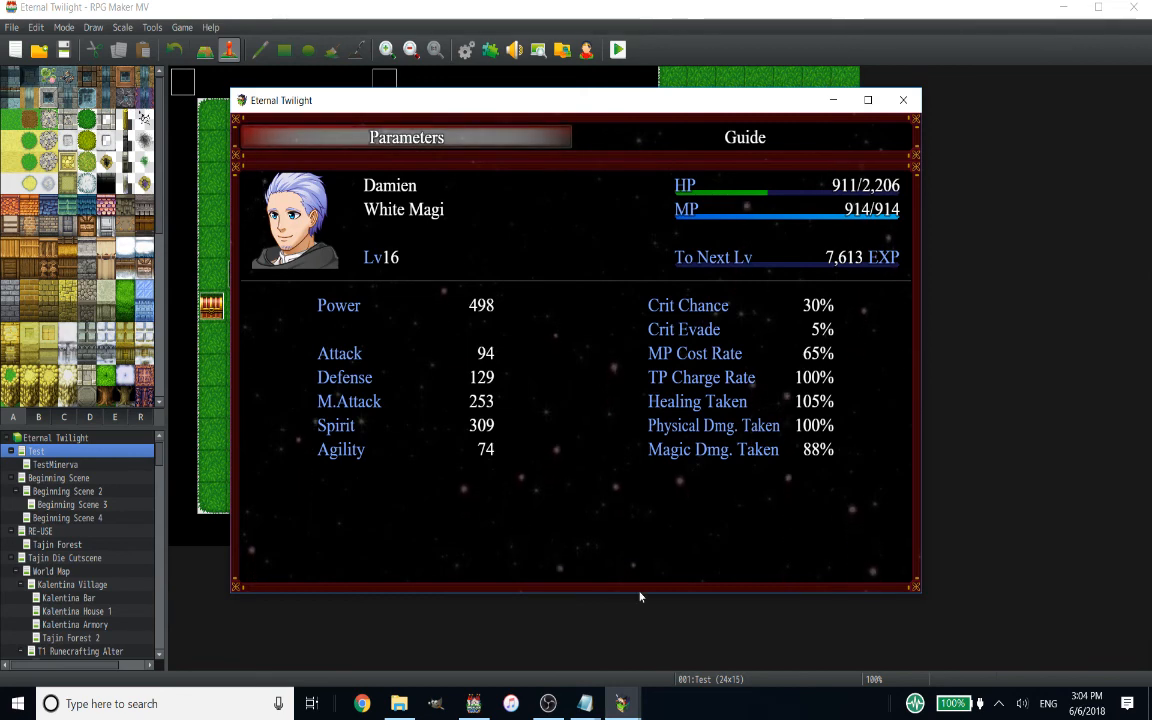
click(577, 701)
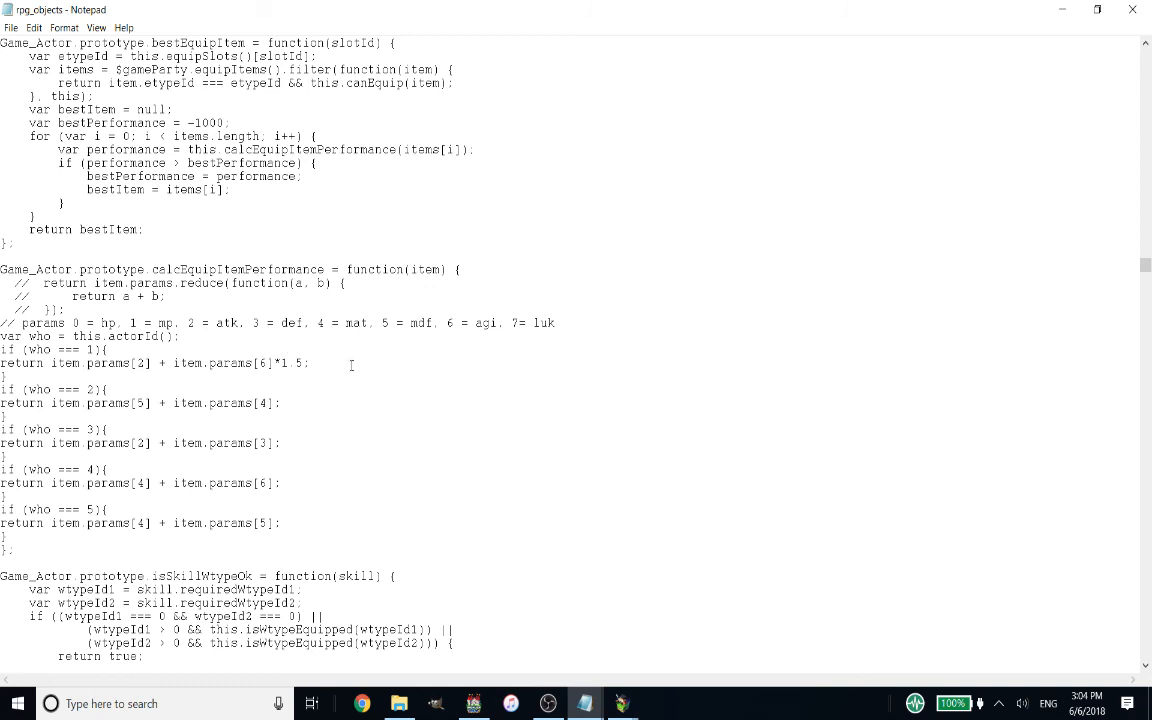
mouse_move(424, 360)
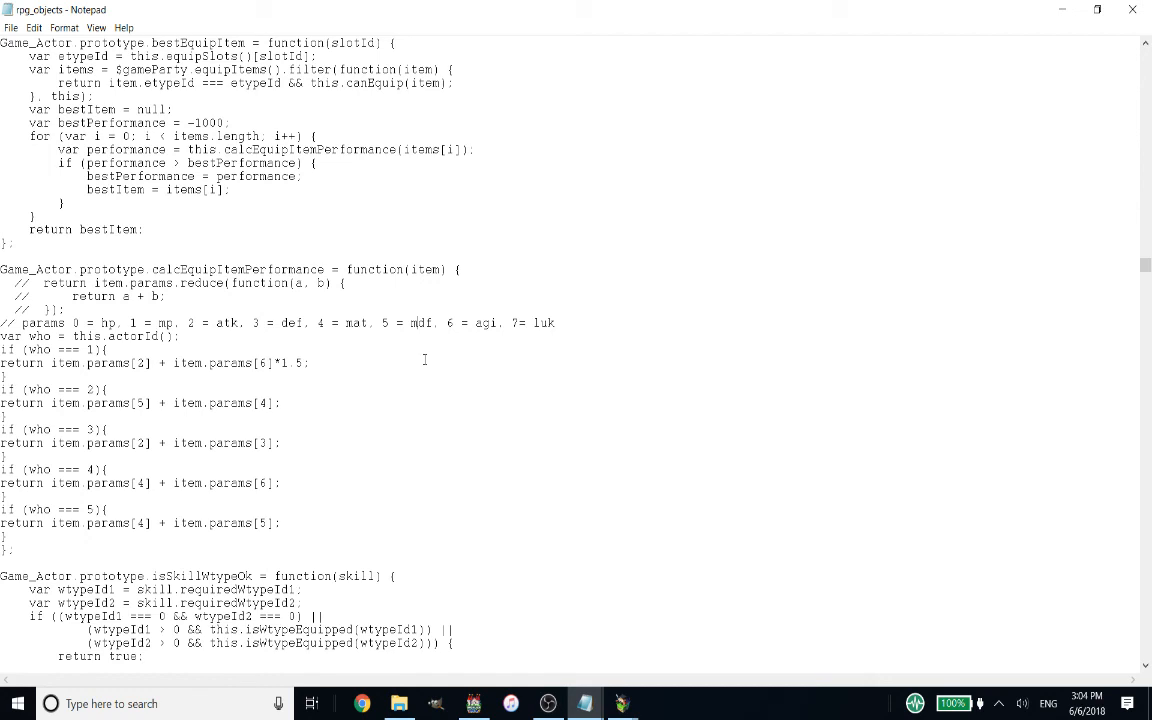
mouse_move(170, 344)
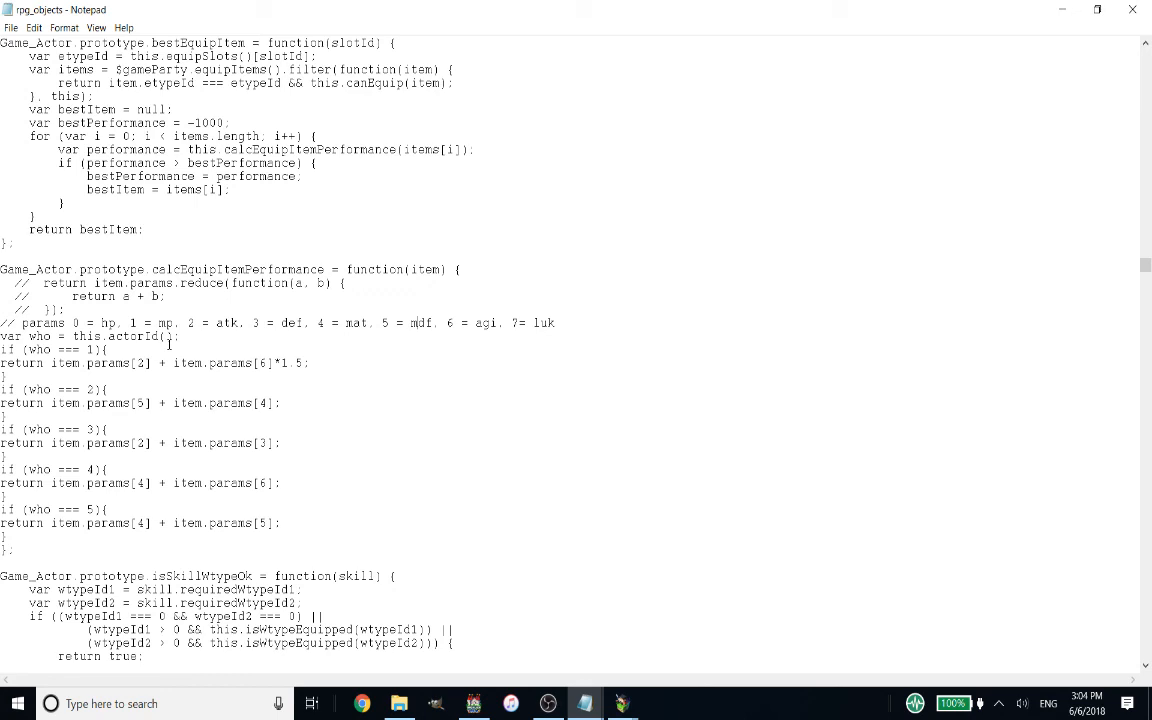
drag(0, 349, 75, 349)
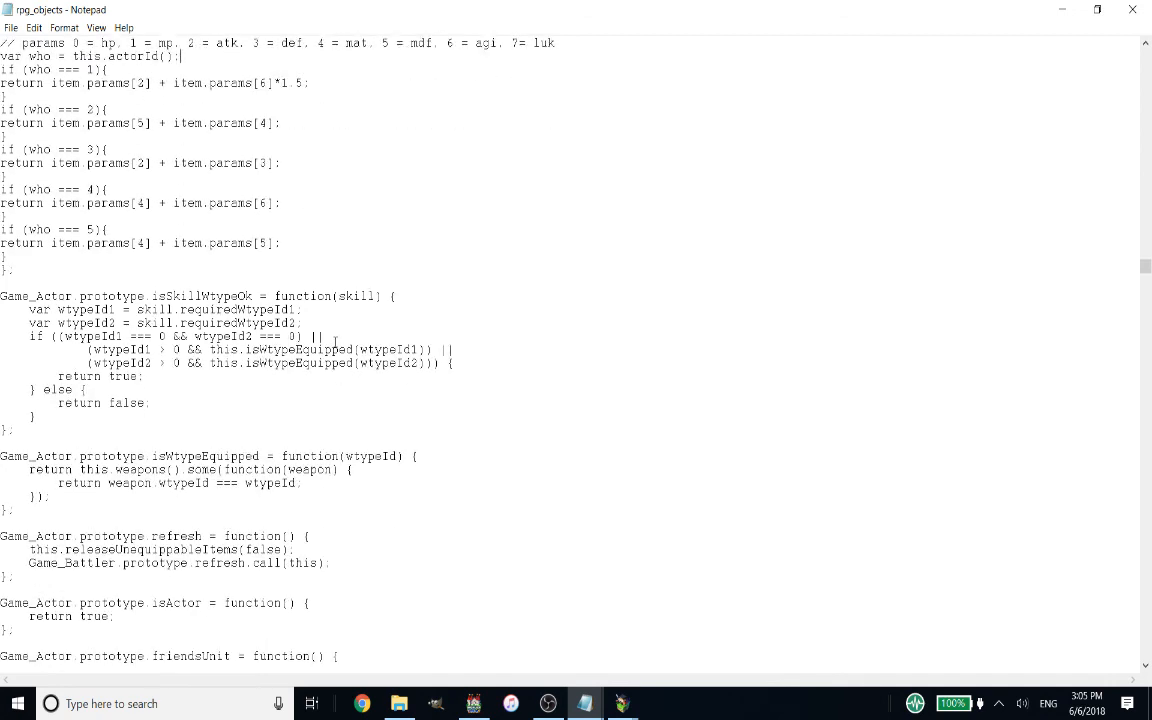
scroll(down, 3)
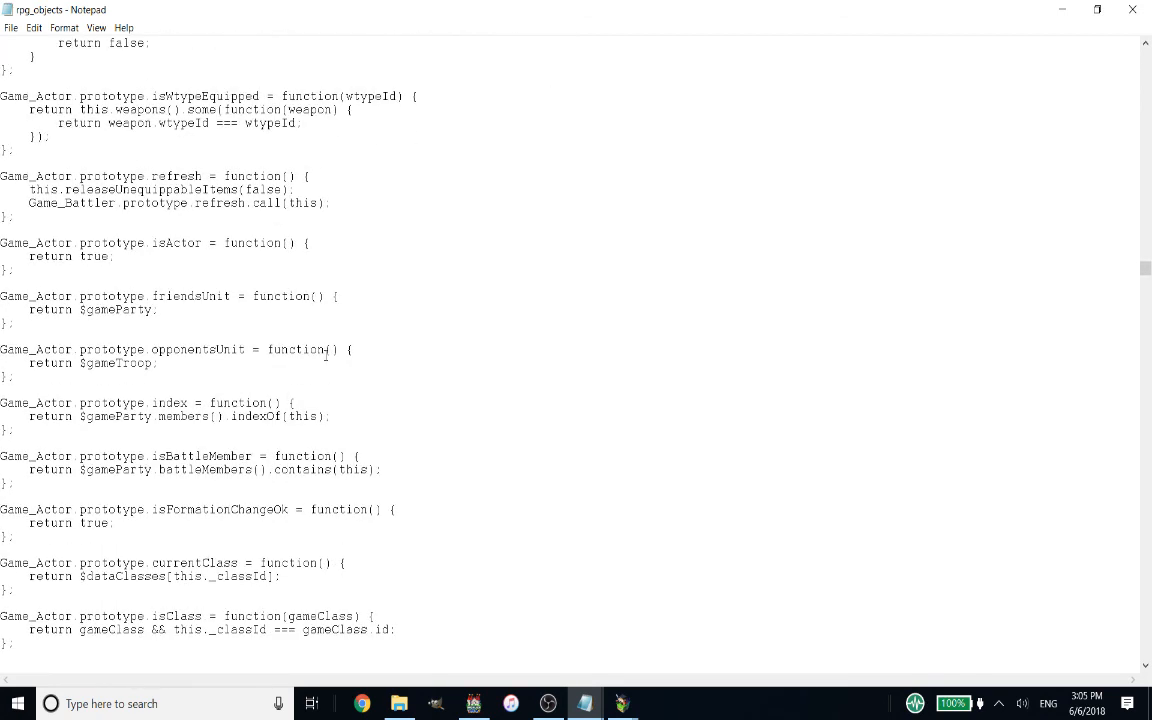
scroll(down, 3)
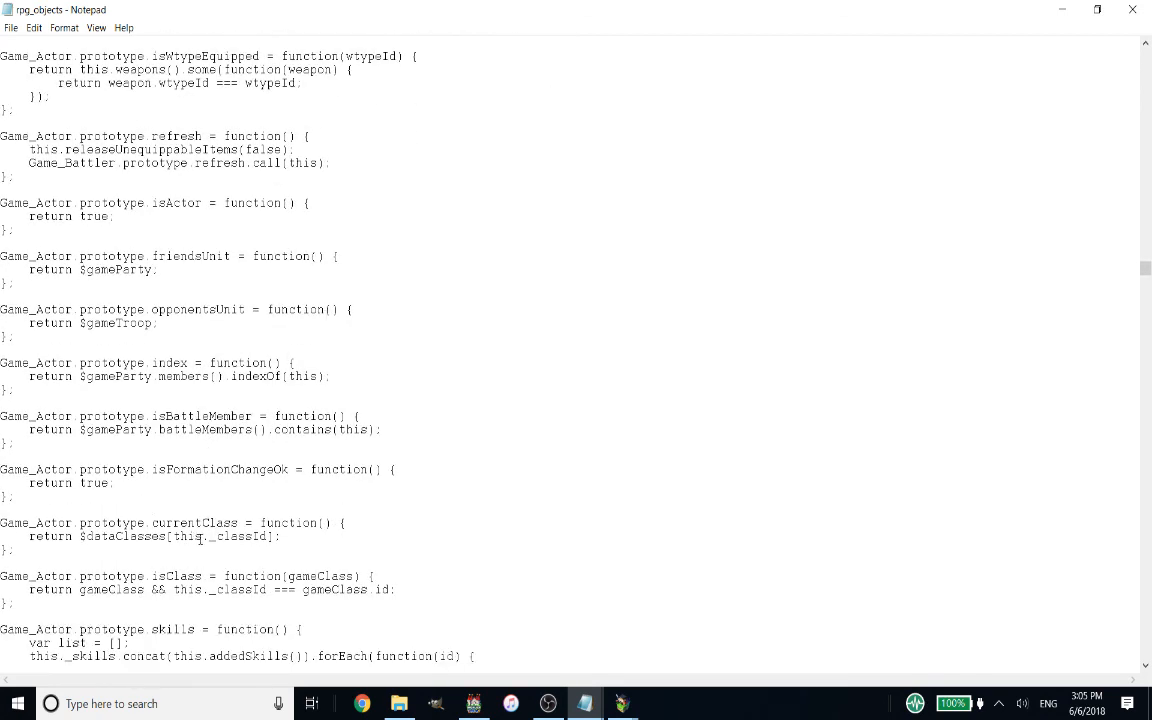
double_click(240, 536)
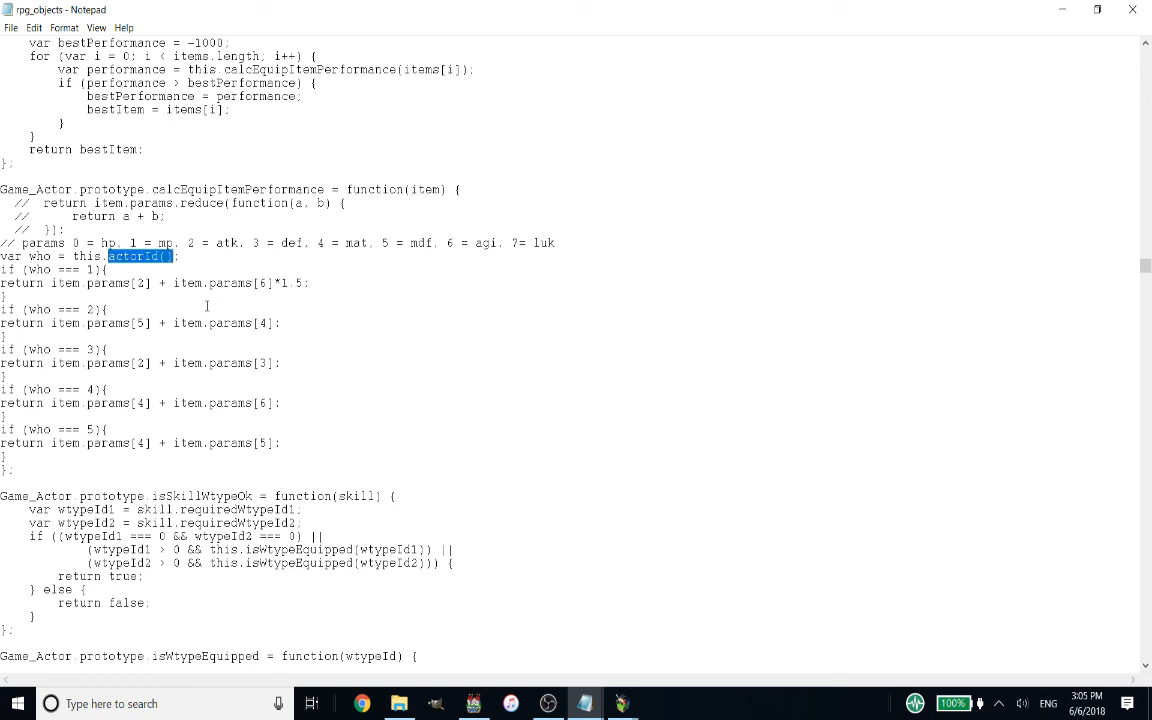
click(362, 311)
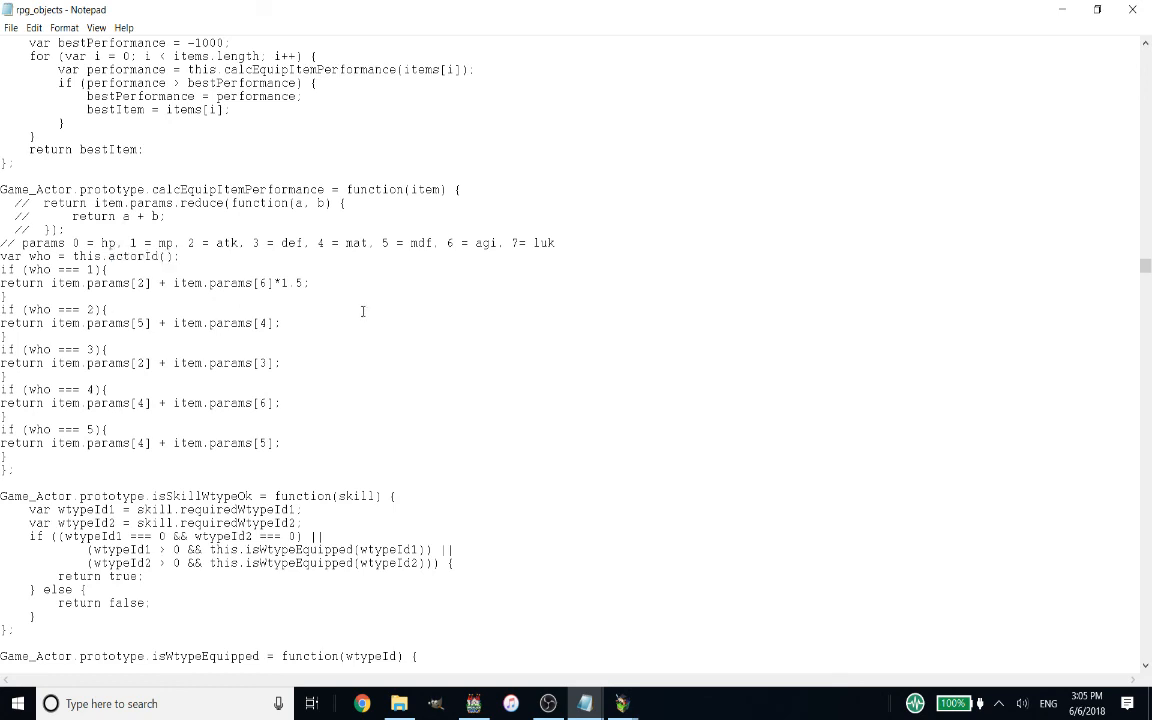
mouse_move(584, 558)
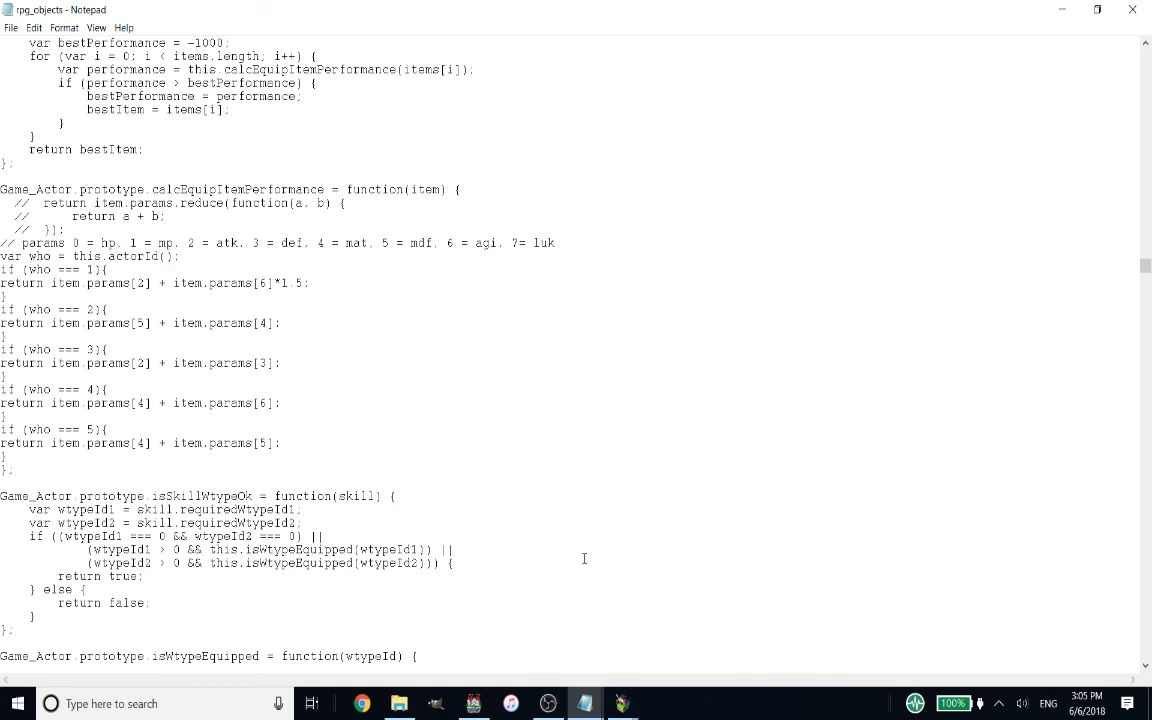